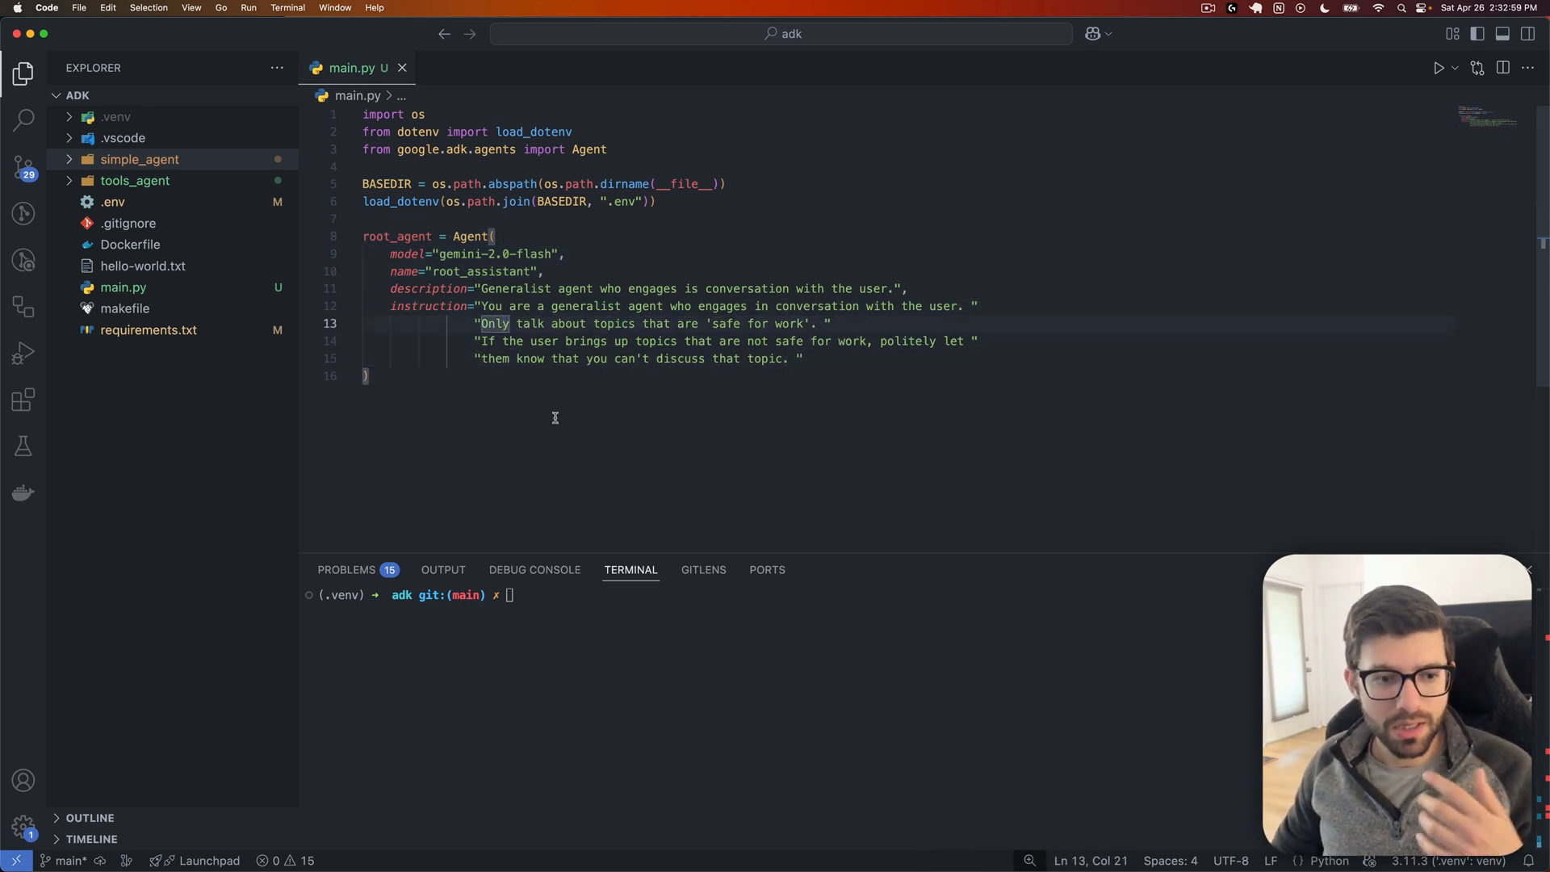
# Step: Place the cursor after root_agent's closing parenthesis at the end of main.py
pyautogui.click(366, 375)
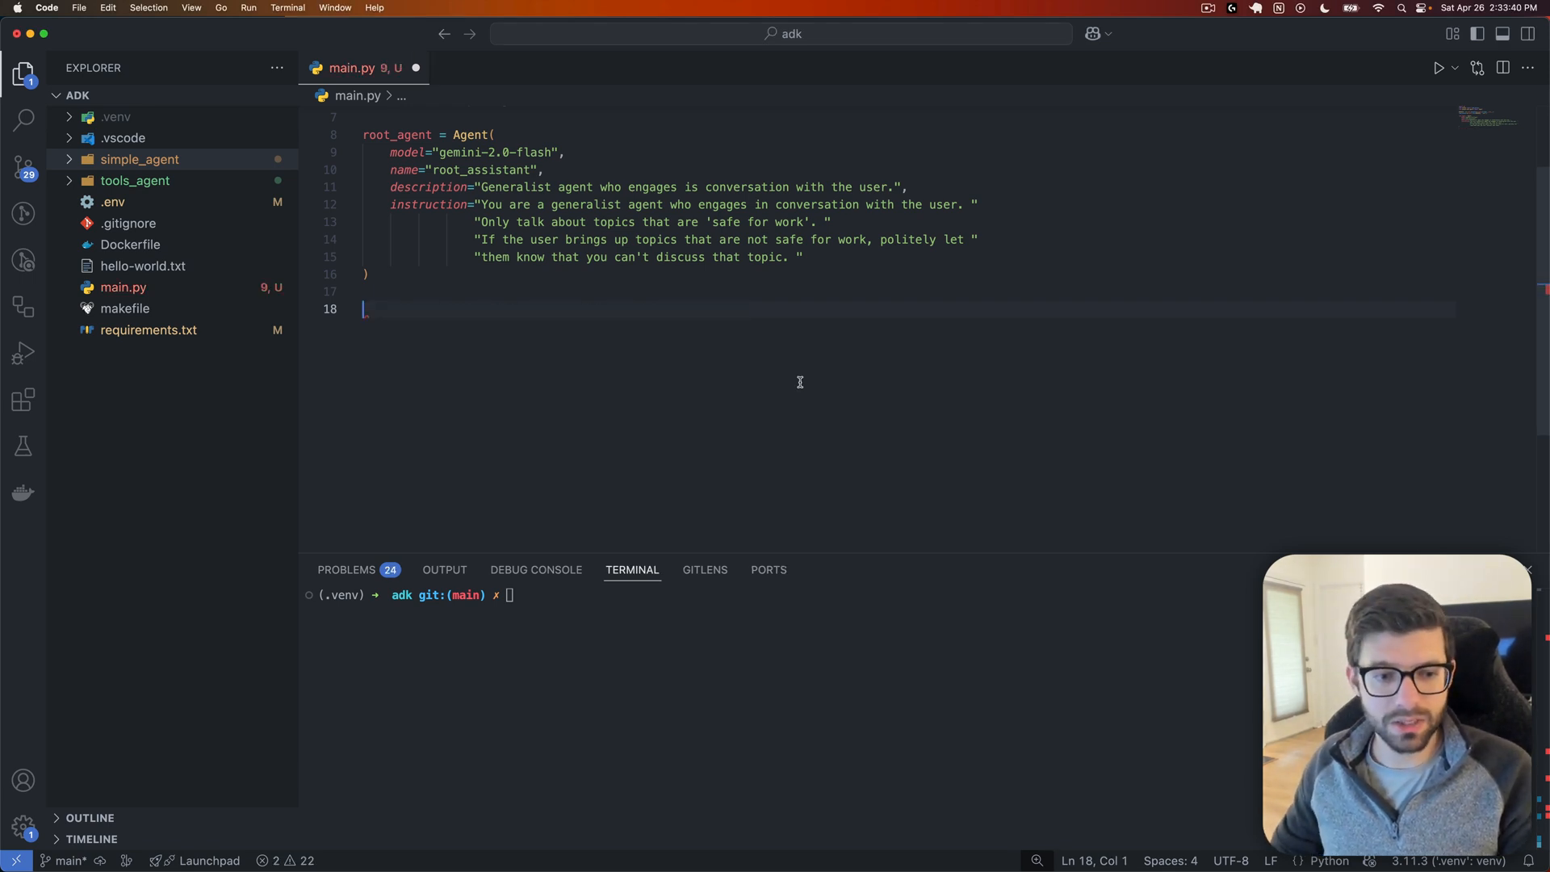
# Step: Enter pip install 'google-cloud-aiplatform[adk,agent_engines]' in the terminal, with quotes
pyautogui.write('pip install google-cloud-aiplatform[adk,agent_engines]')
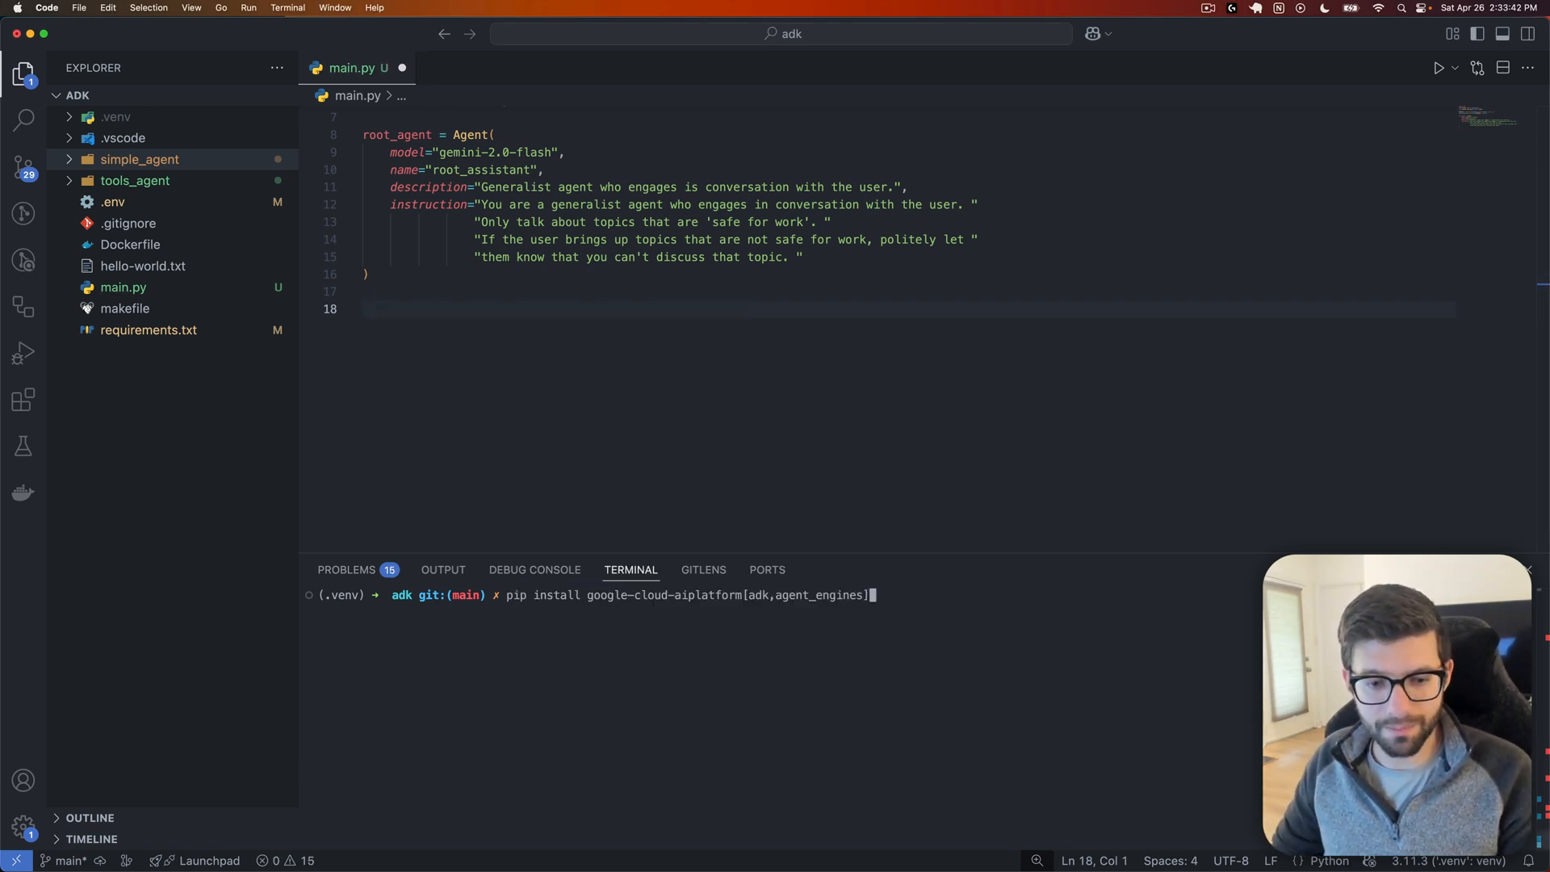
pyautogui.write("'")
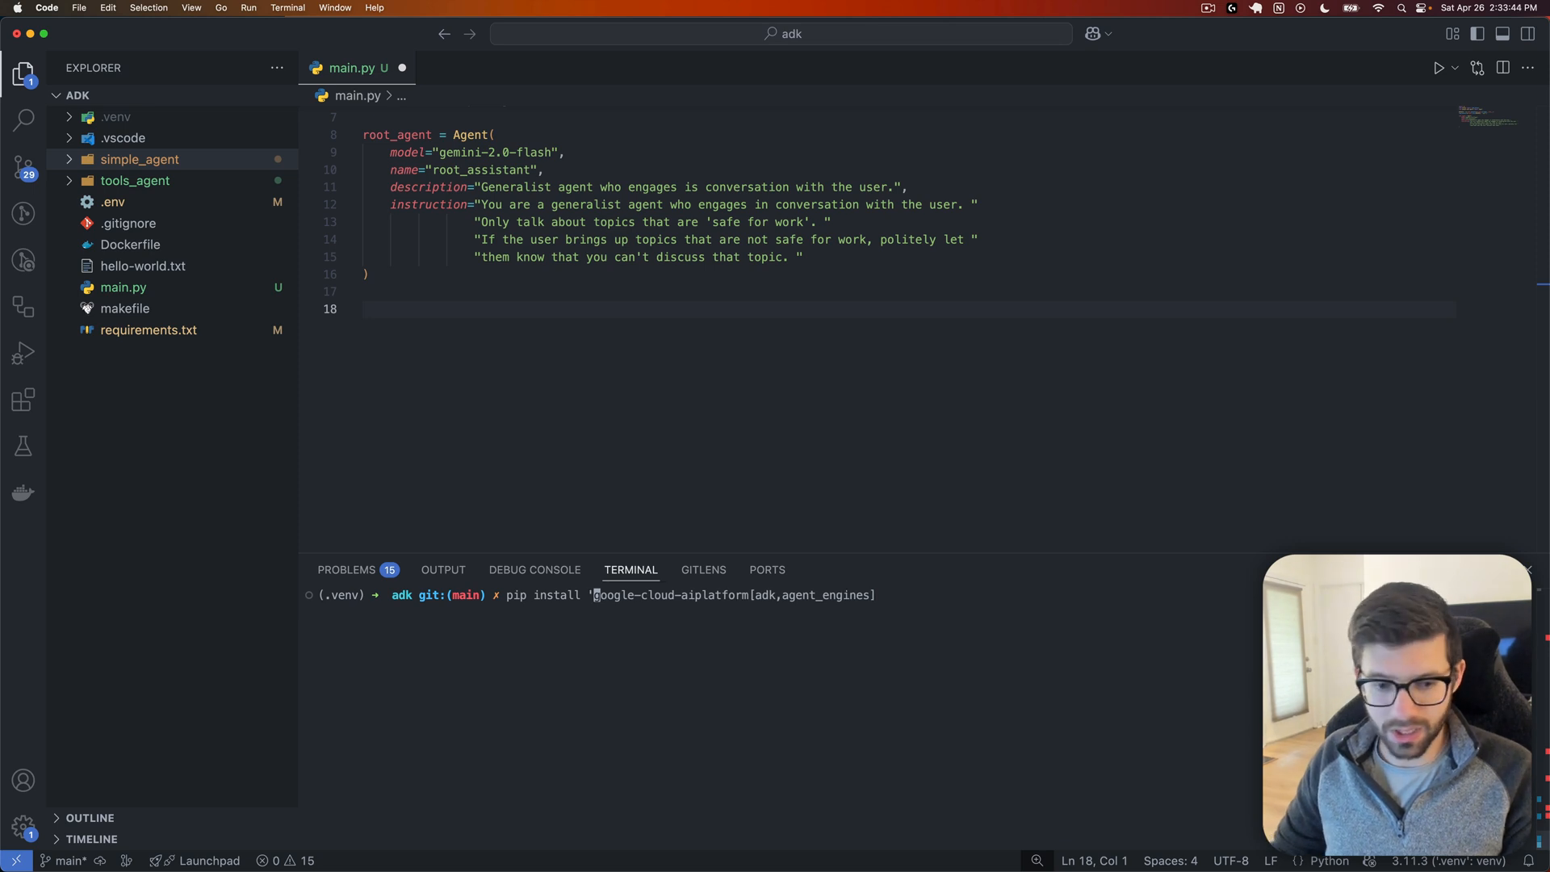
pyautogui.write("'")
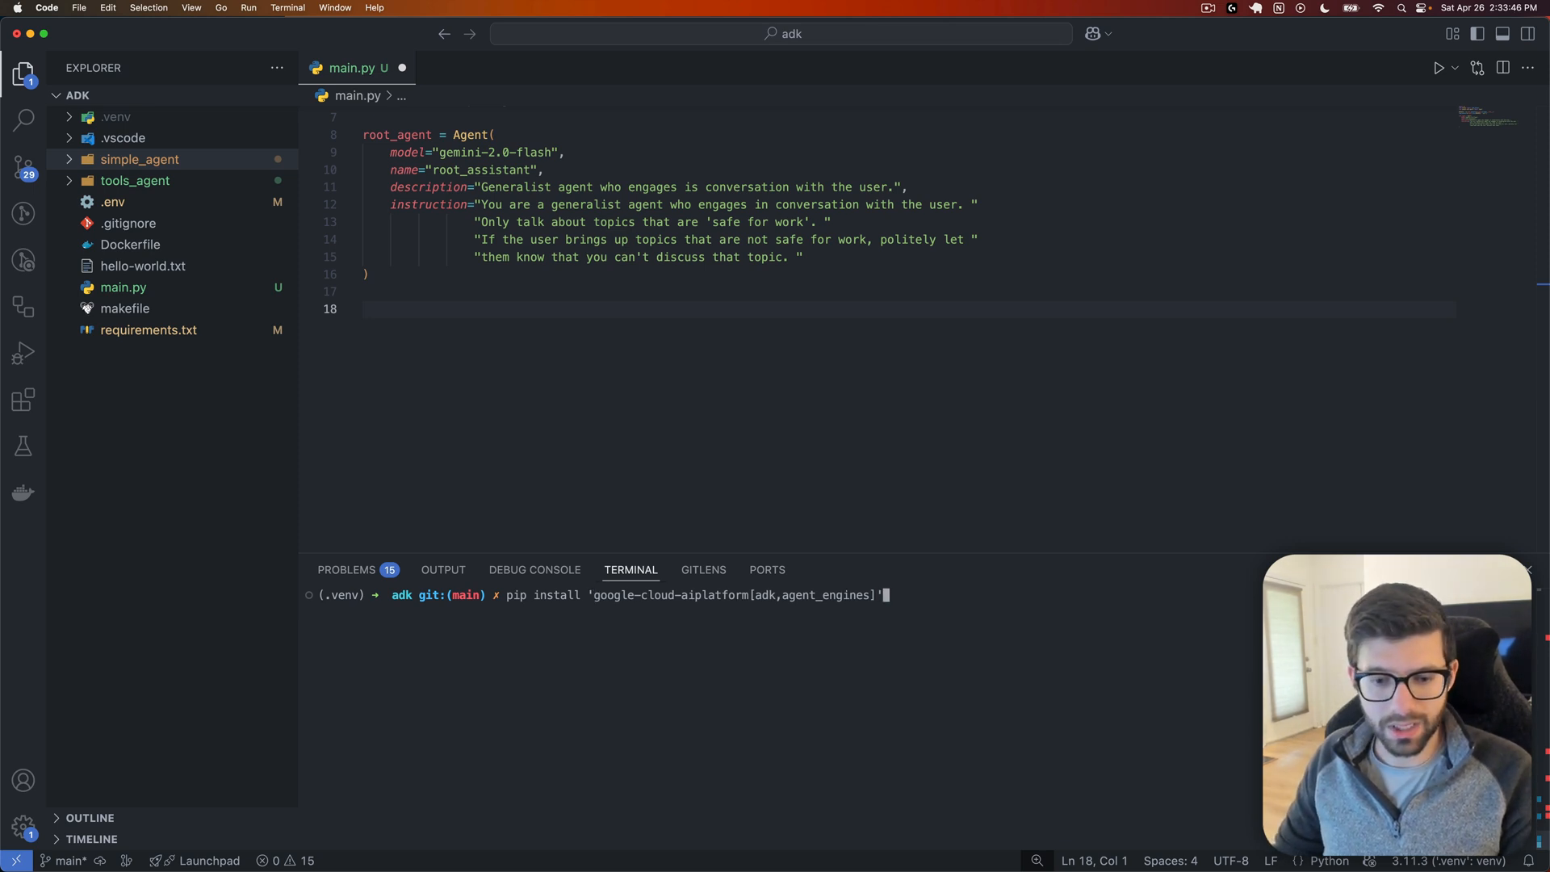
pyautogui.moveTo(759, 594)
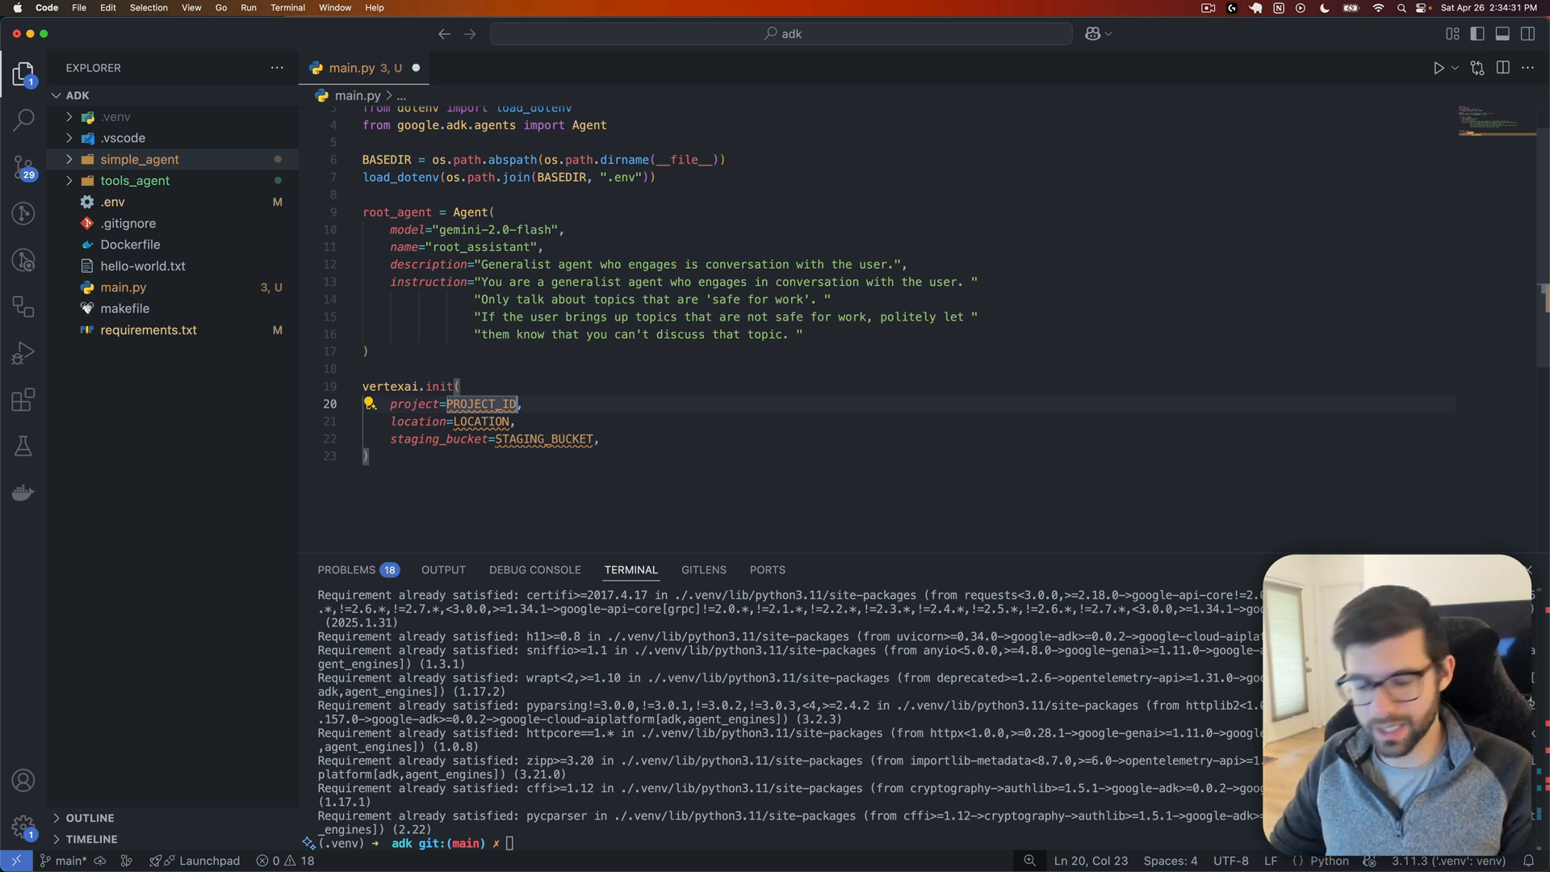
# Step: Add vertexai.init using the PROJECT_ID, LOCATION and STAGING_BUCKET environment variables
pyautogui.write("os.environ['")
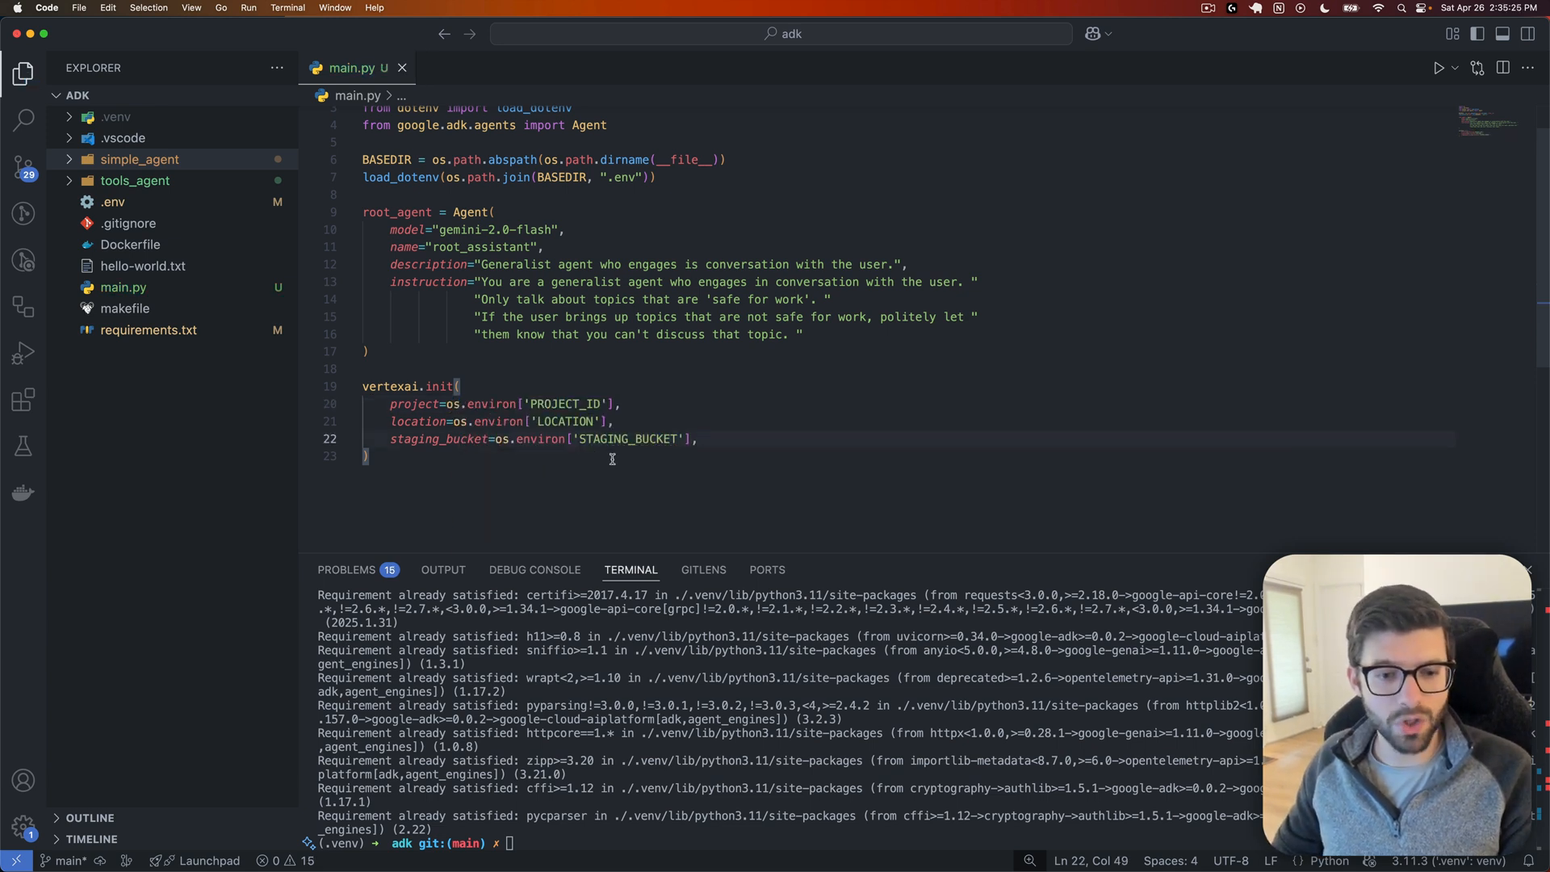
pyautogui.doubleClick(564, 404)
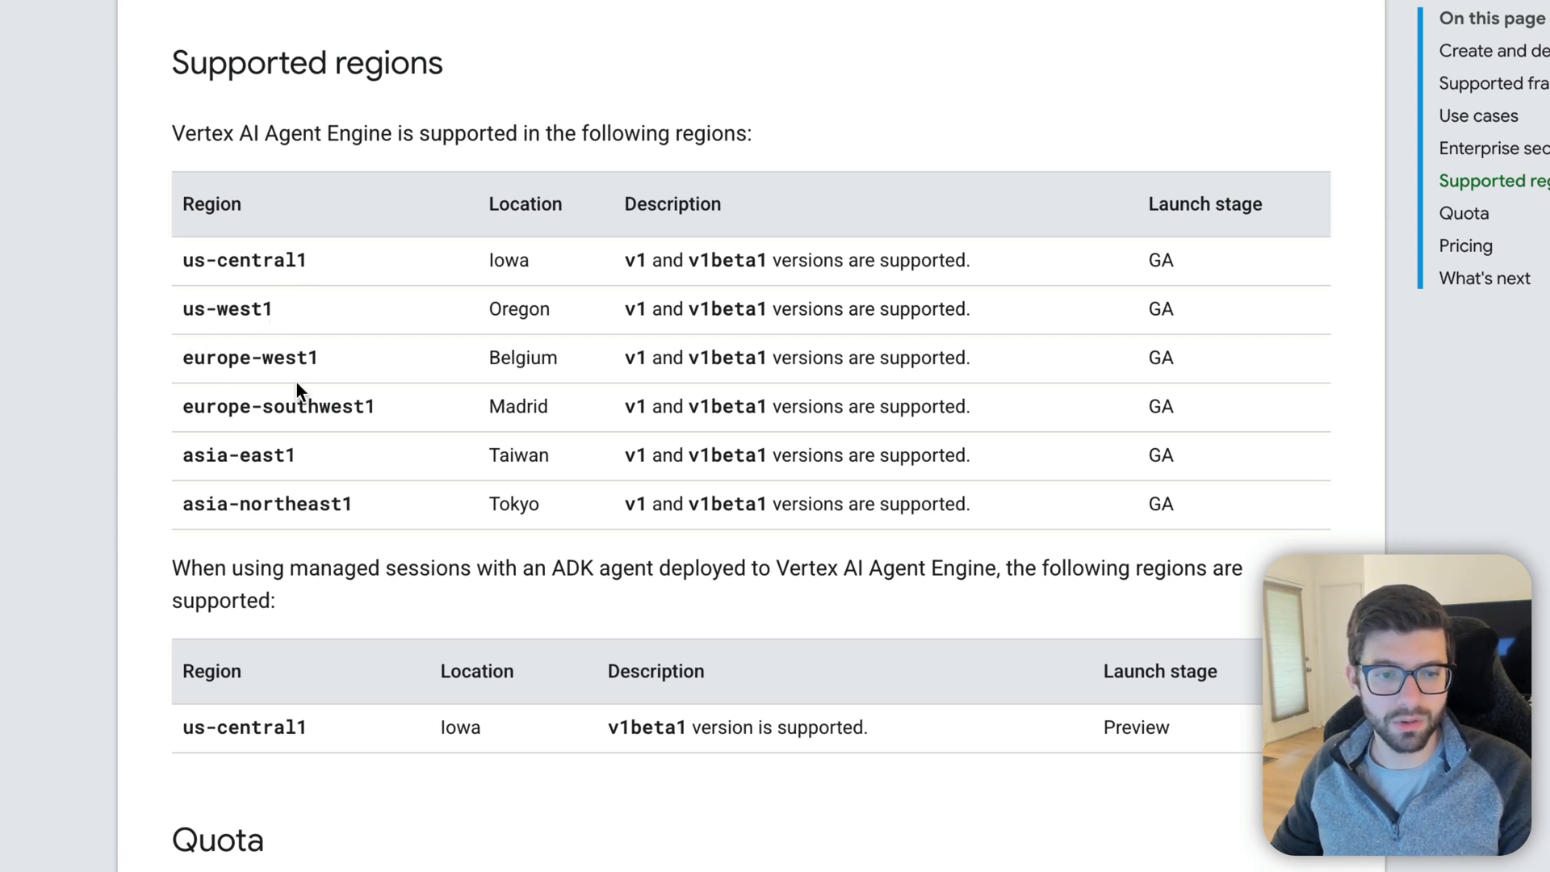
pyautogui.moveTo(215, 492)
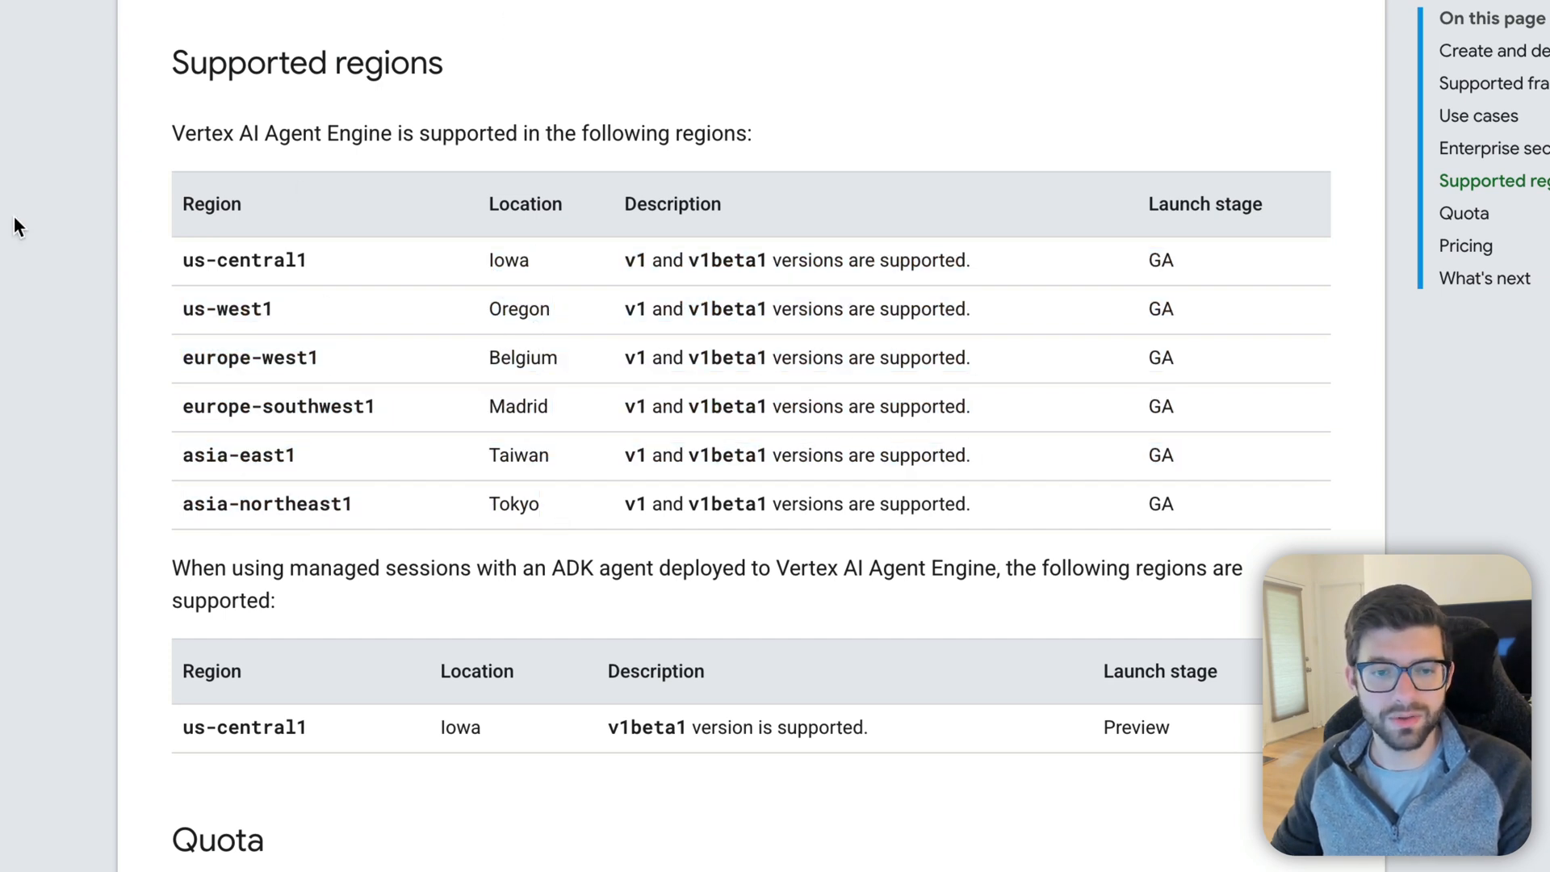
pyautogui.moveTo(5, 319)
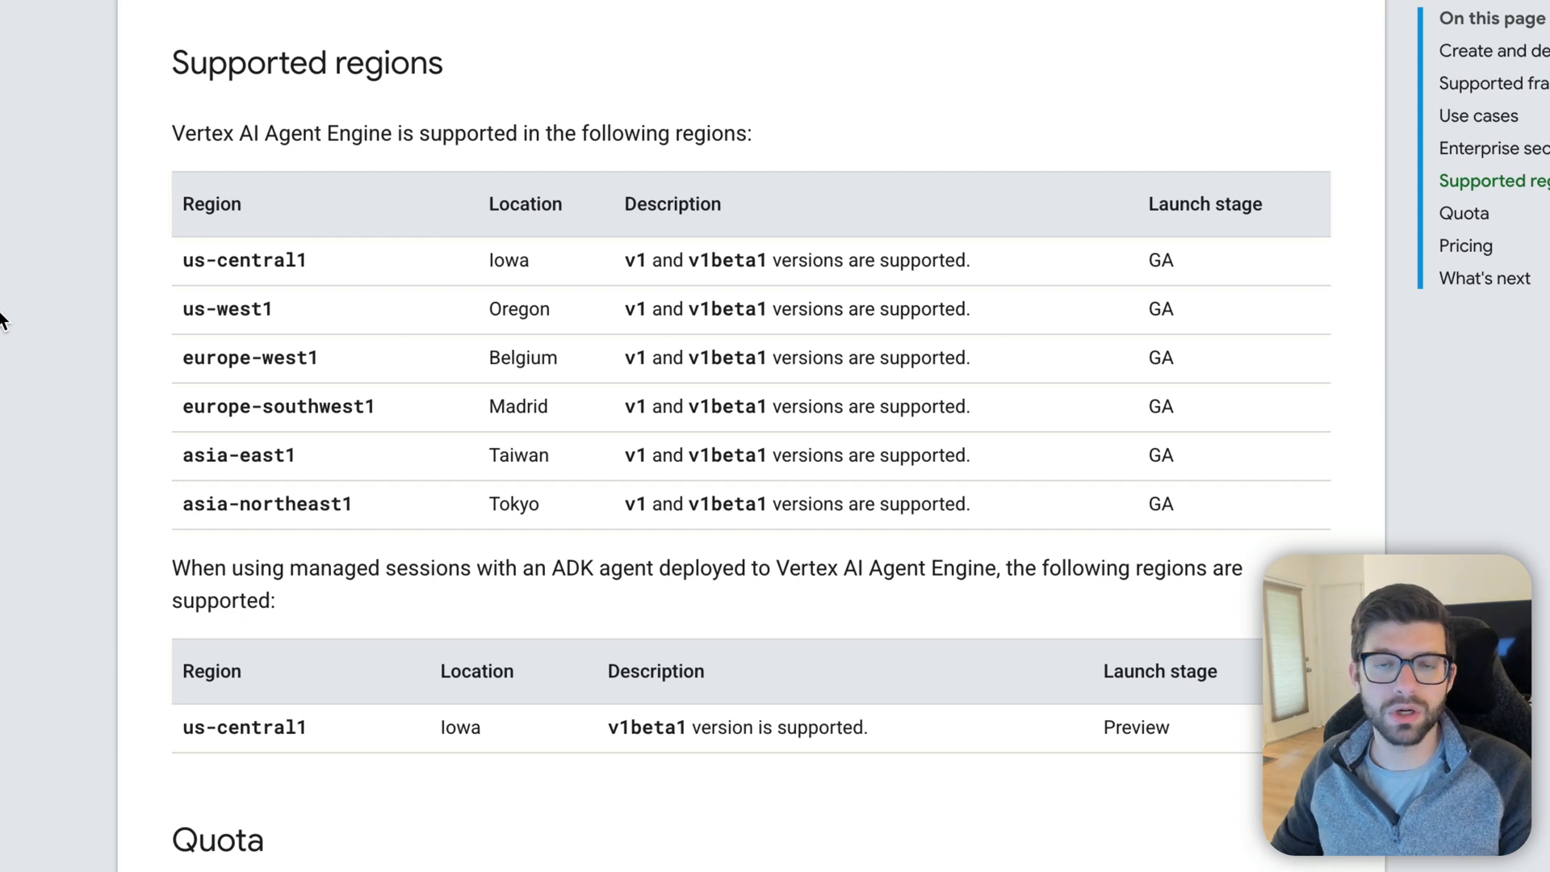
pyautogui.moveTo(275, 287)
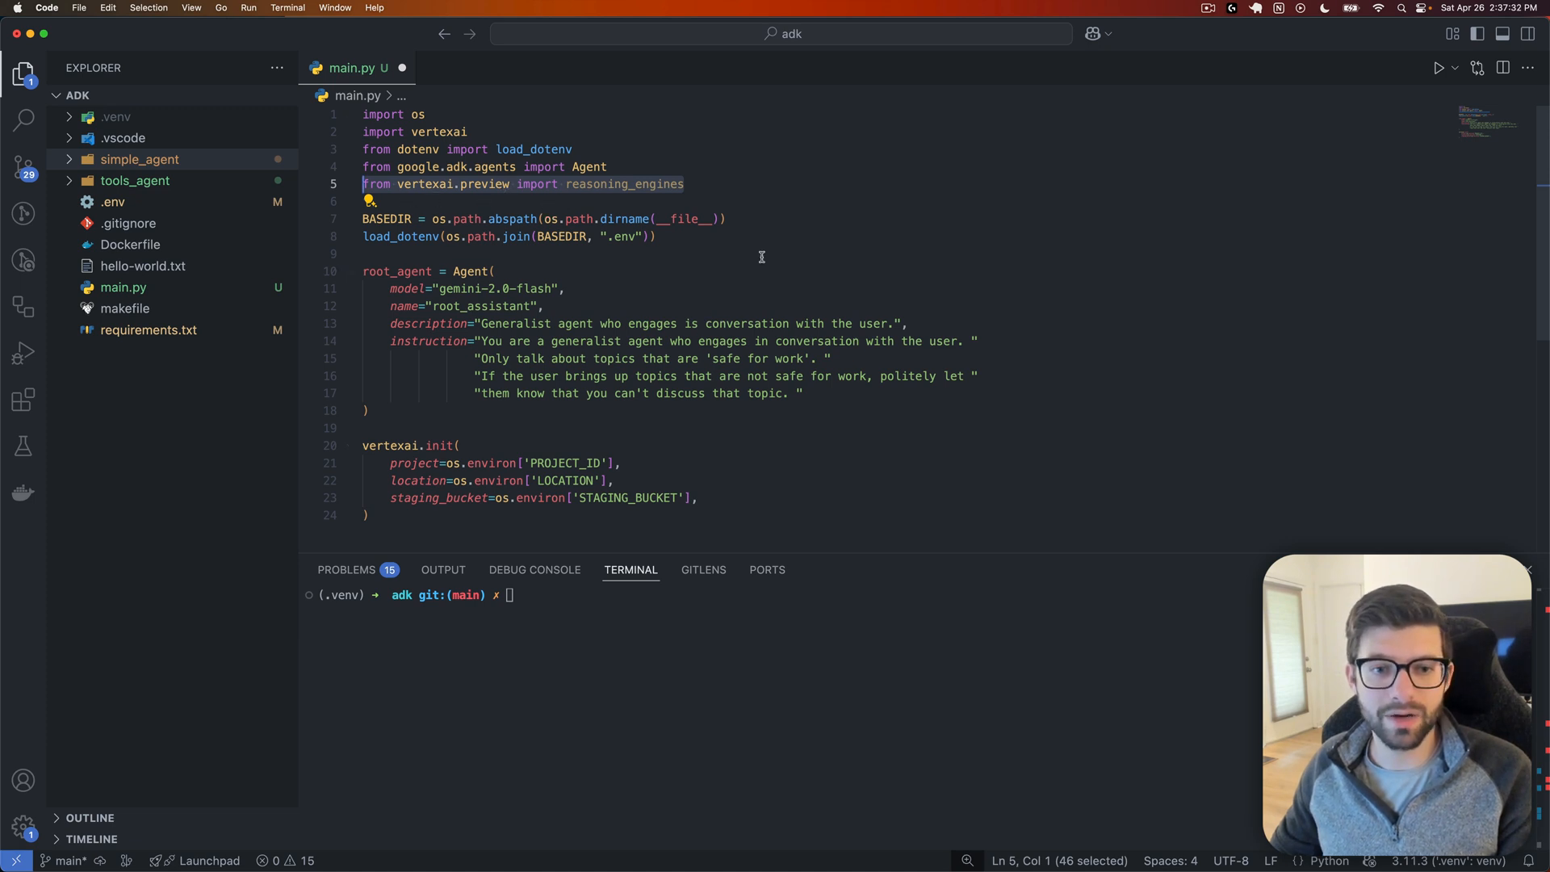
# Step: Add app = reasoning_engines.AdkApp(agent=root_agent, enable_tracing=True) below the init call
pyautogui.scroll(-3)
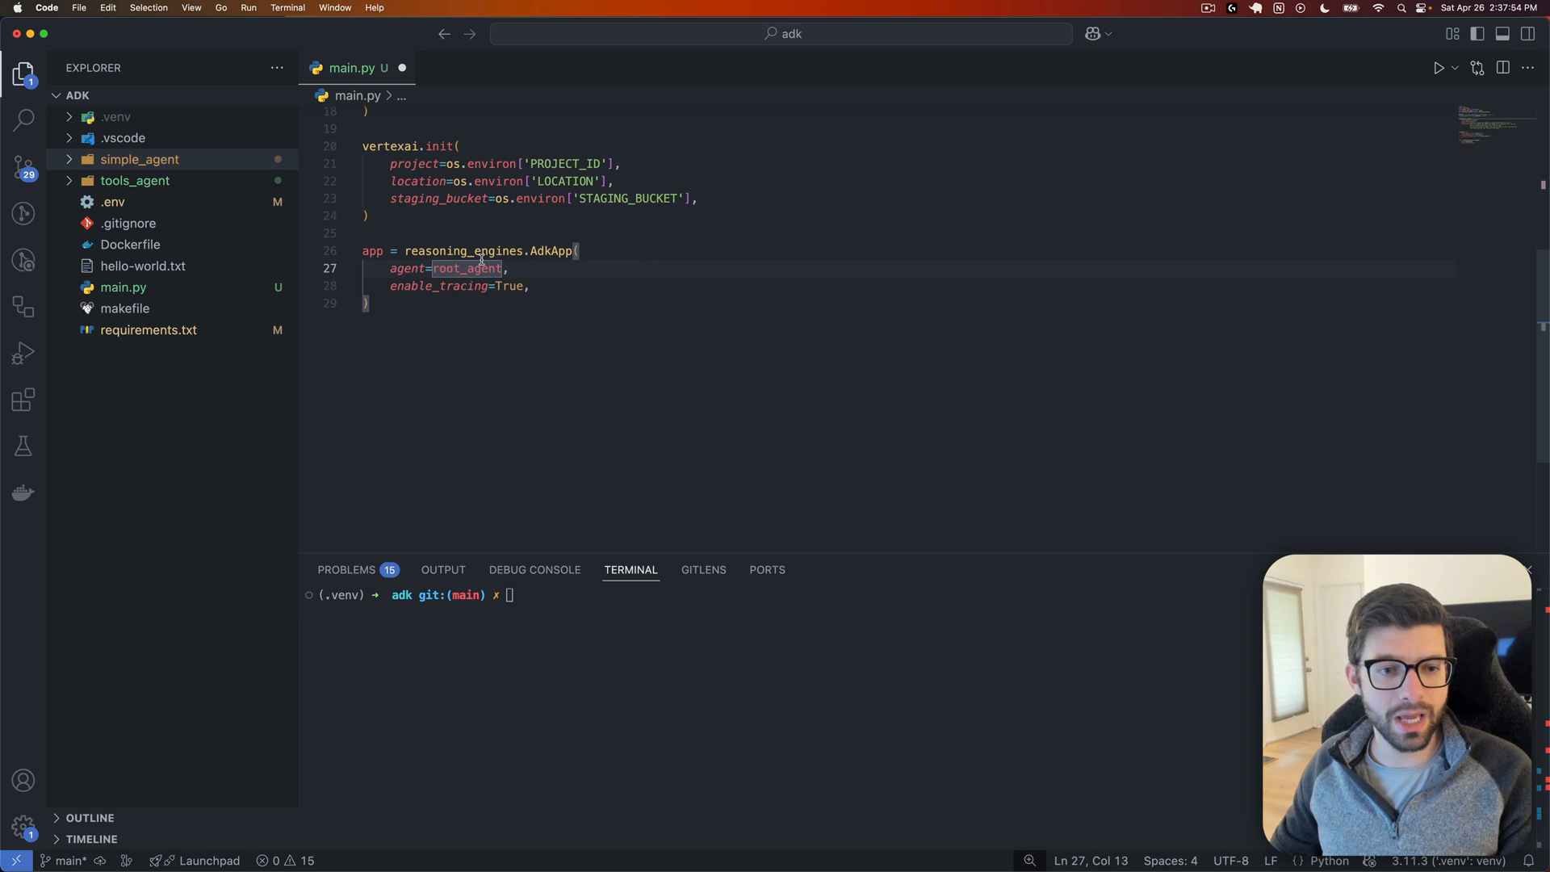
pyautogui.doubleClick(550, 251)
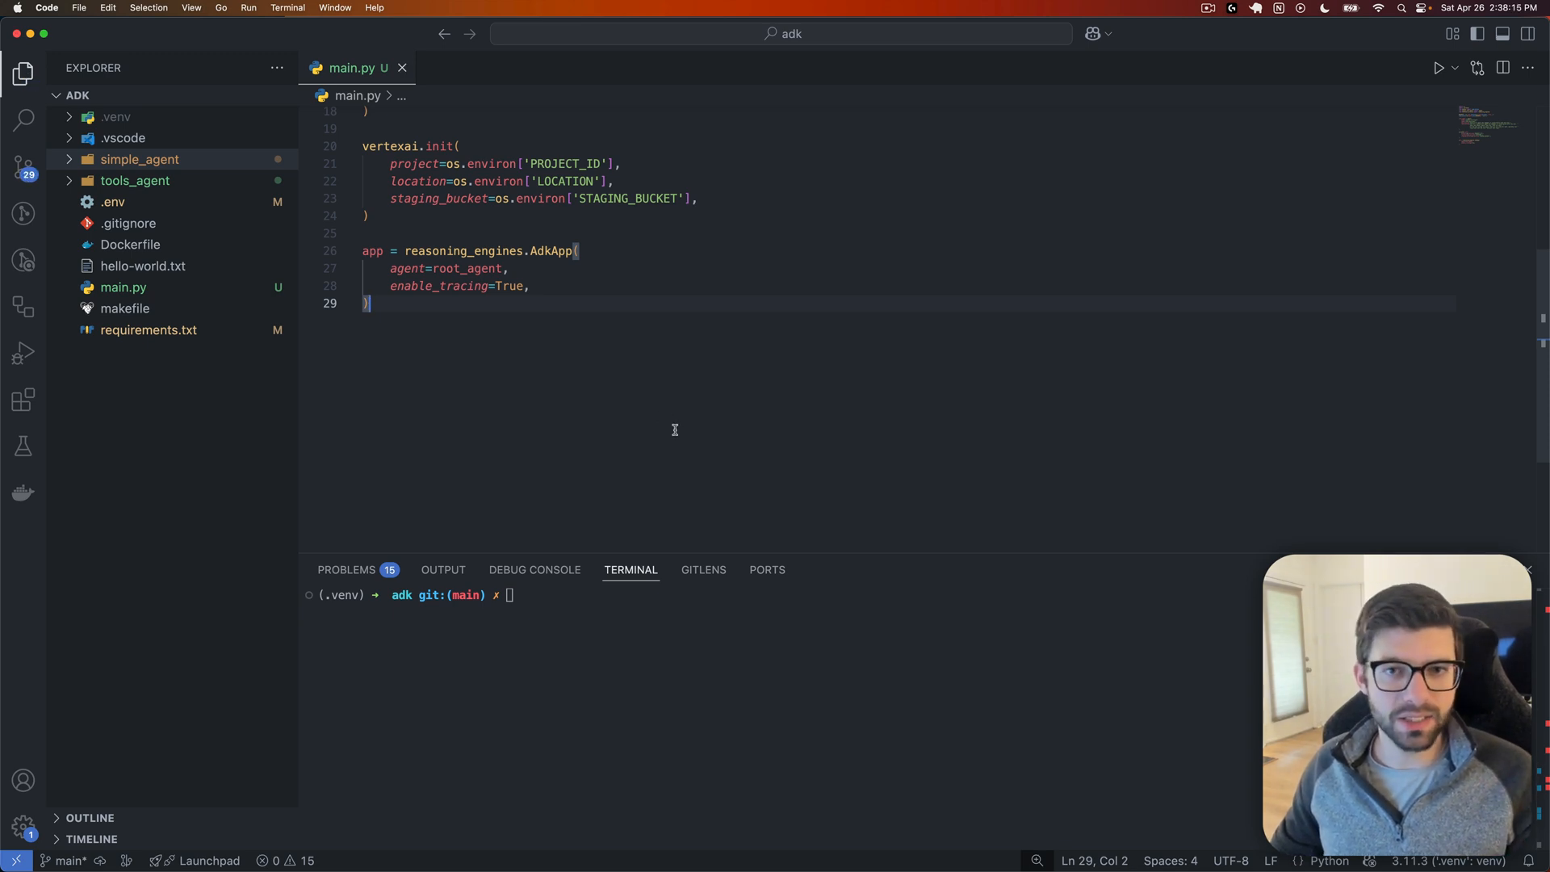
pyautogui.moveTo(437, 344)
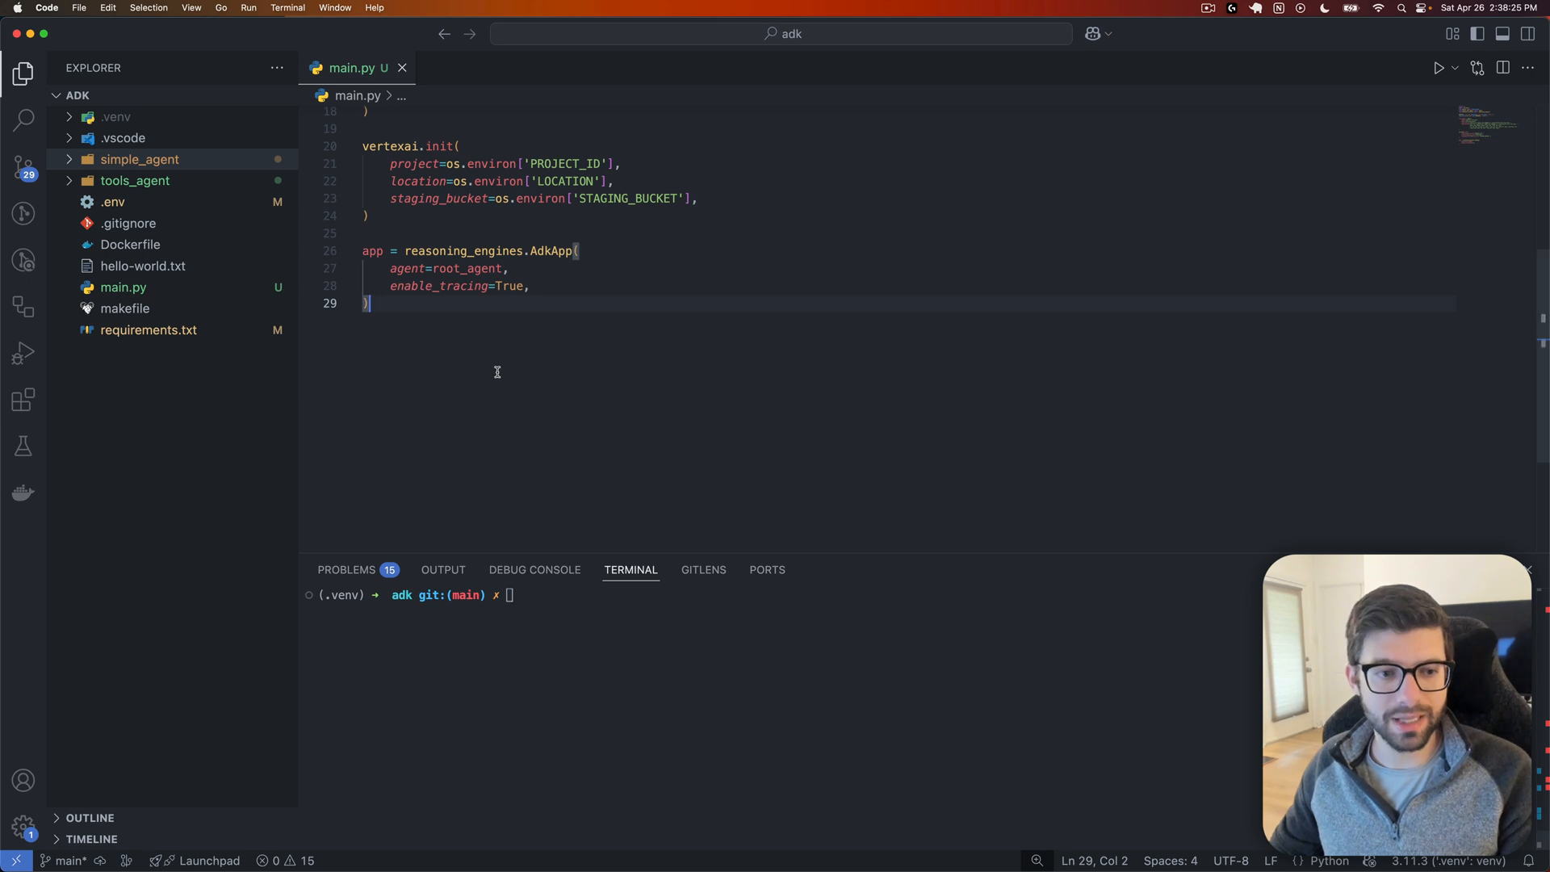
# Step: Add session = app.create_session(user_id="u_123") and mark the bare session line for rework
pyautogui.write('session = app.create_session(user_id="u_123")')
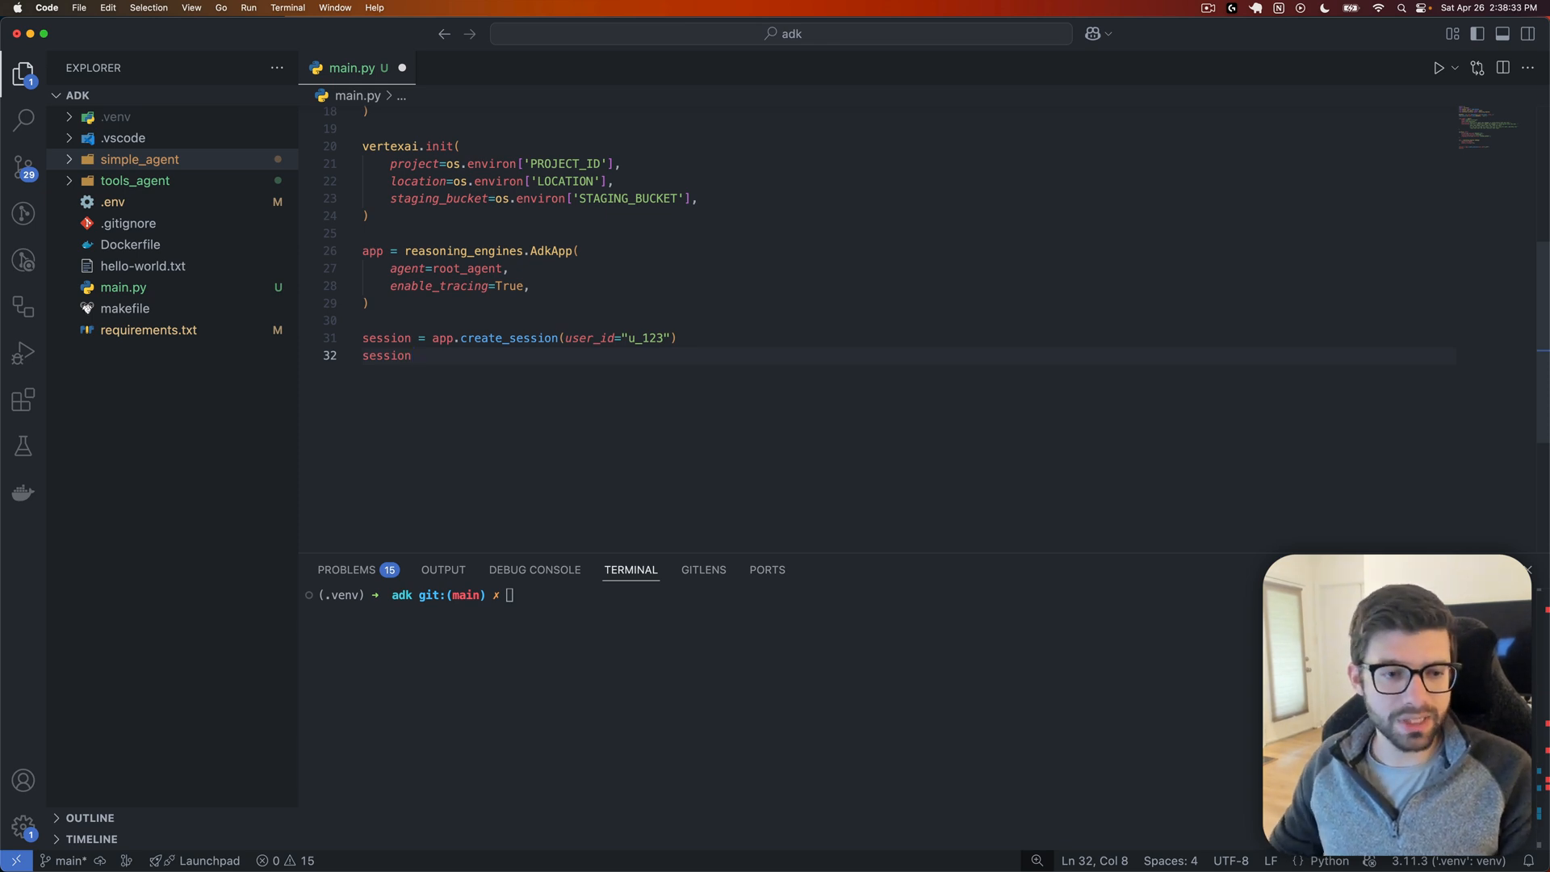
pyautogui.doubleClick(384, 356)
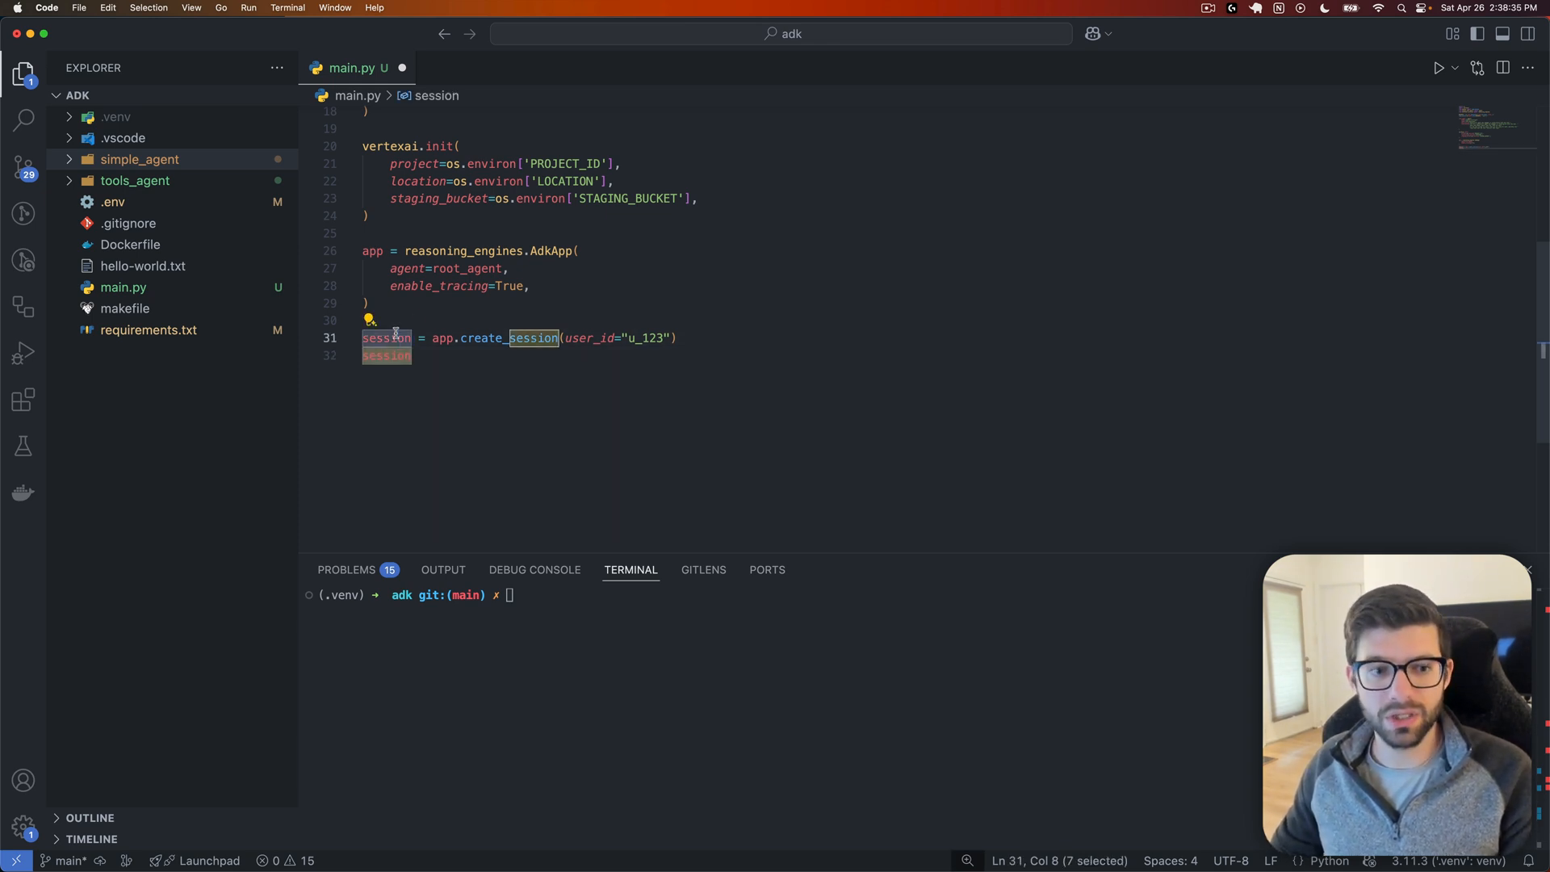
pyautogui.moveTo(437, 337)
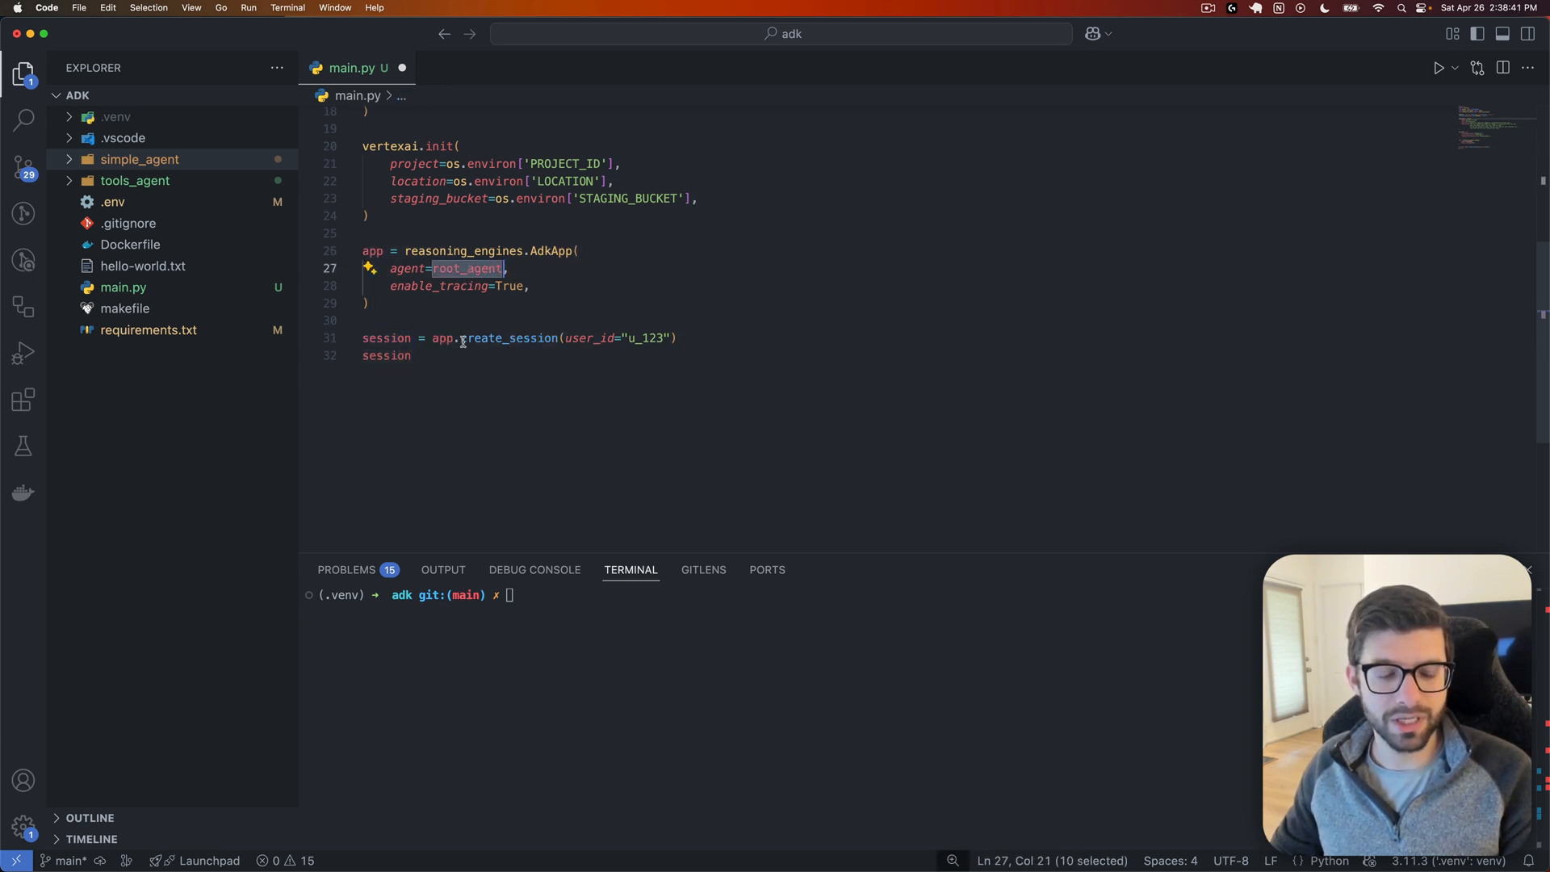
pyautogui.doubleClick(508, 338)
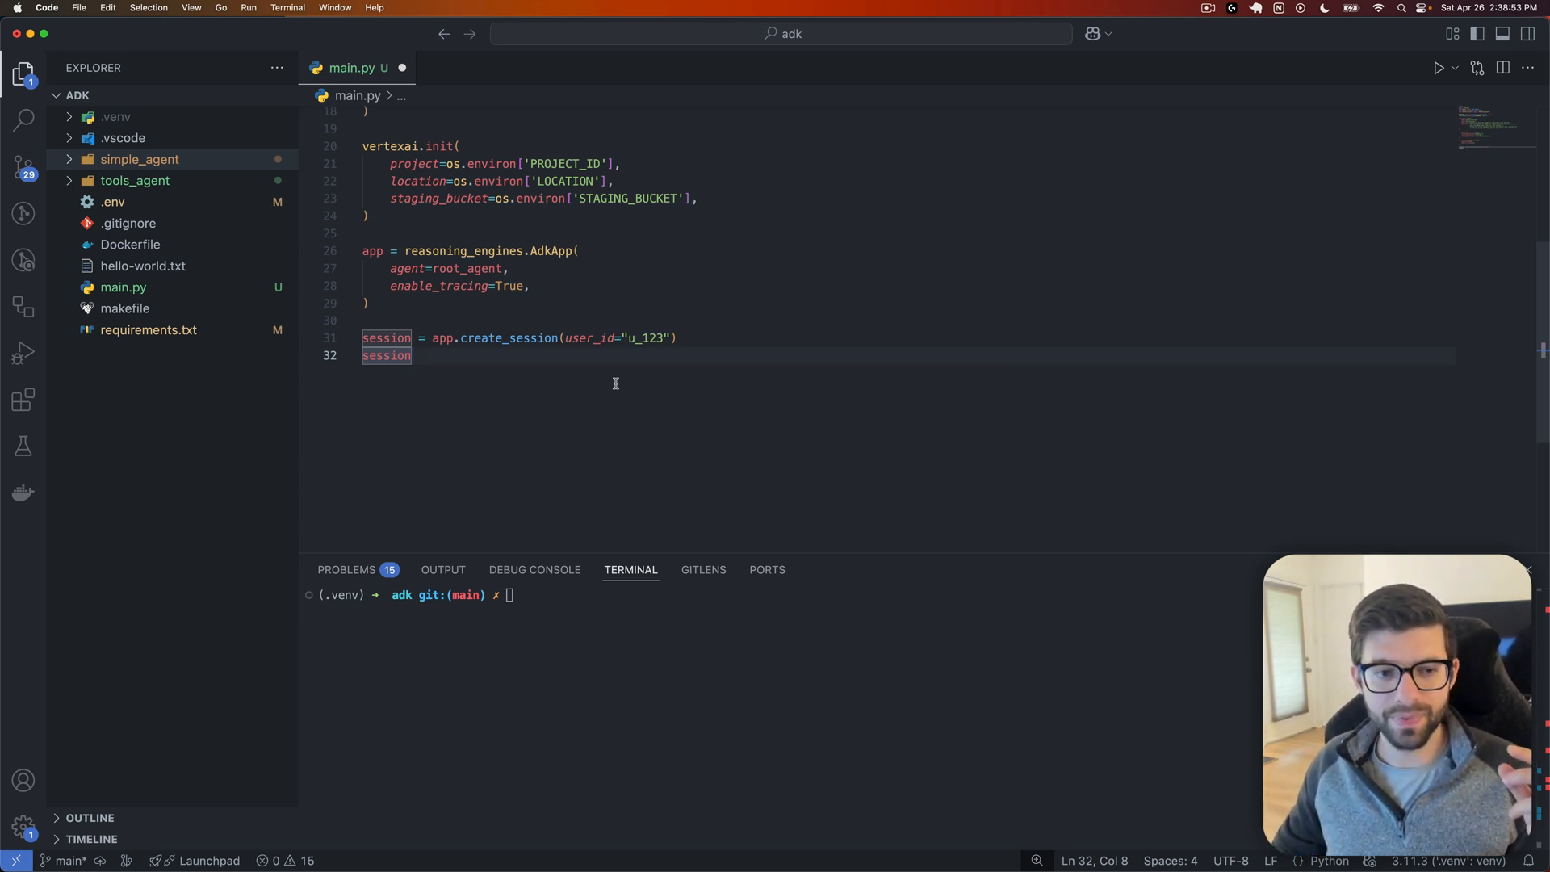
pyautogui.moveTo(554, 415)
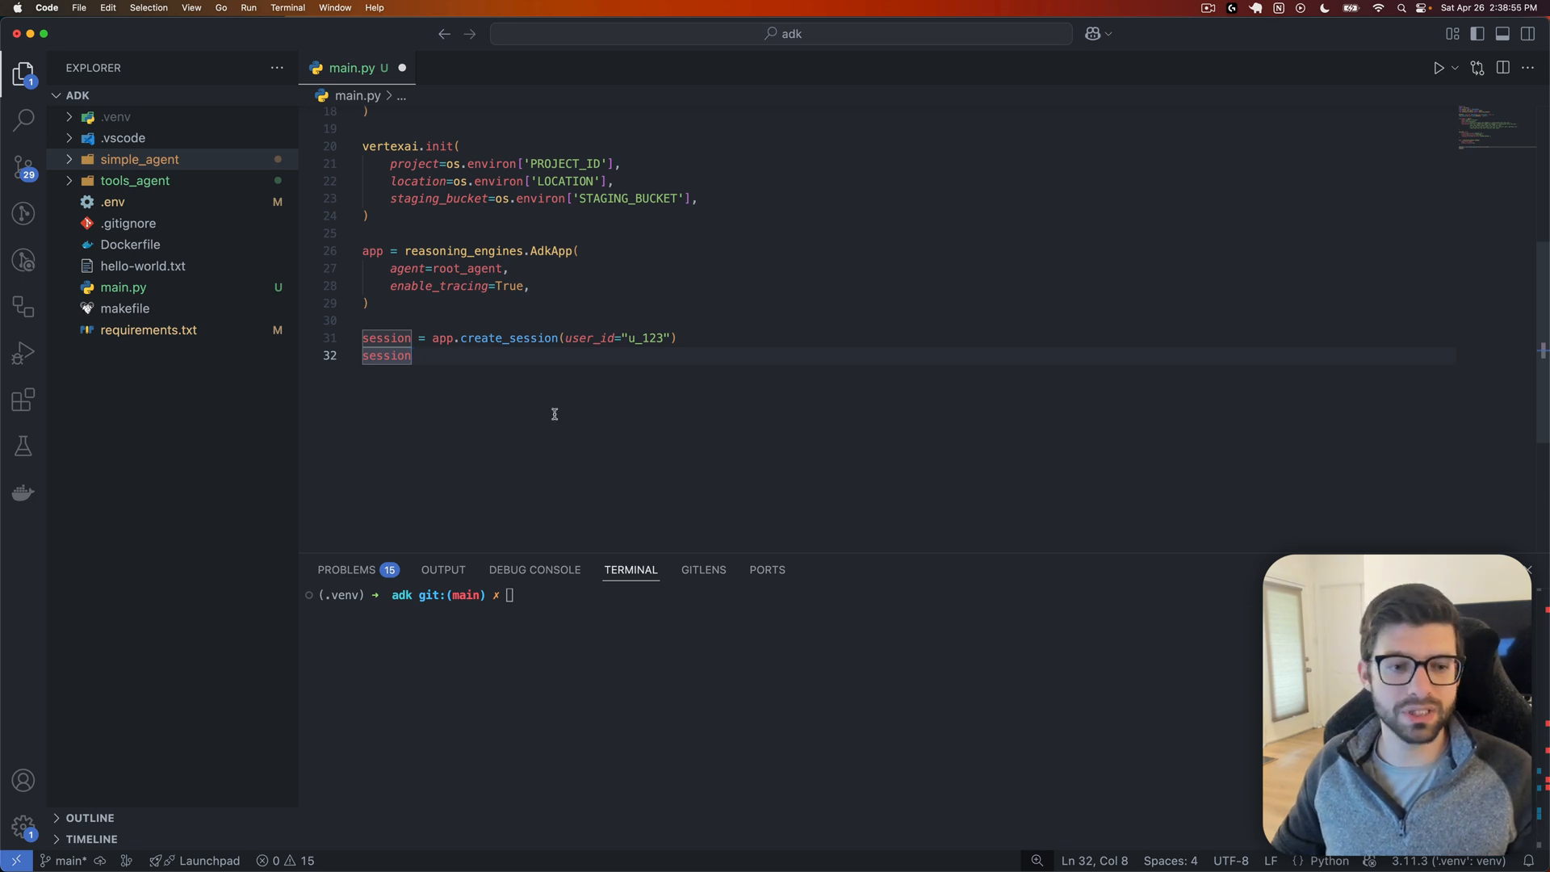
pyautogui.moveTo(547, 413)
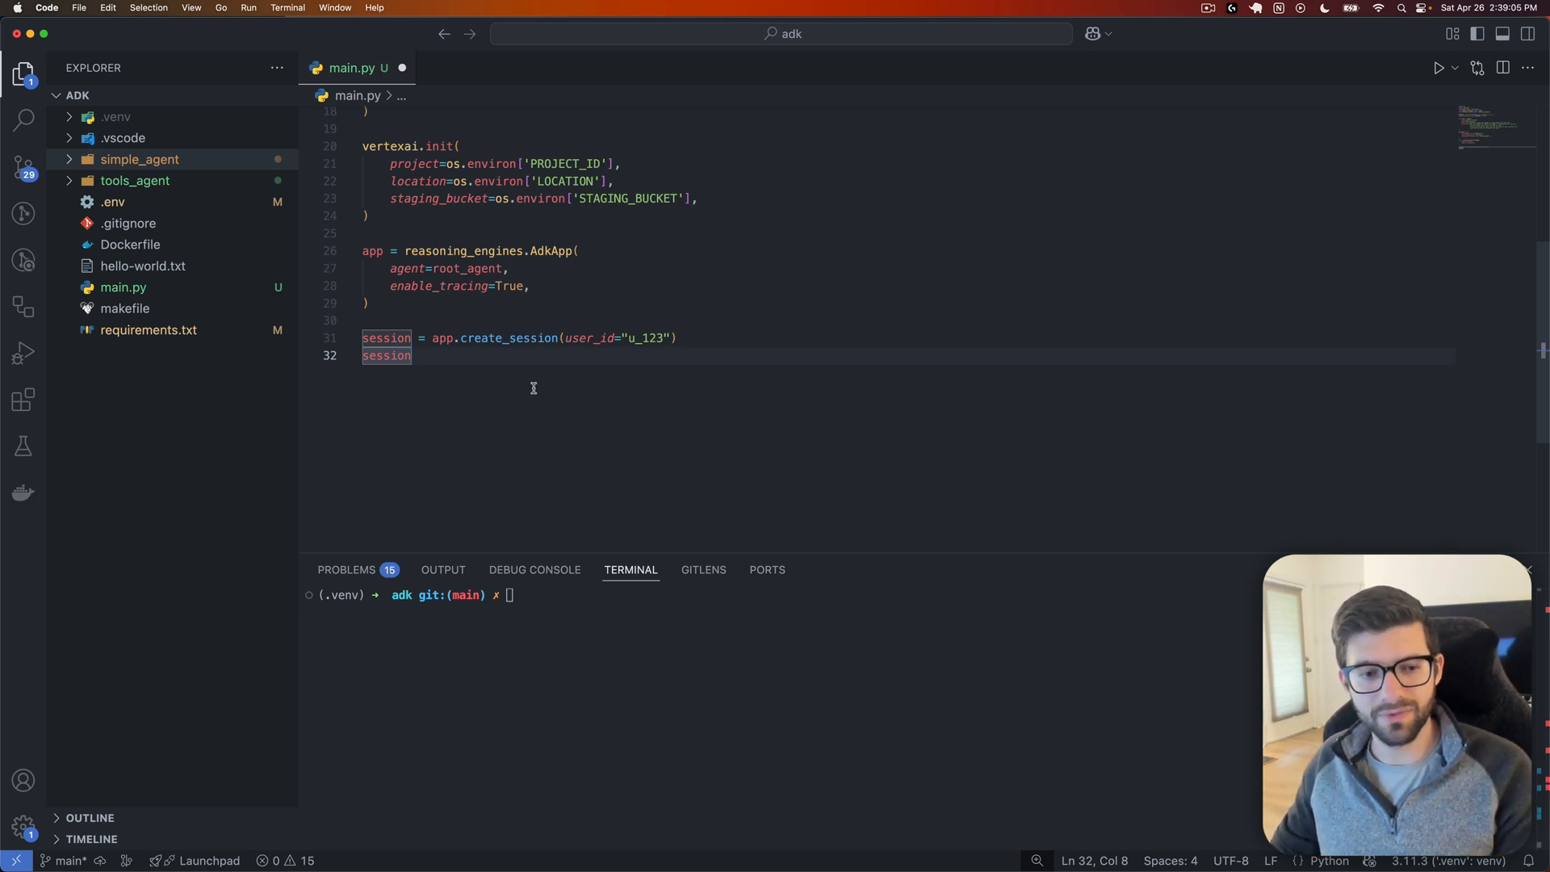
pyautogui.doubleClick(508, 337)
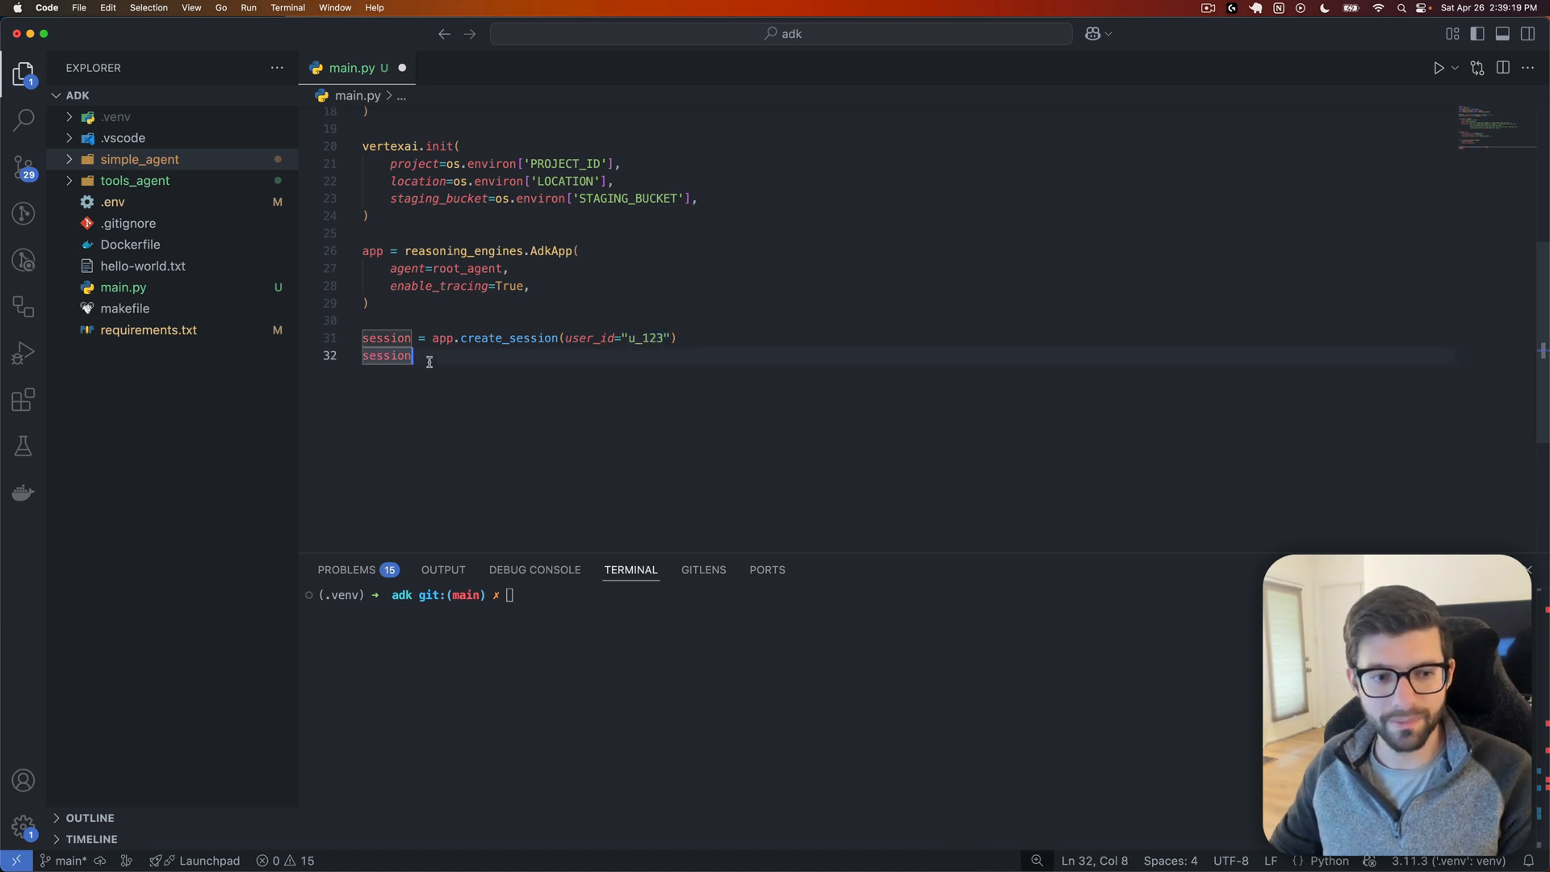
# Step: Print the session with print(f"session: {session}") and run python main.py
pyautogui.write('prin')
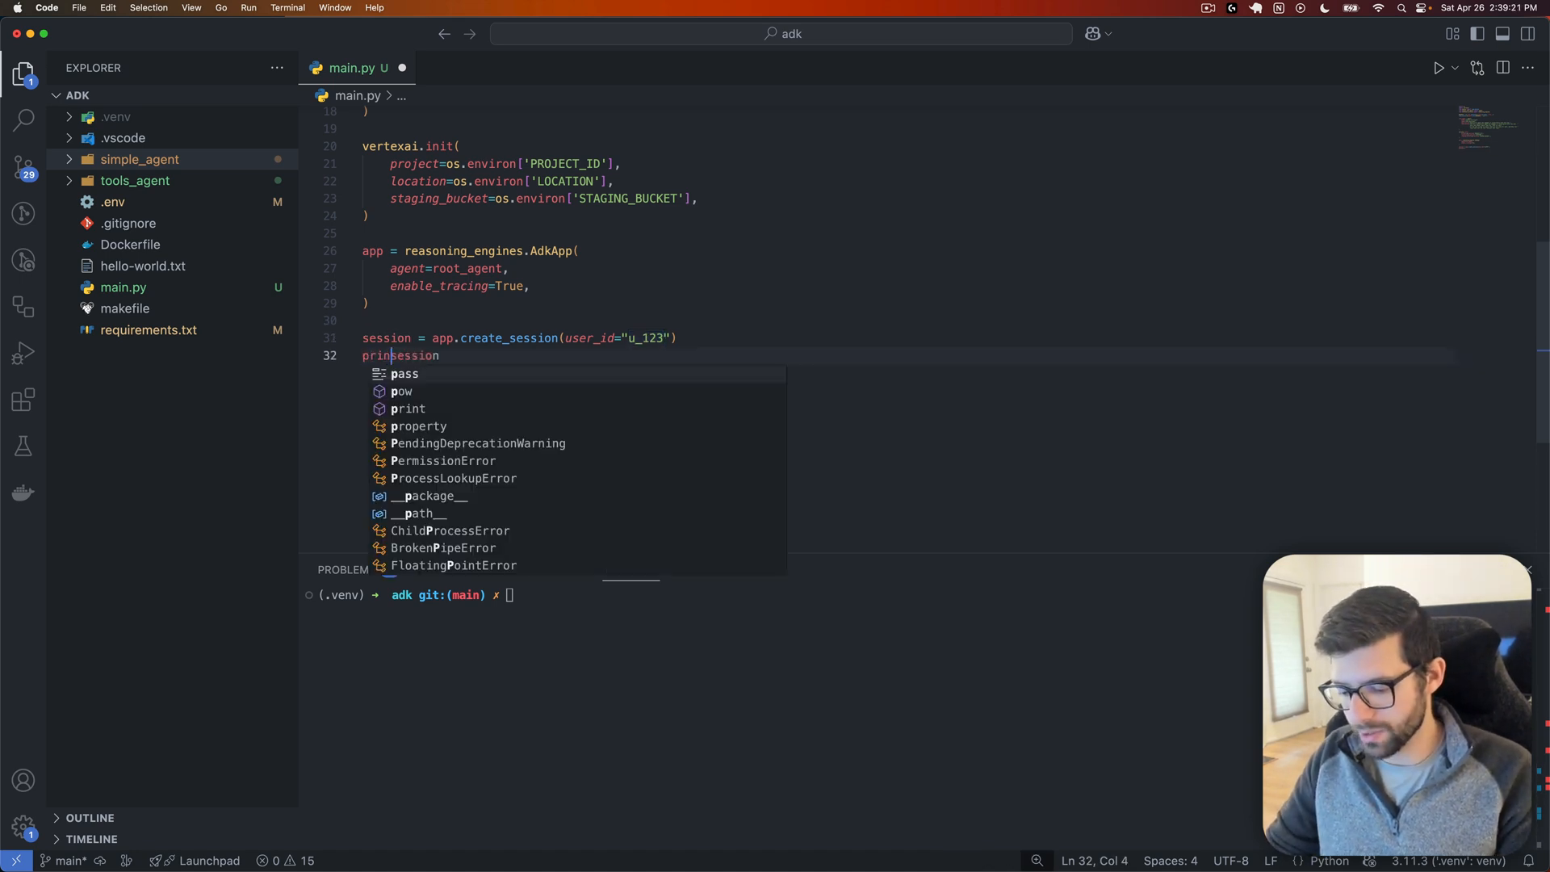
pyautogui.write('(f"')
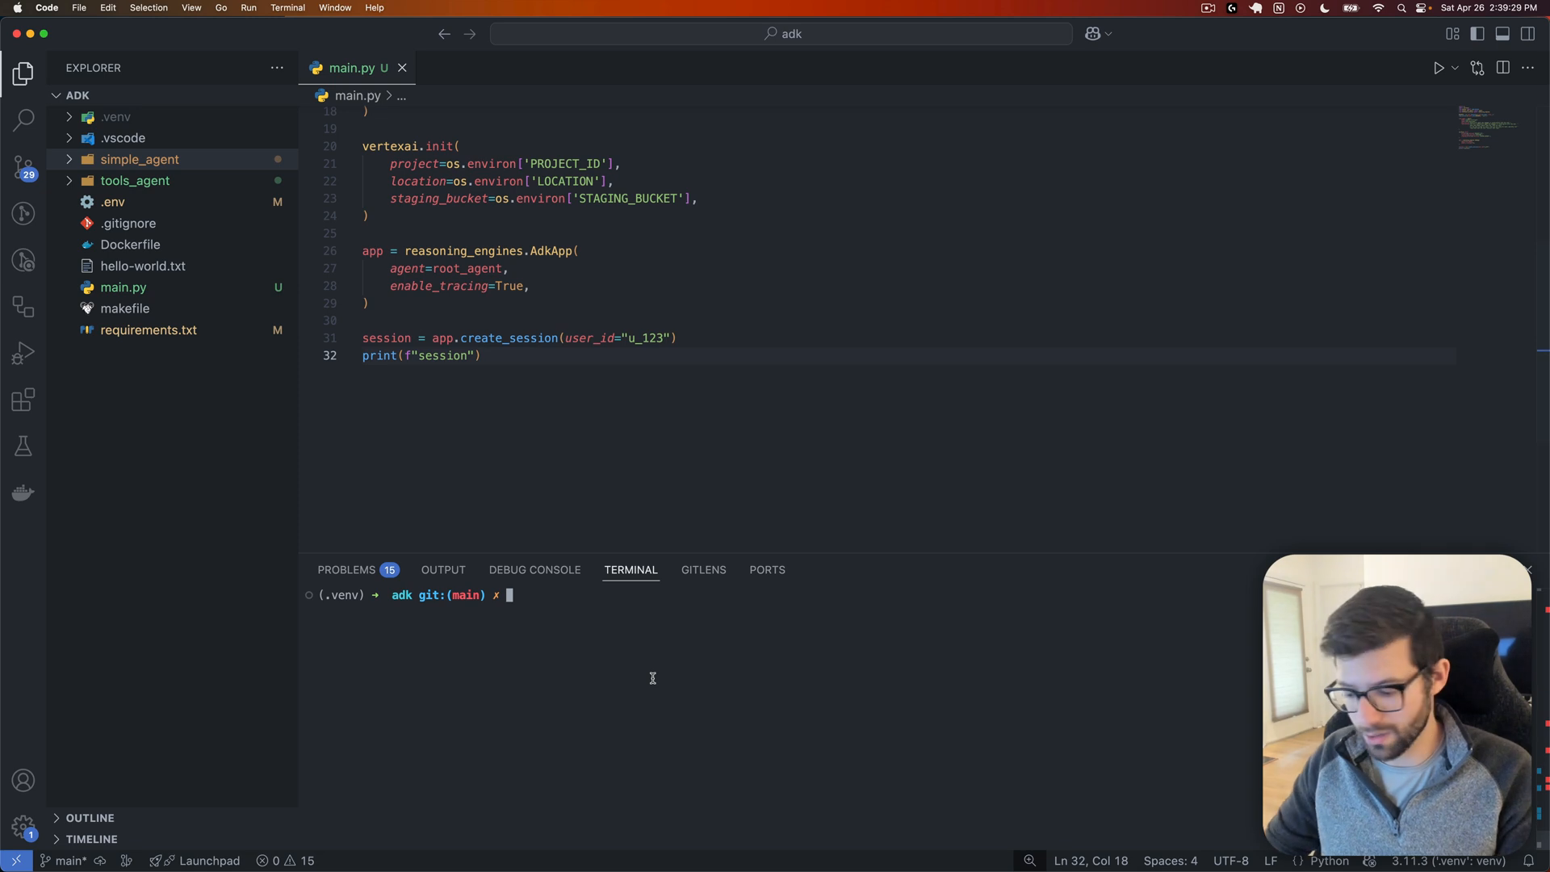
pyautogui.write('python main.py')
pyautogui.click(902, 356)
pyautogui.write(': ')
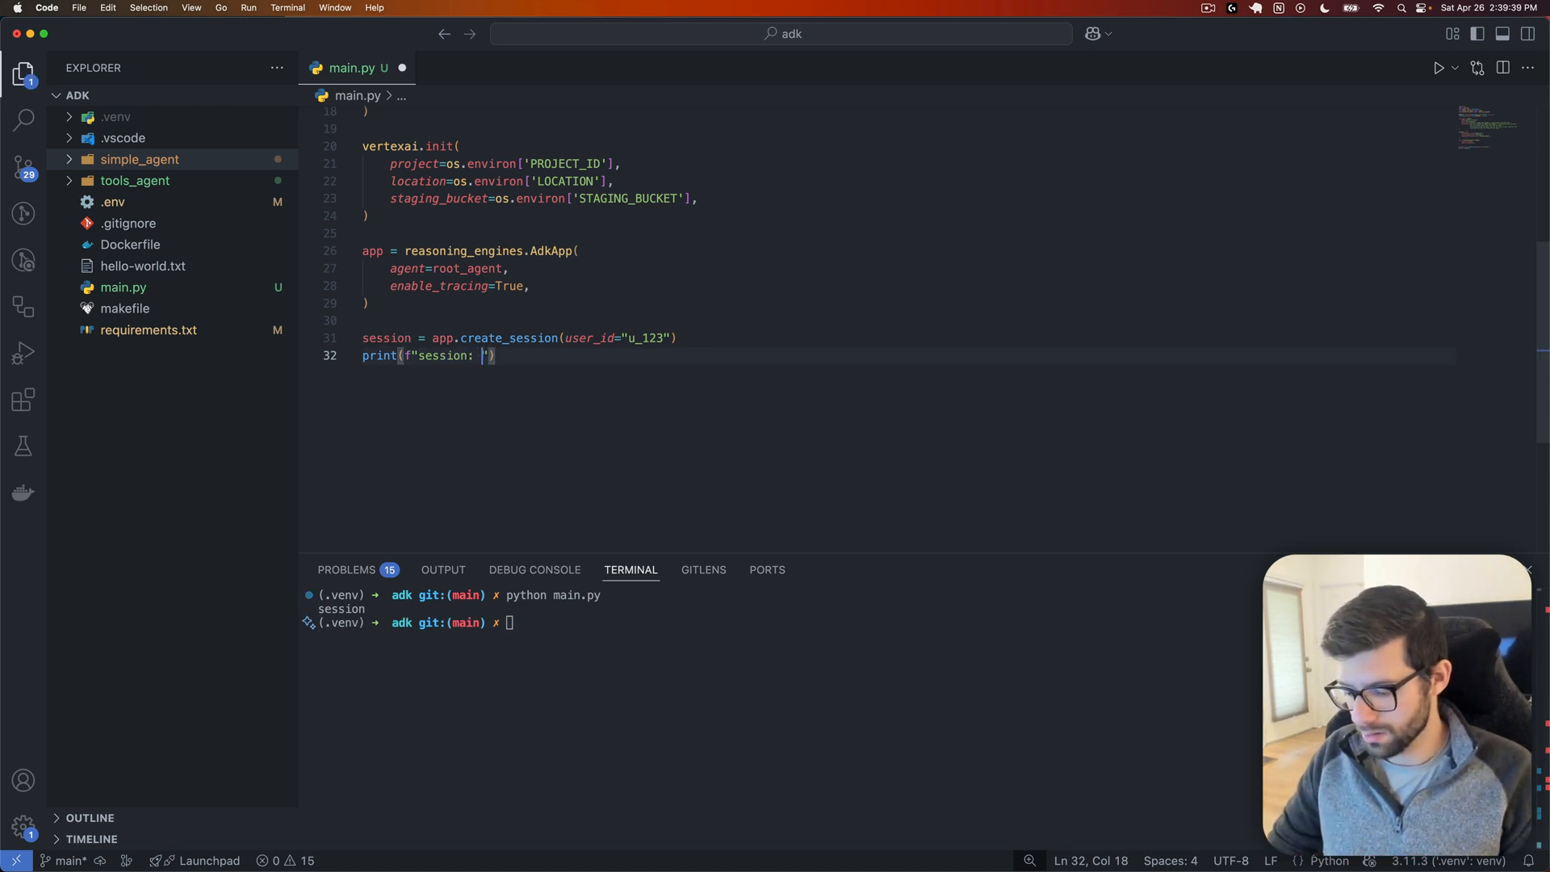
pyautogui.write('{session')
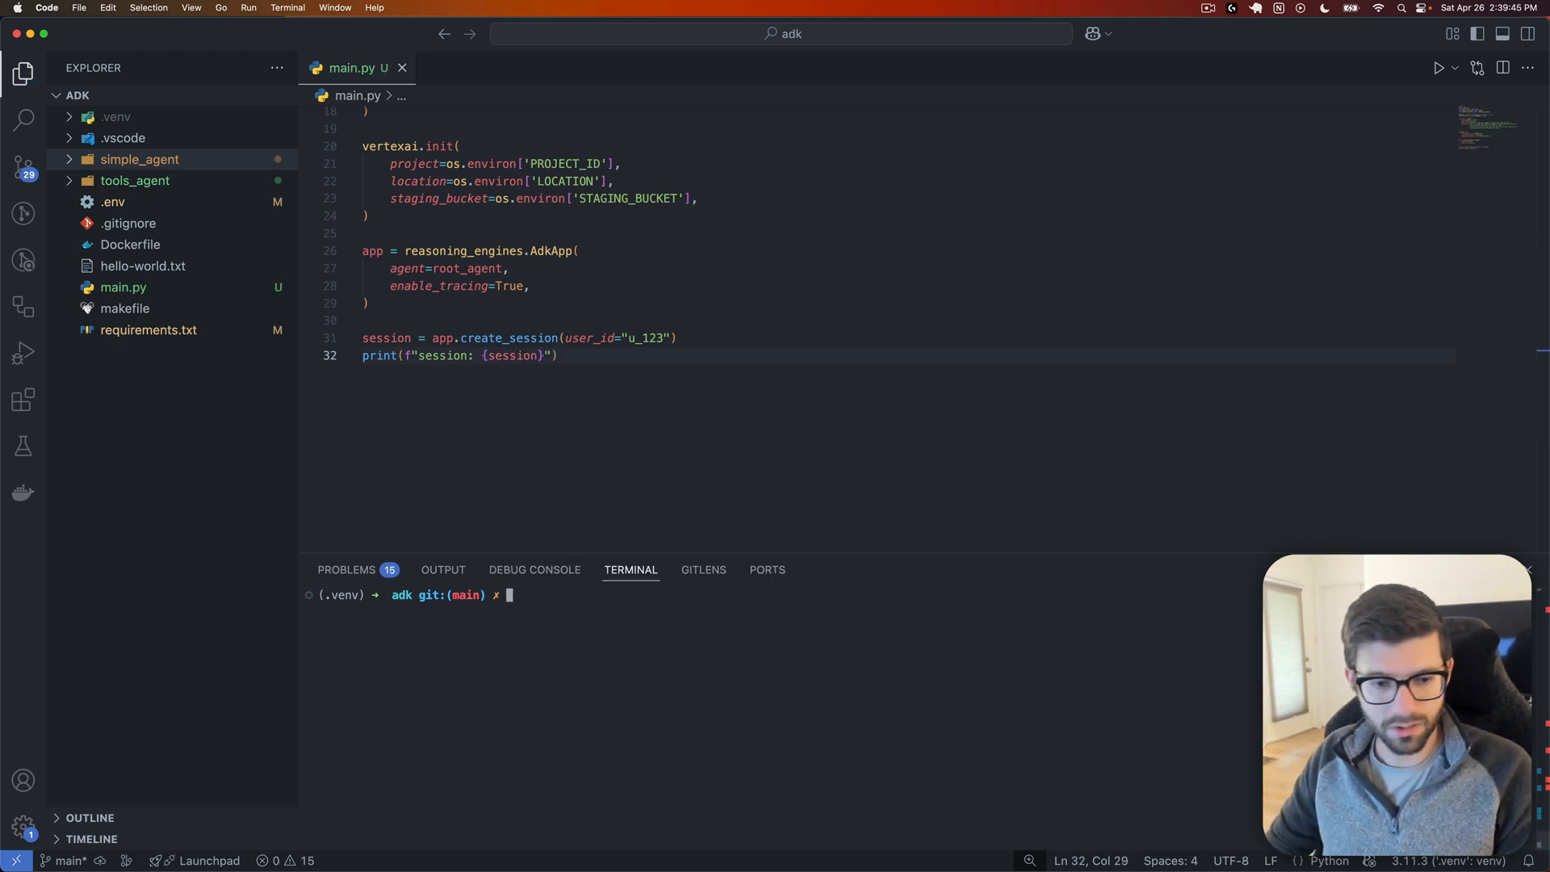
pyautogui.write('python main.py')
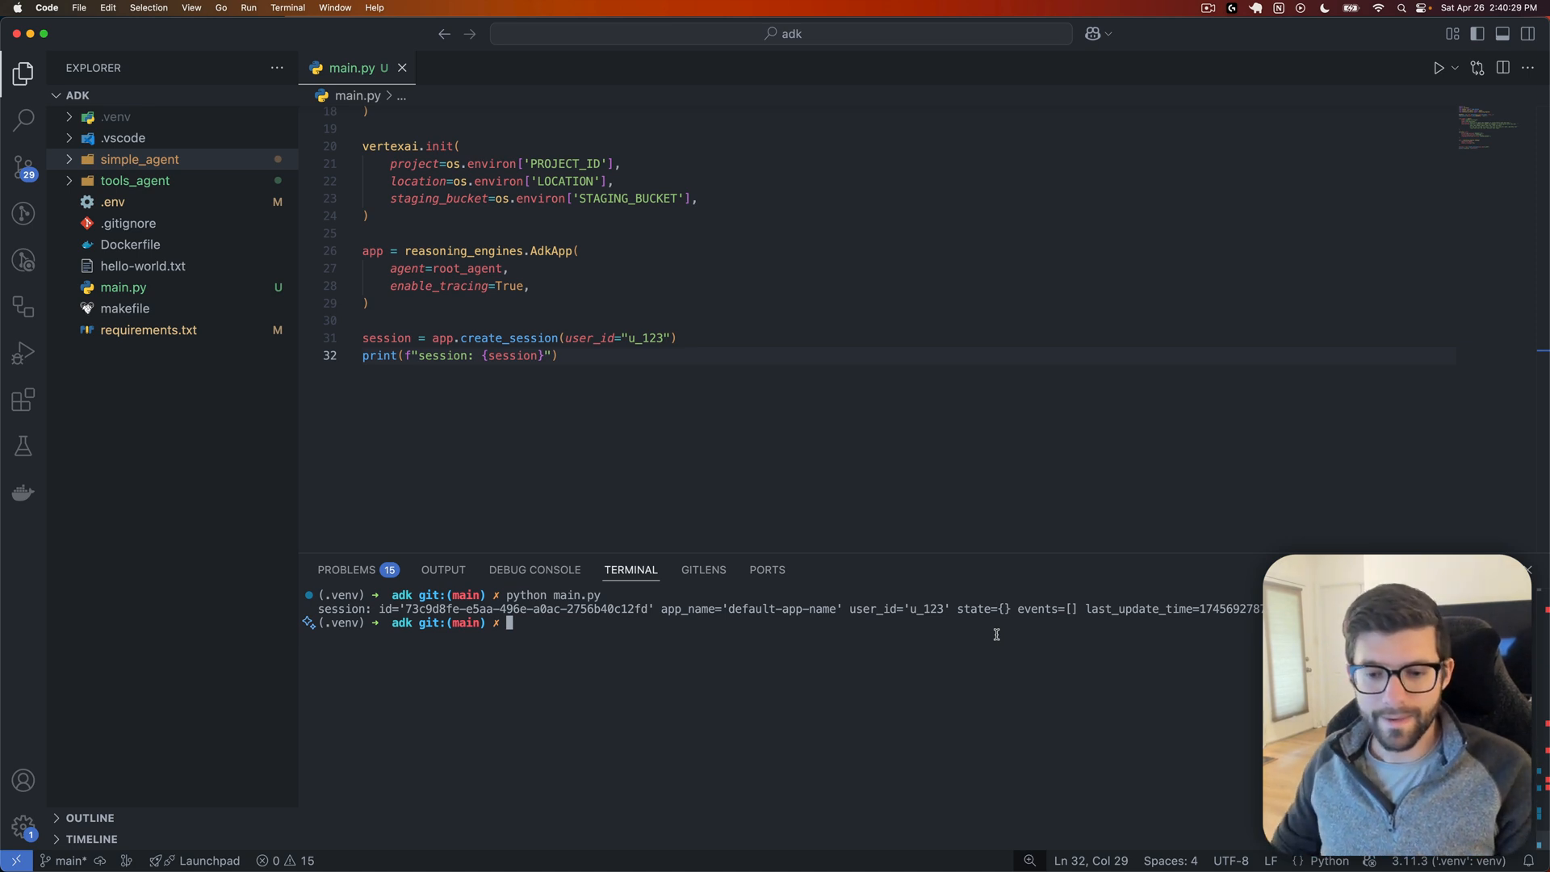
pyautogui.moveTo(861, 679)
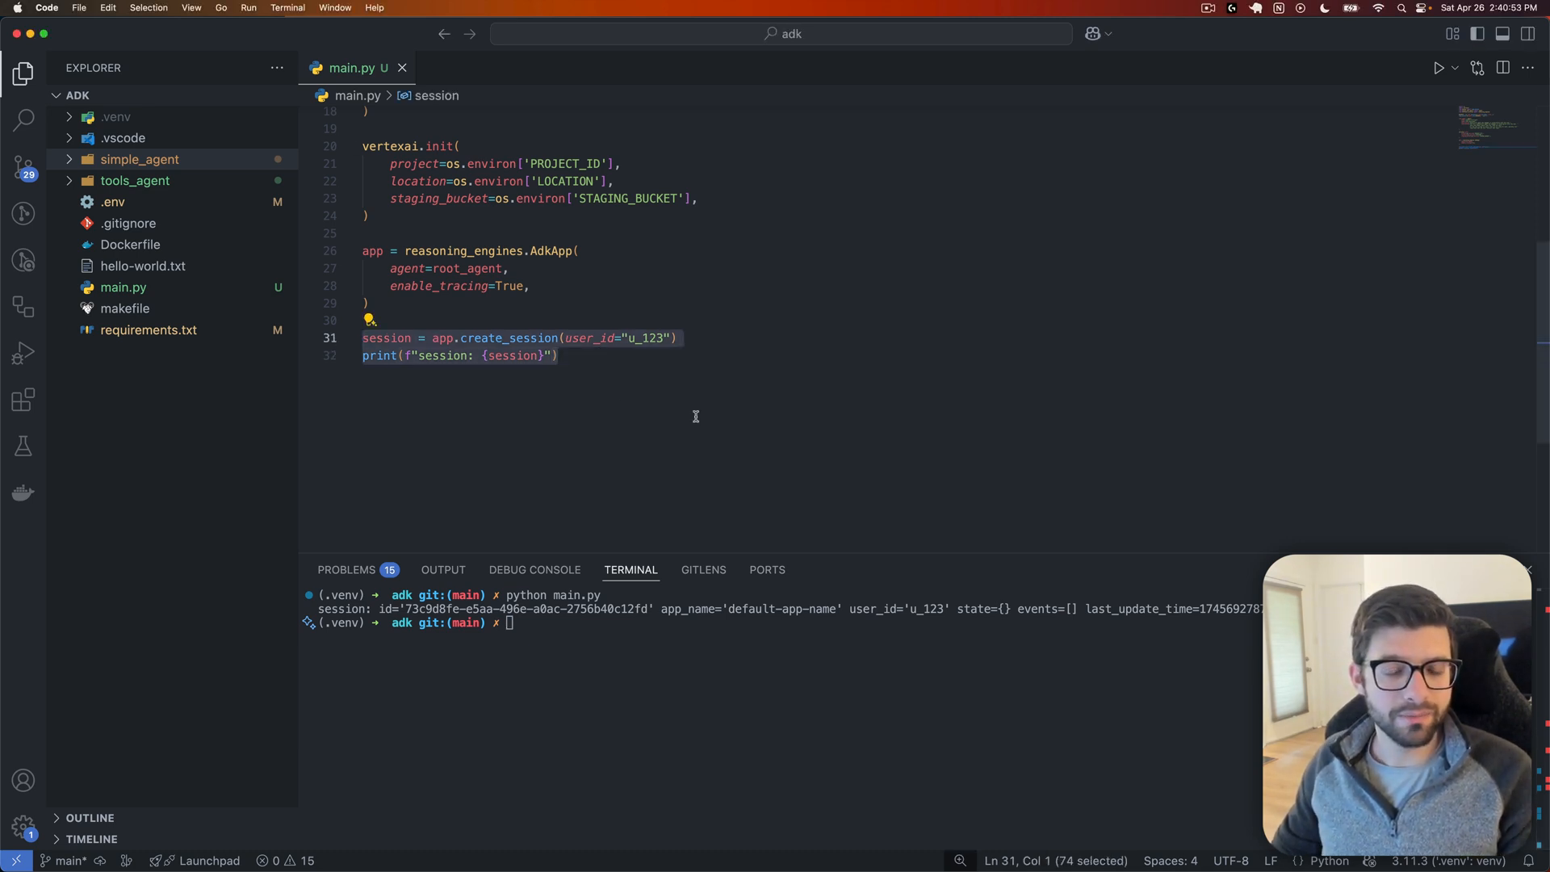
# Step: Add app.list_sessions and app.get_session calls for user u_123 using session.id
pyautogui.click(556, 356)
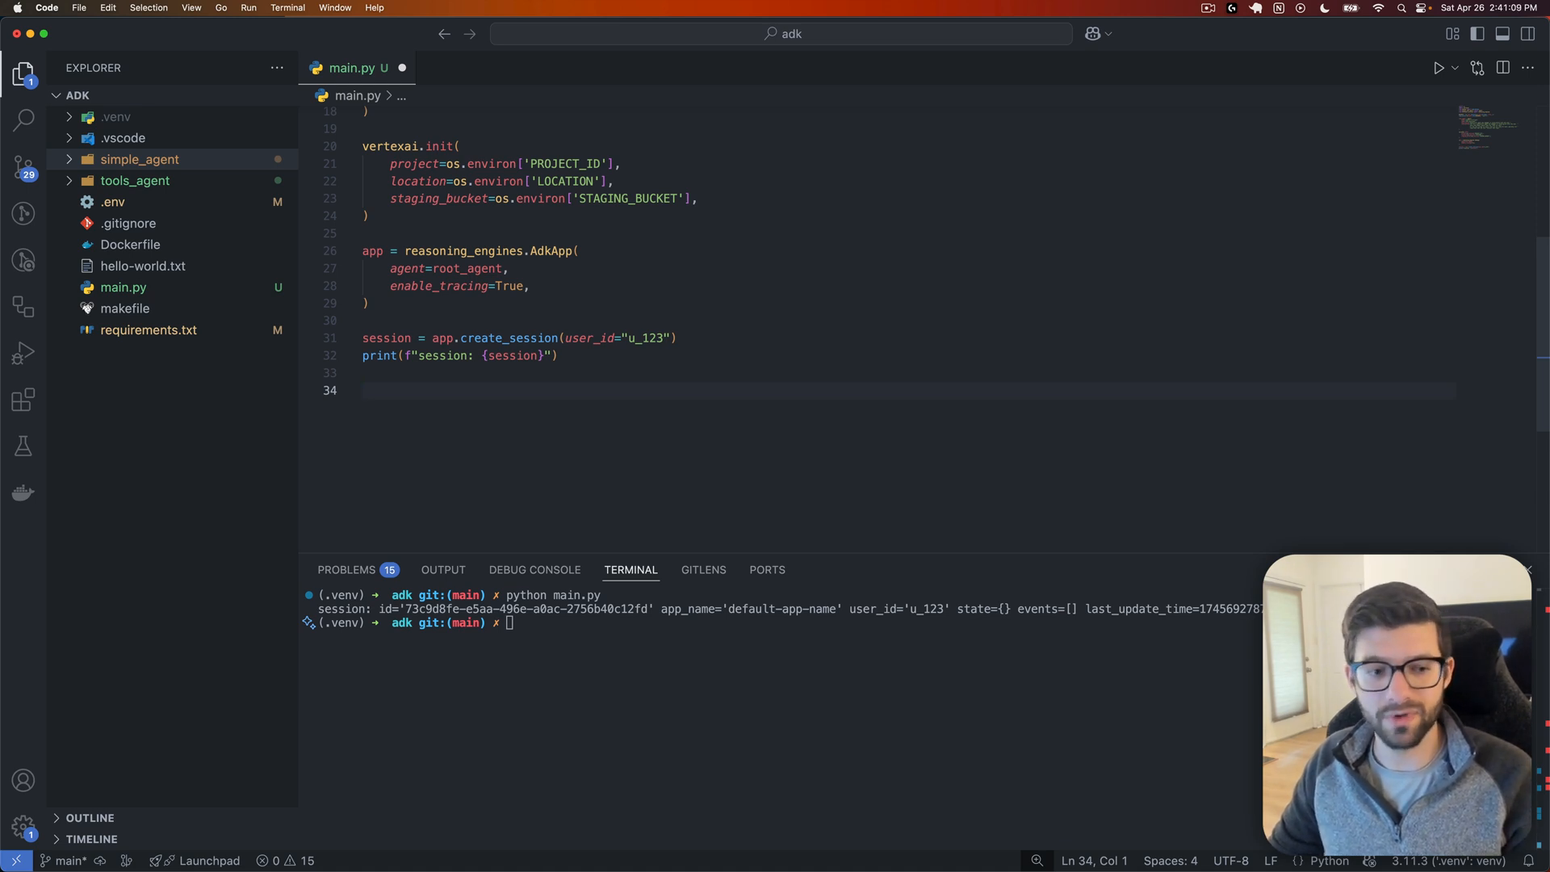
pyautogui.write('app.list_sessions(user_id="u_123")')
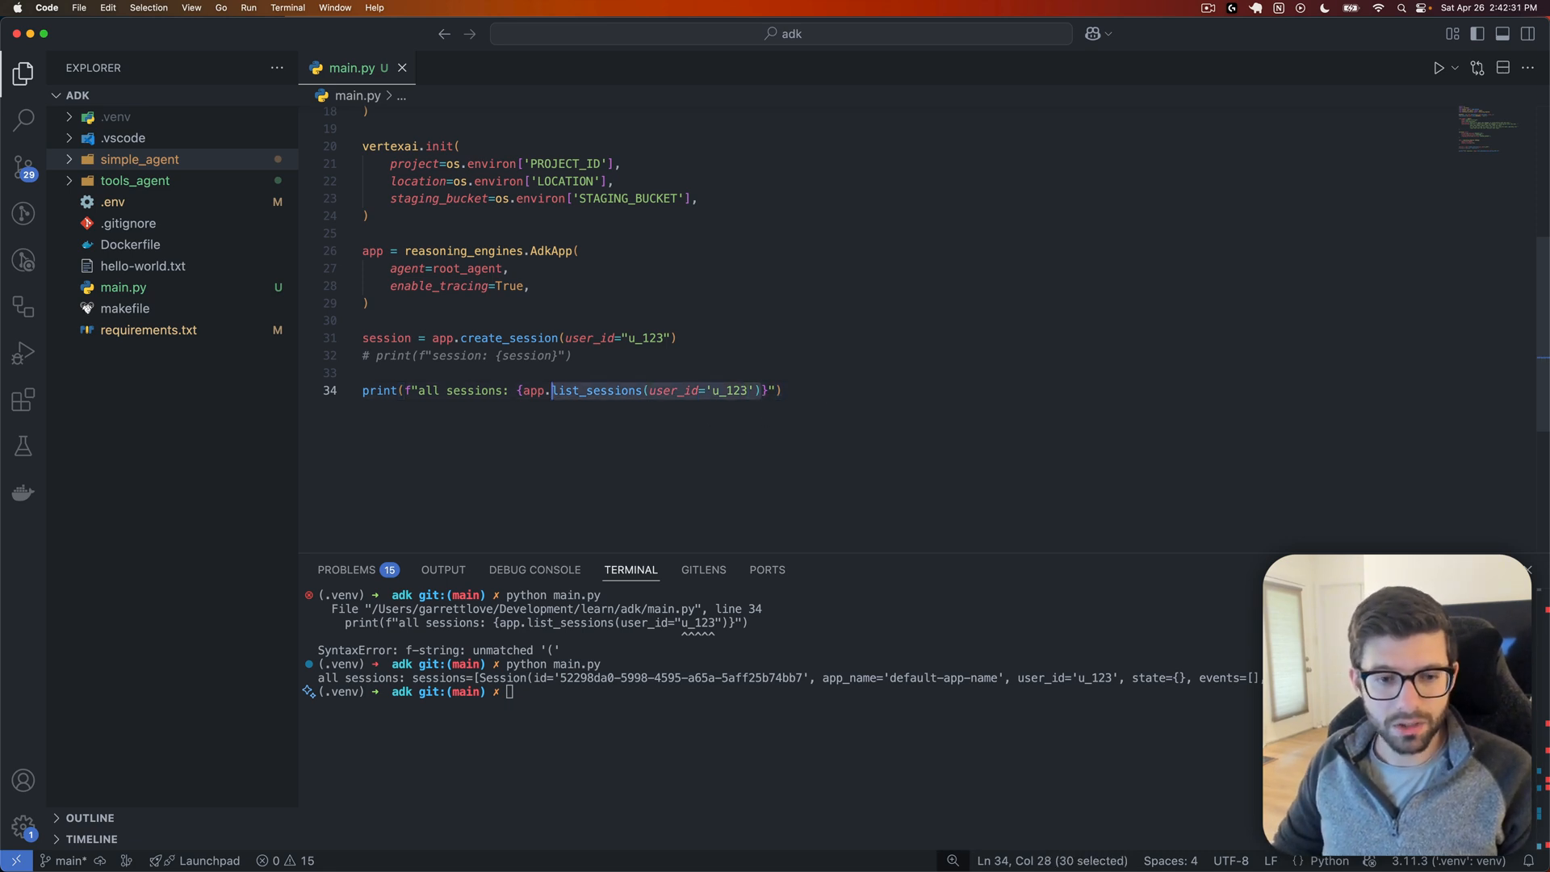
pyautogui.write('session = app.get_session(user_id="u_123", session_id=session.id)')
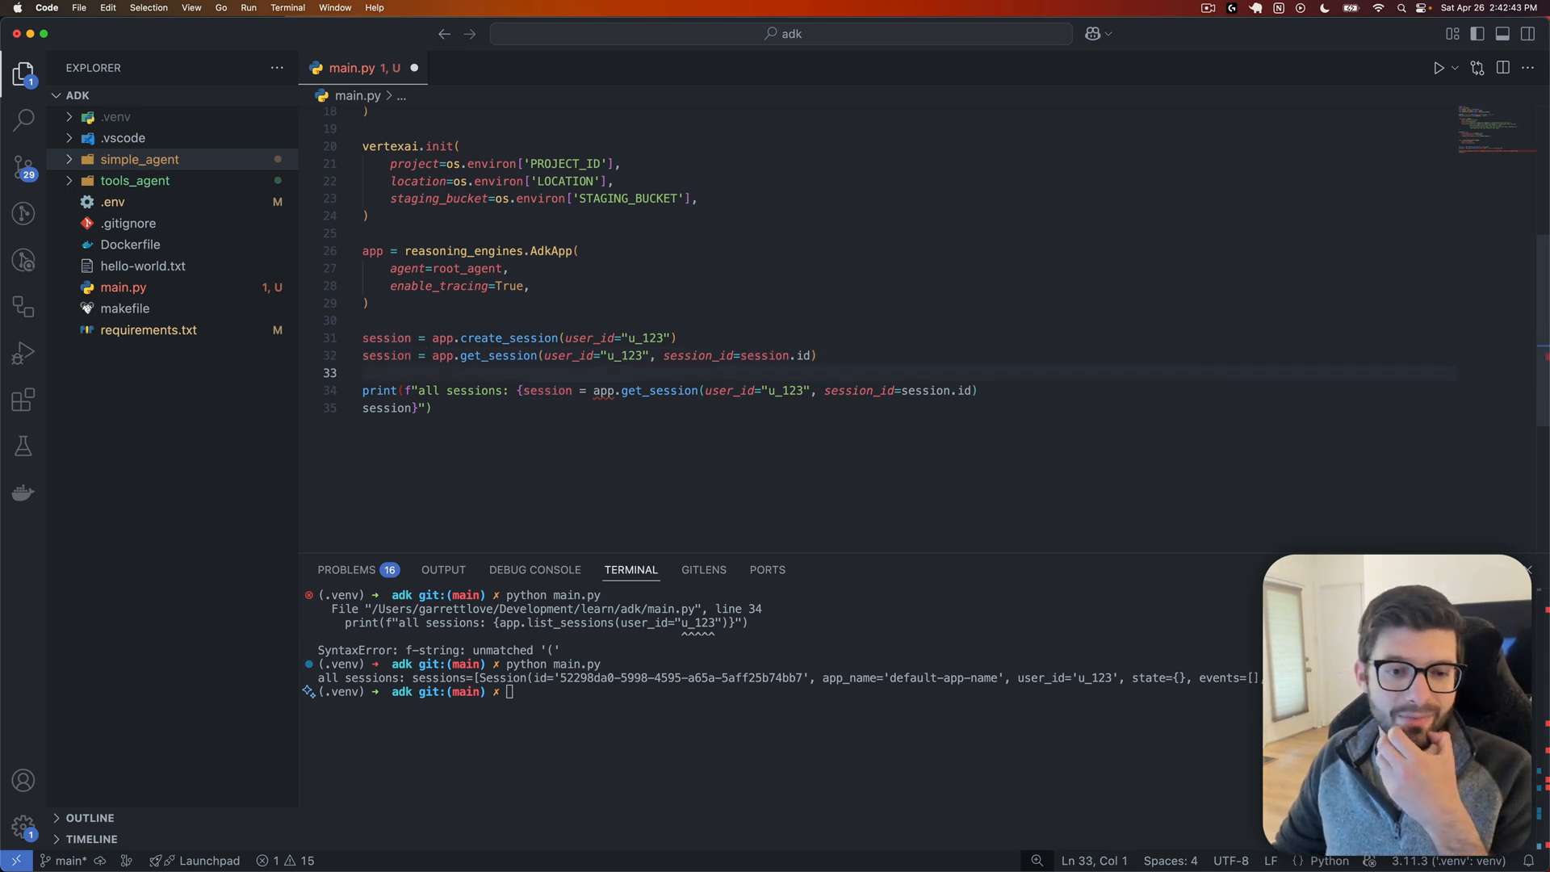
# Step: Relabel the printed output to 'specific session: {session}'
pyautogui.doubleClick(431, 390)
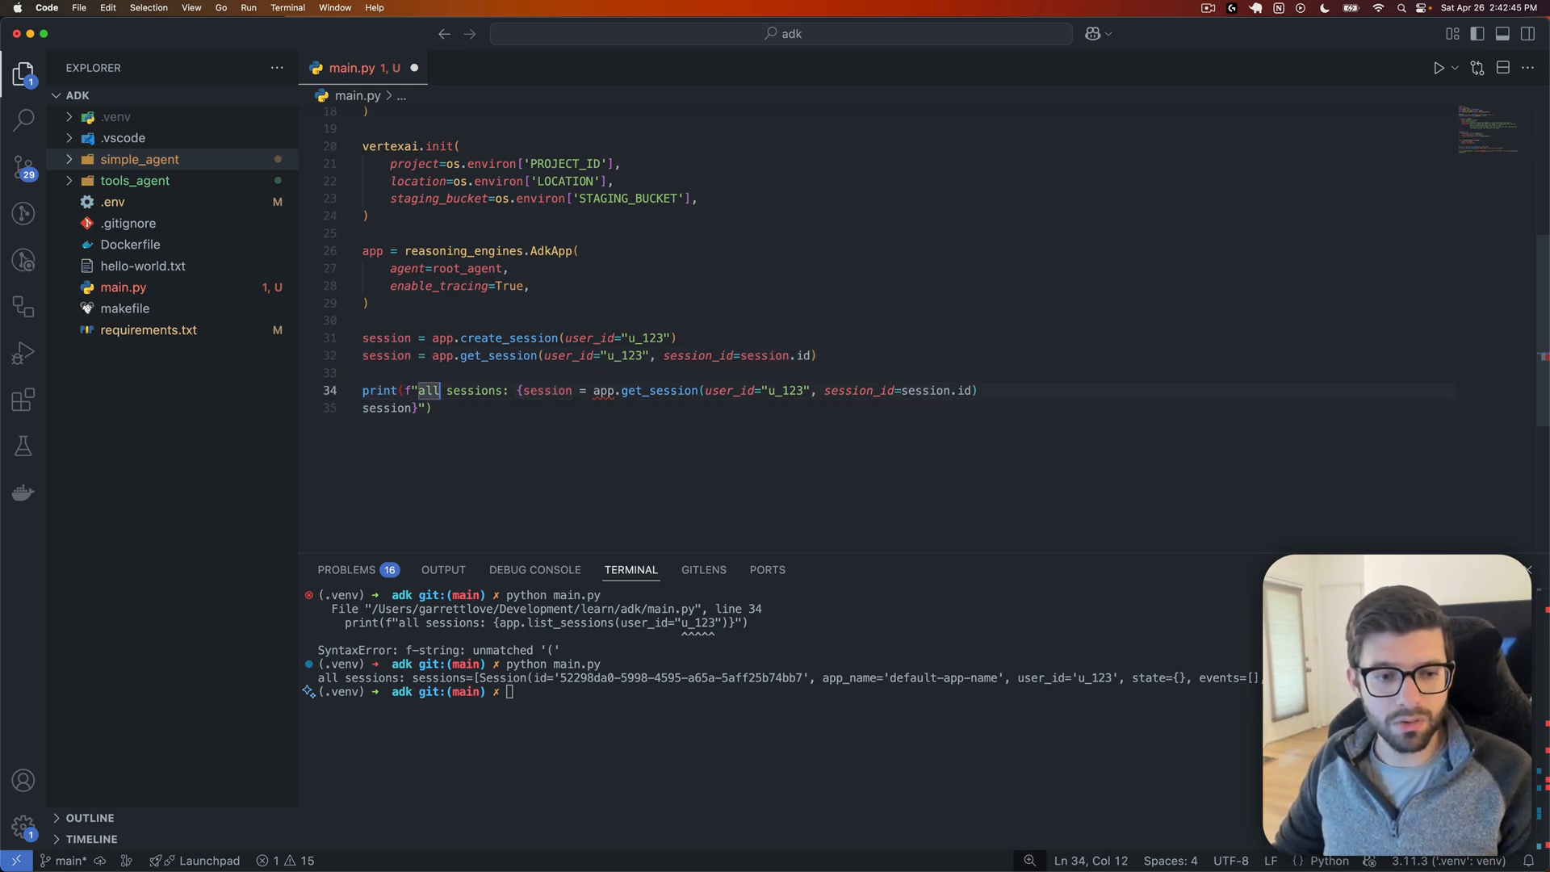
pyautogui.write('specific')
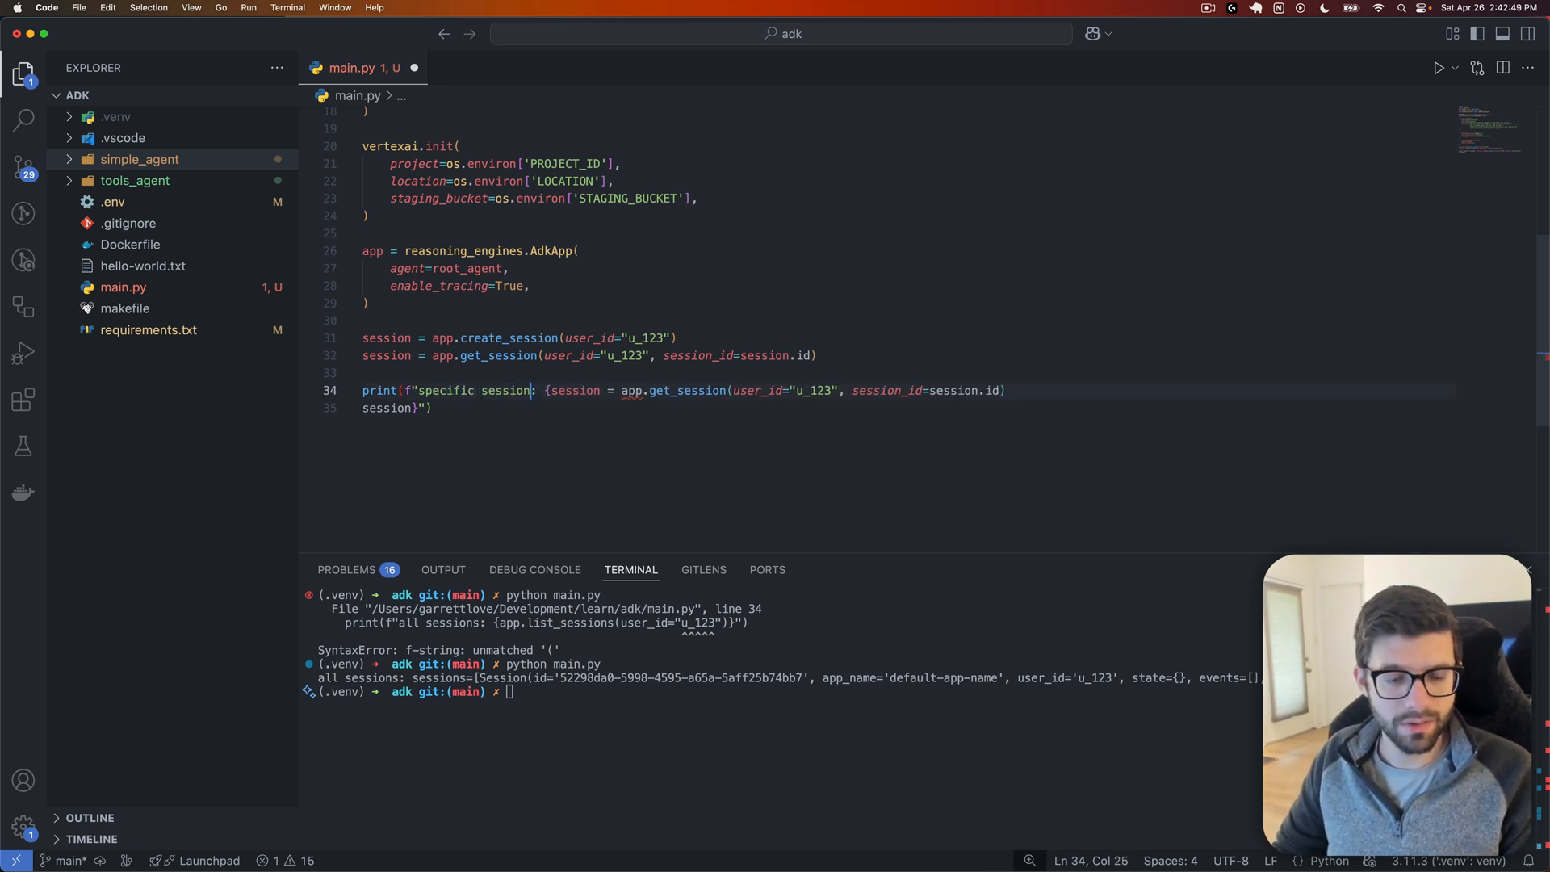
pyautogui.doubleClick(573, 389)
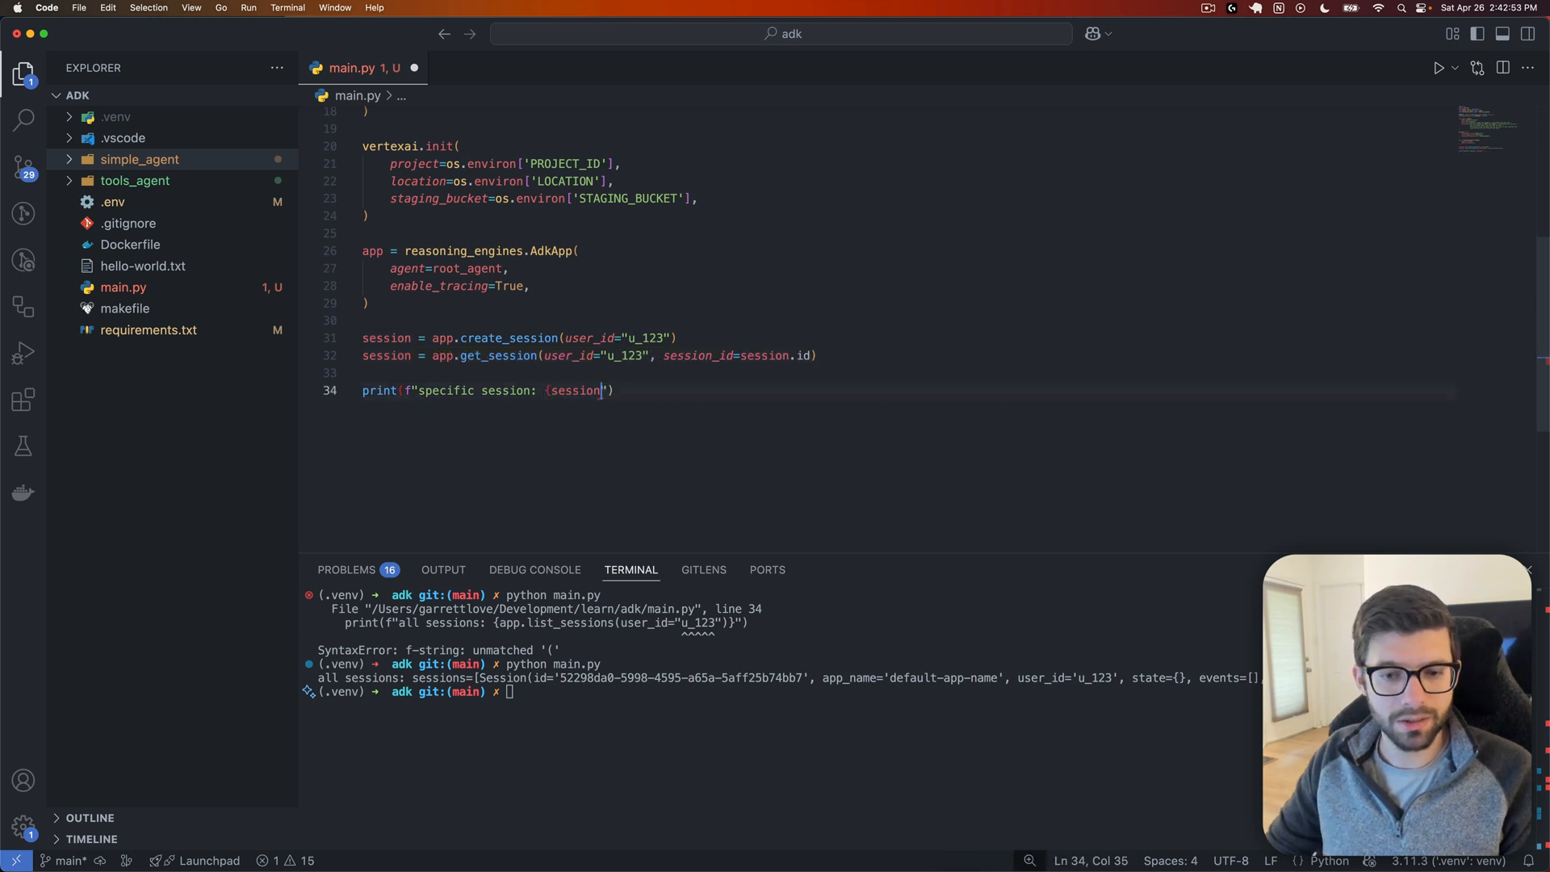
pyautogui.write('}')
pyautogui.write('):')
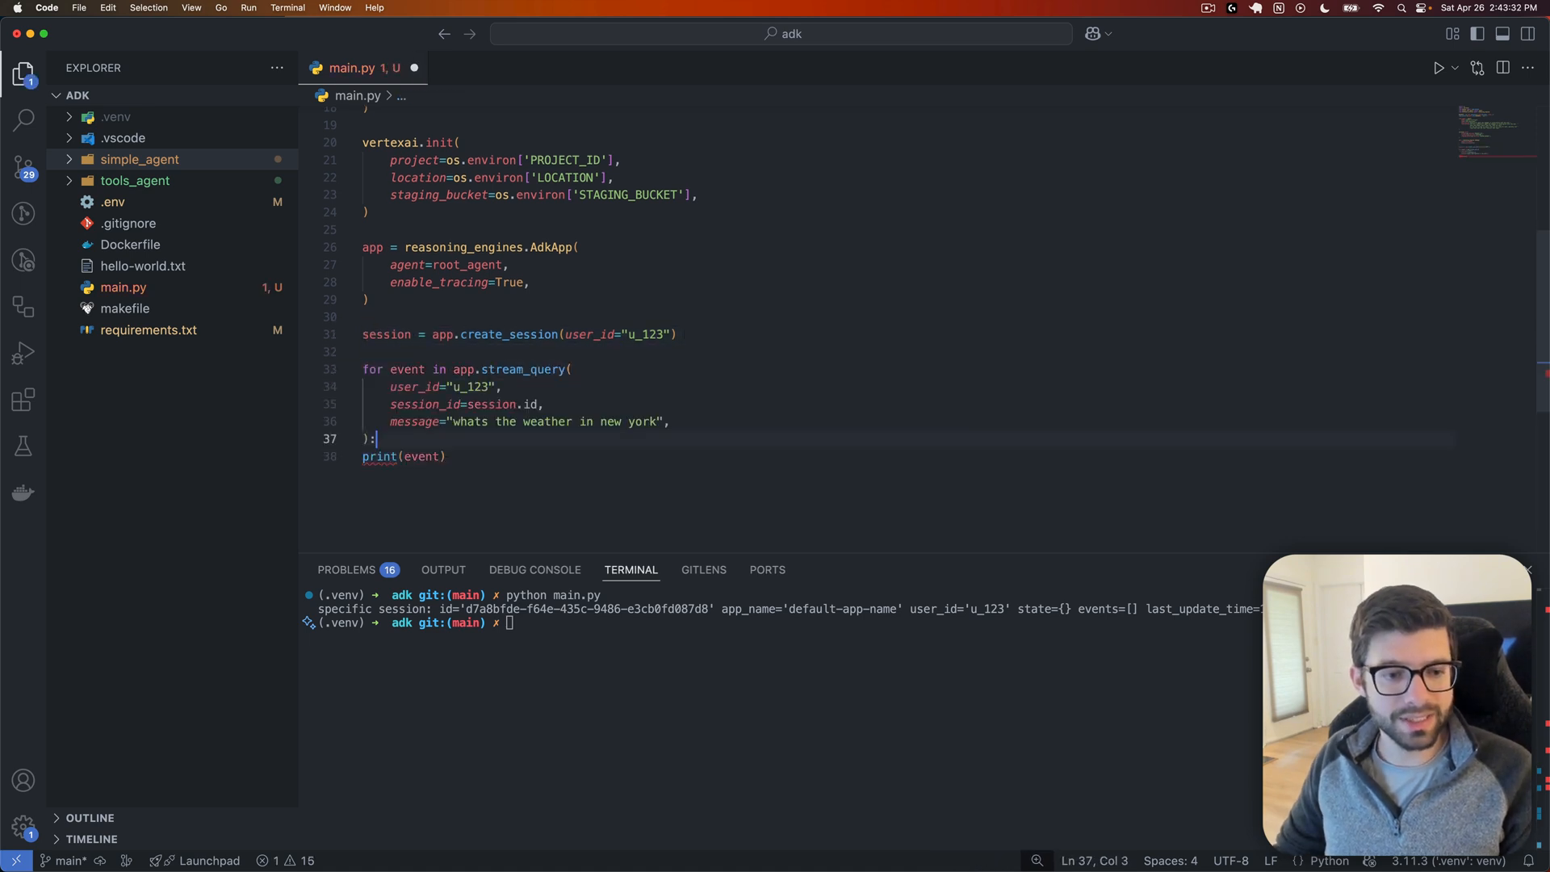
# Step: Indent print(event), change the message to 'How are you doing today?', and clear the terminal
pyautogui.press('tab')
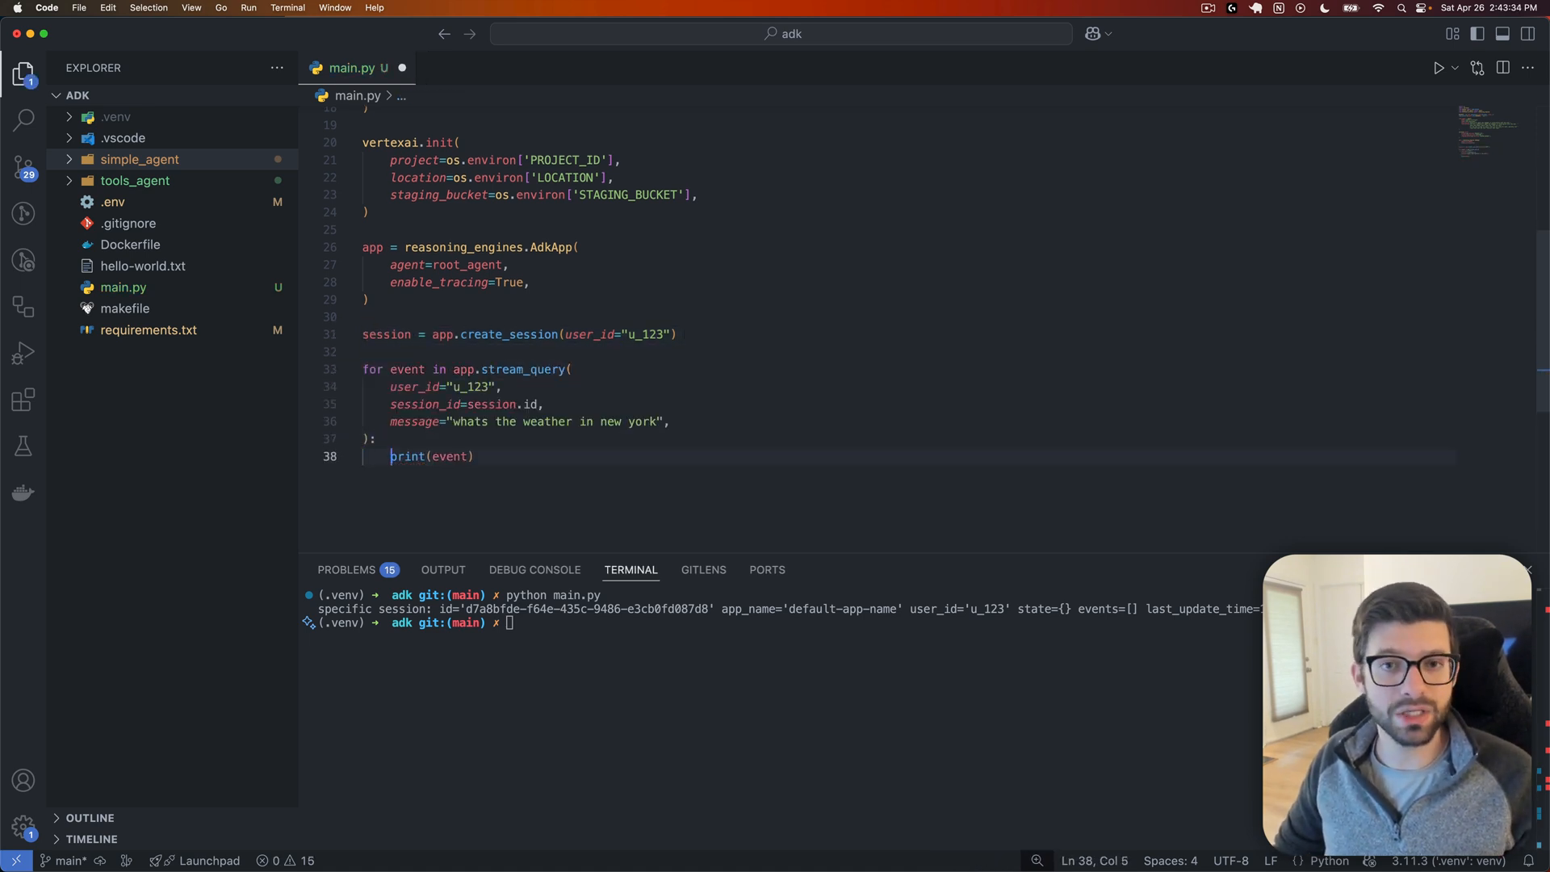
pyautogui.doubleClick(423, 404)
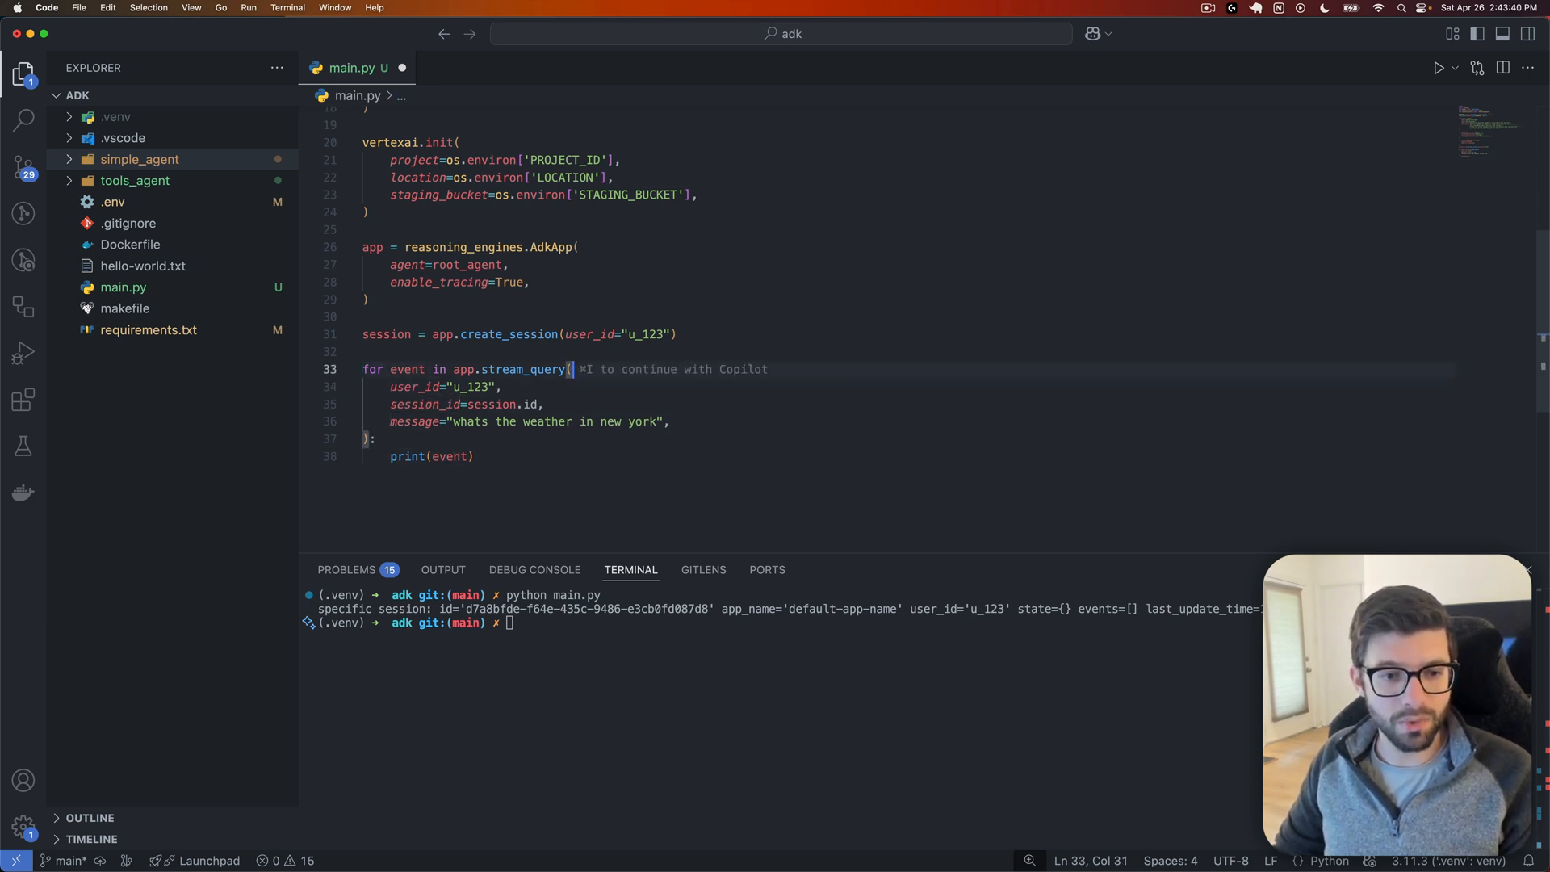
pyautogui.moveTo(568, 369); pyautogui.dragTo(453, 403)
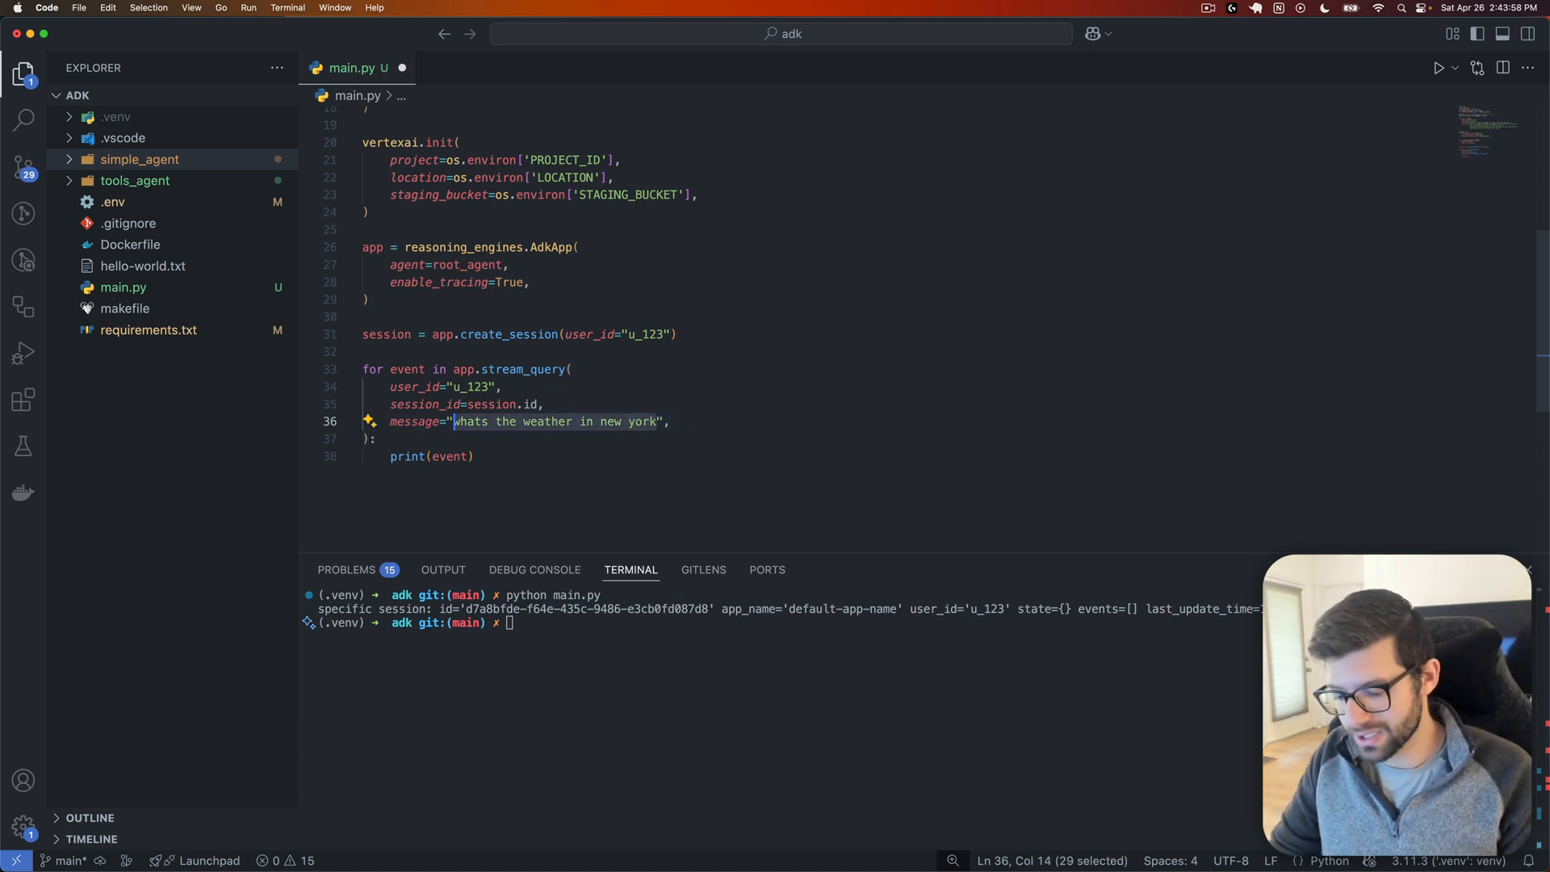
pyautogui.write('How are",')
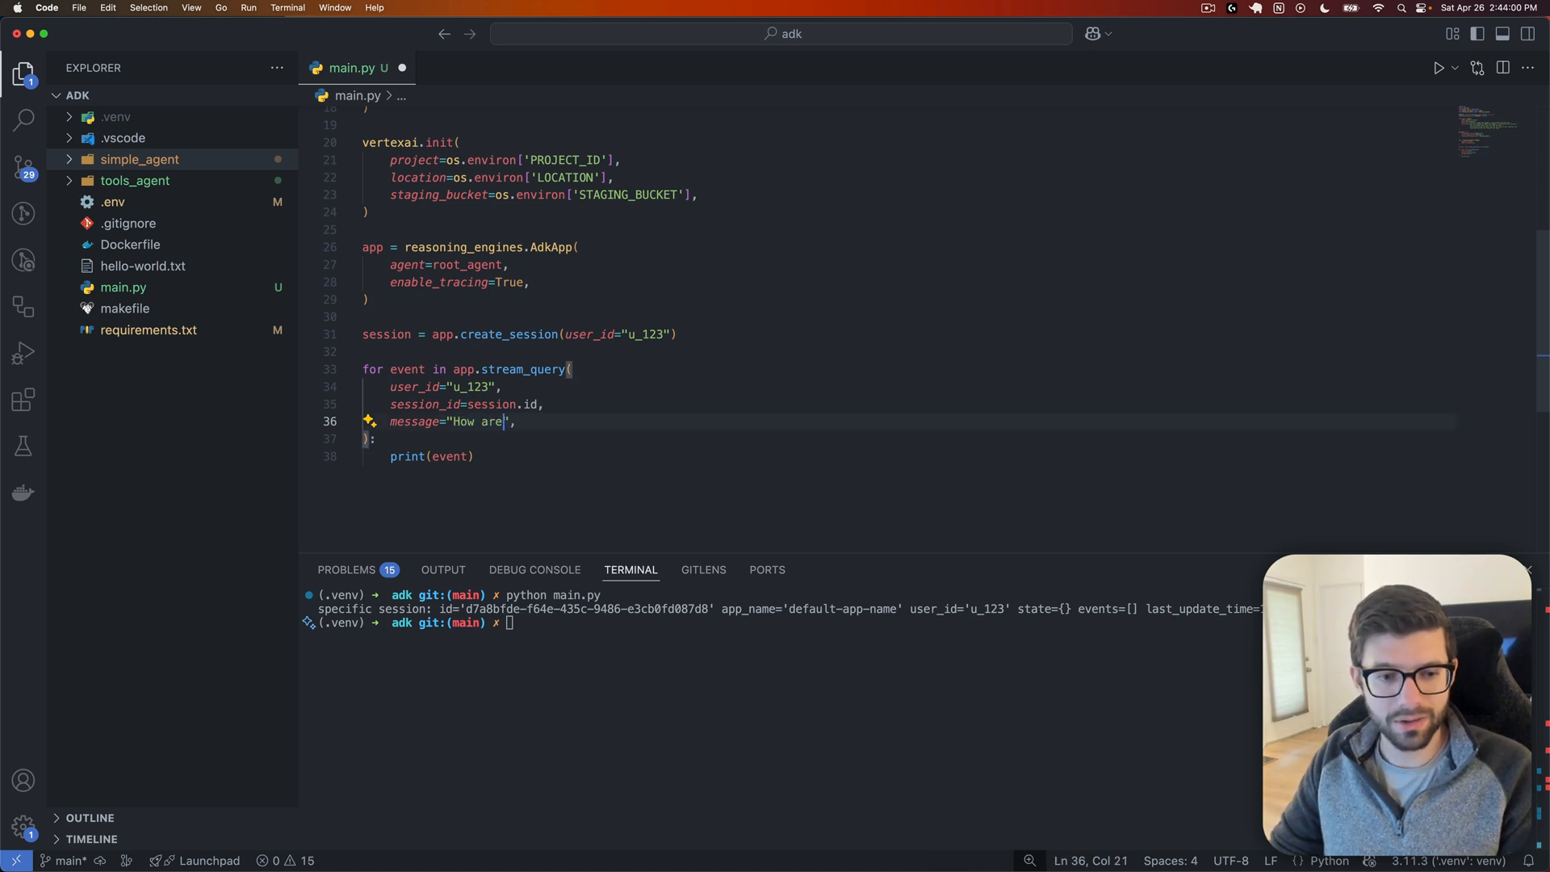
pyautogui.write('you doing')
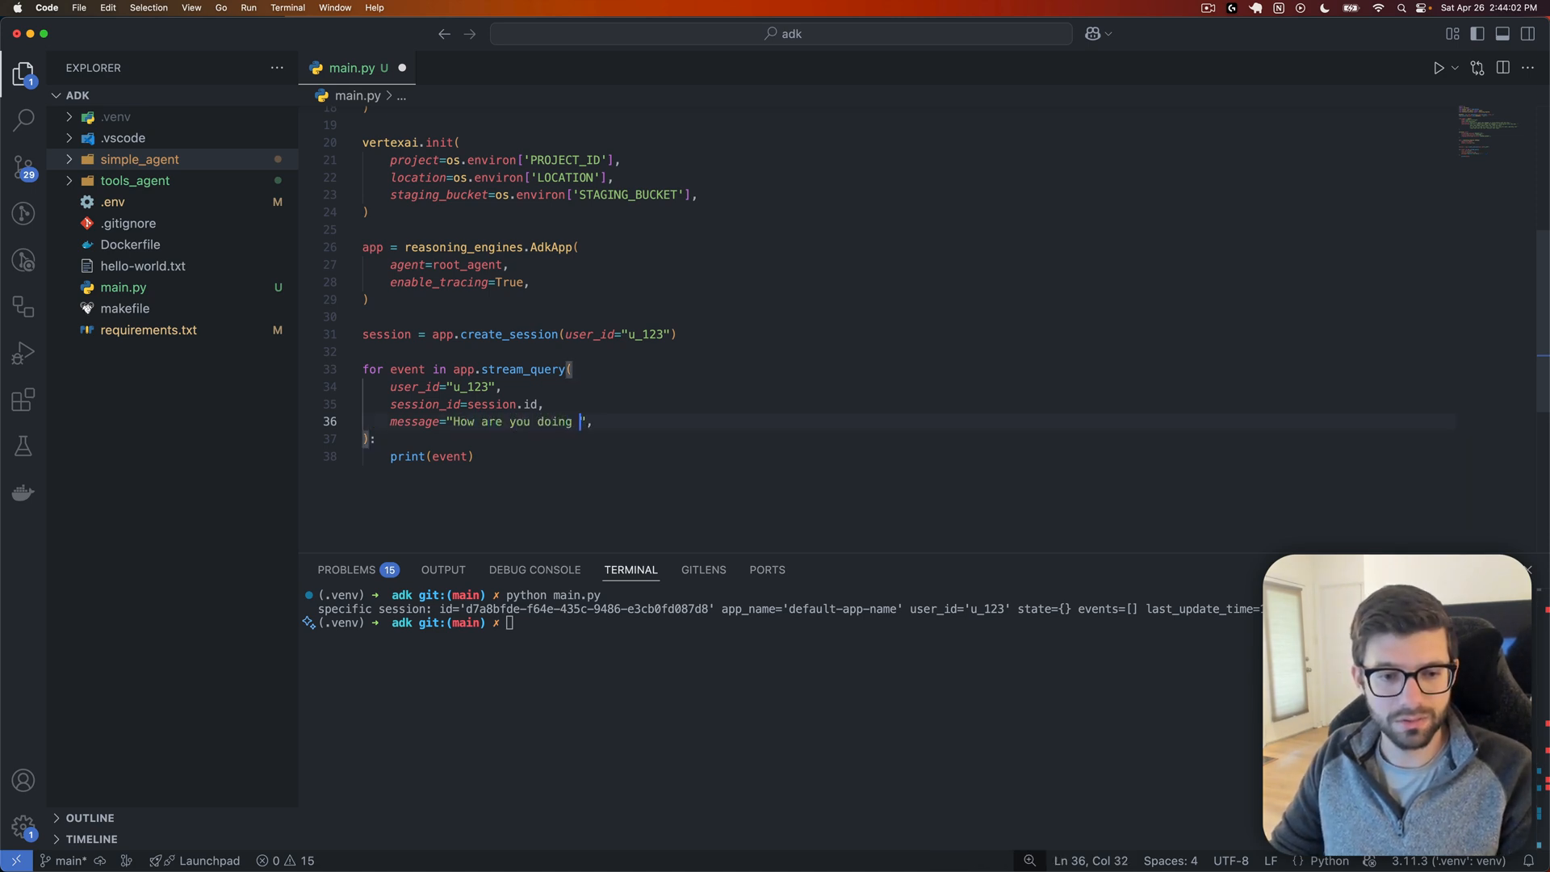
pyautogui.write('today?')
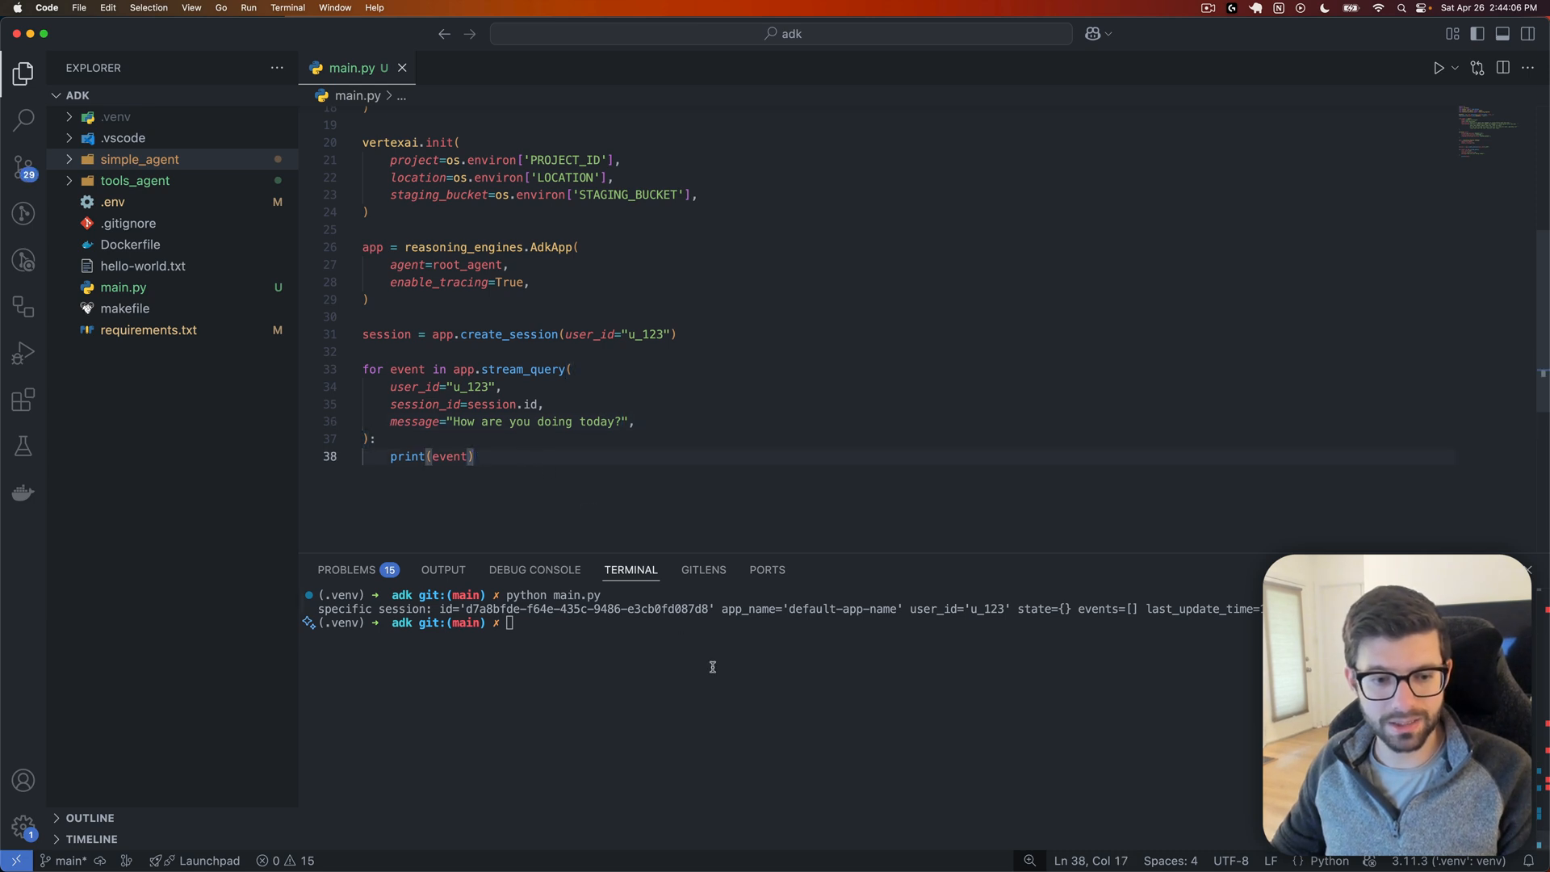
pyautogui.write('clear')
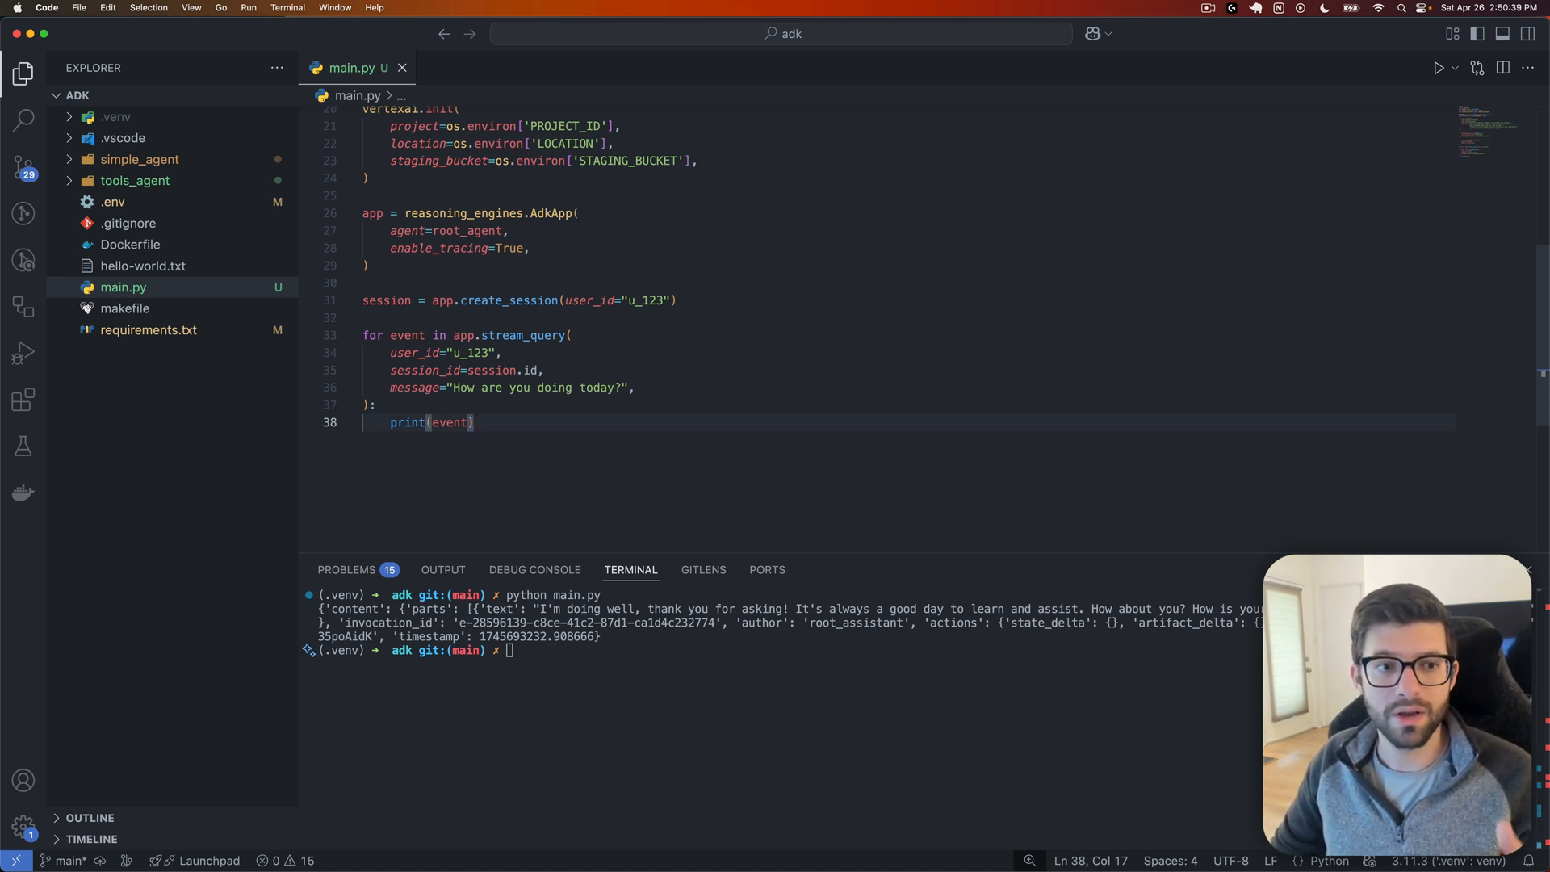
# Step: Replace the local app code with an agent_engines import and remote_app = agent_engines.create(...)
pyautogui.moveTo(476, 334); pyautogui.dragTo(474, 422)
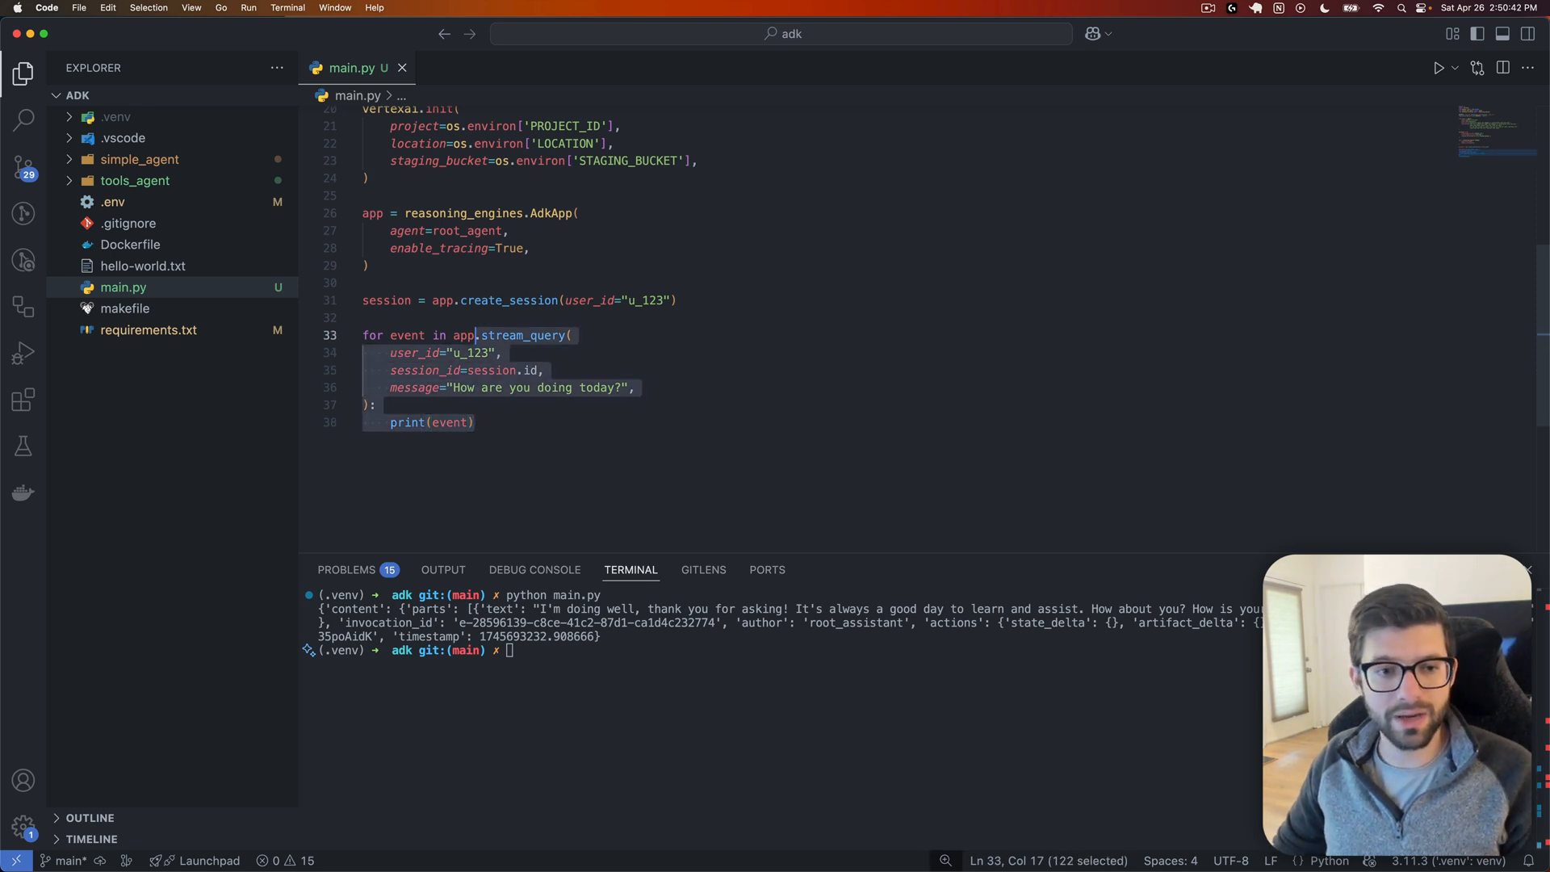
pyautogui.press('Delete')
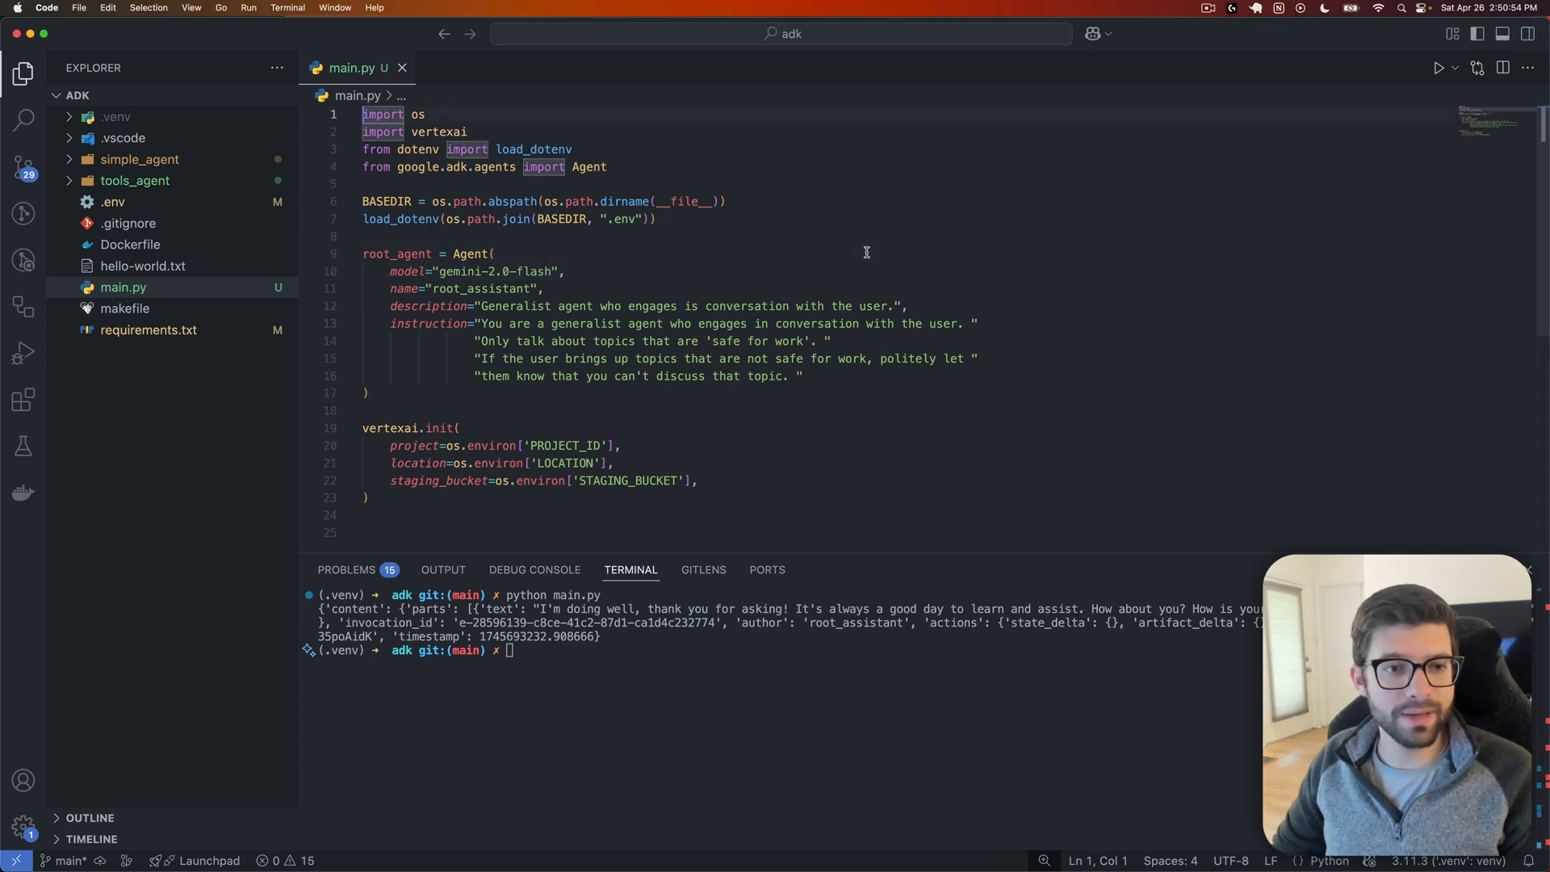
pyautogui.write('from vertexai import agent_engines')
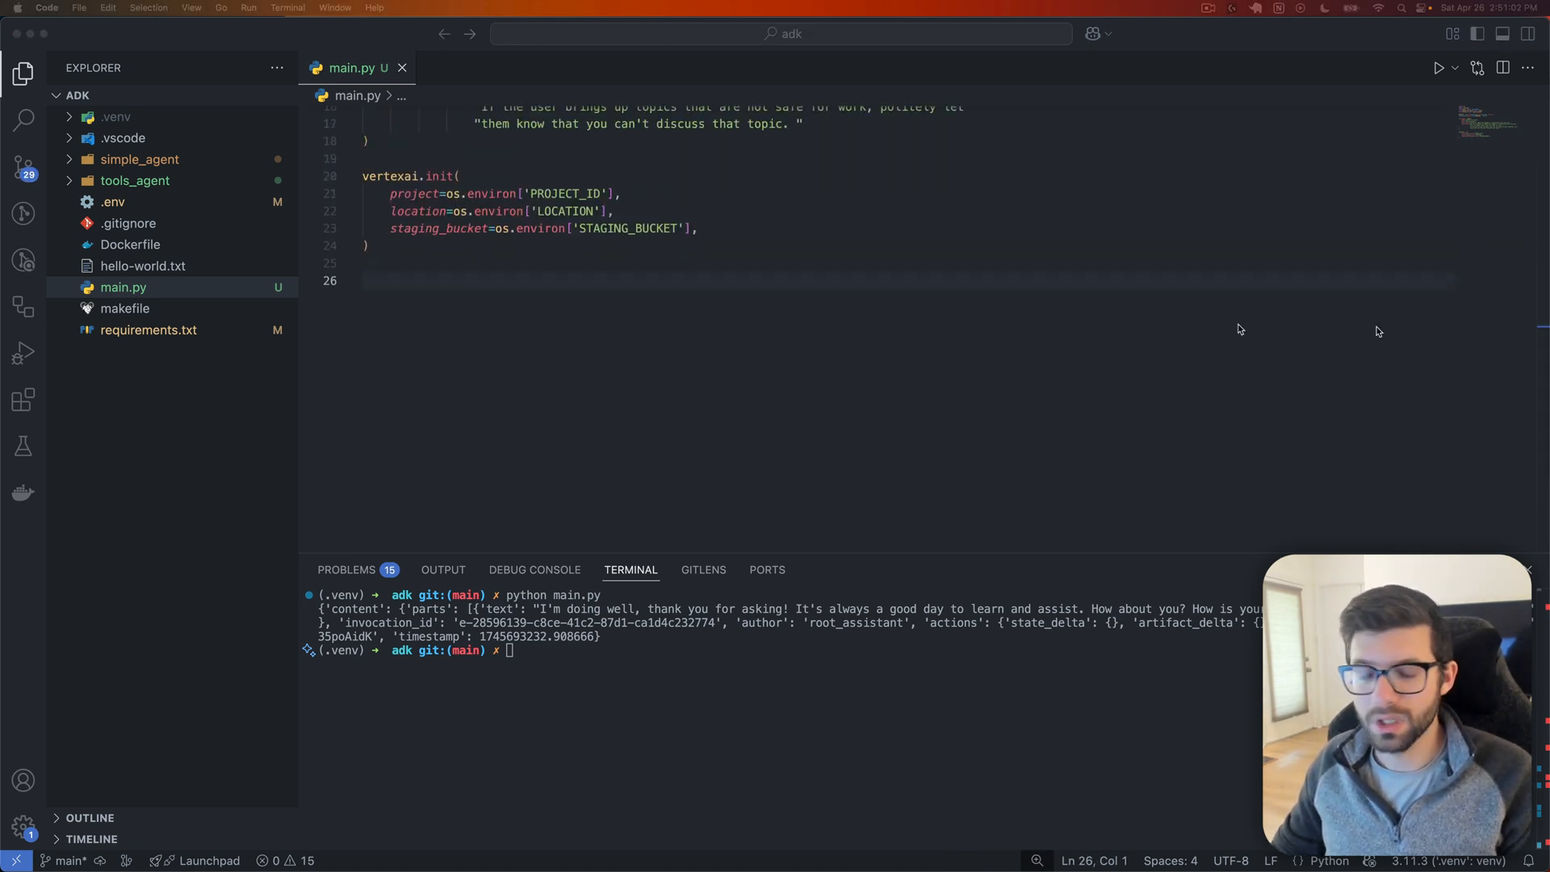
pyautogui.write('remote_app = agent_engines.create(')
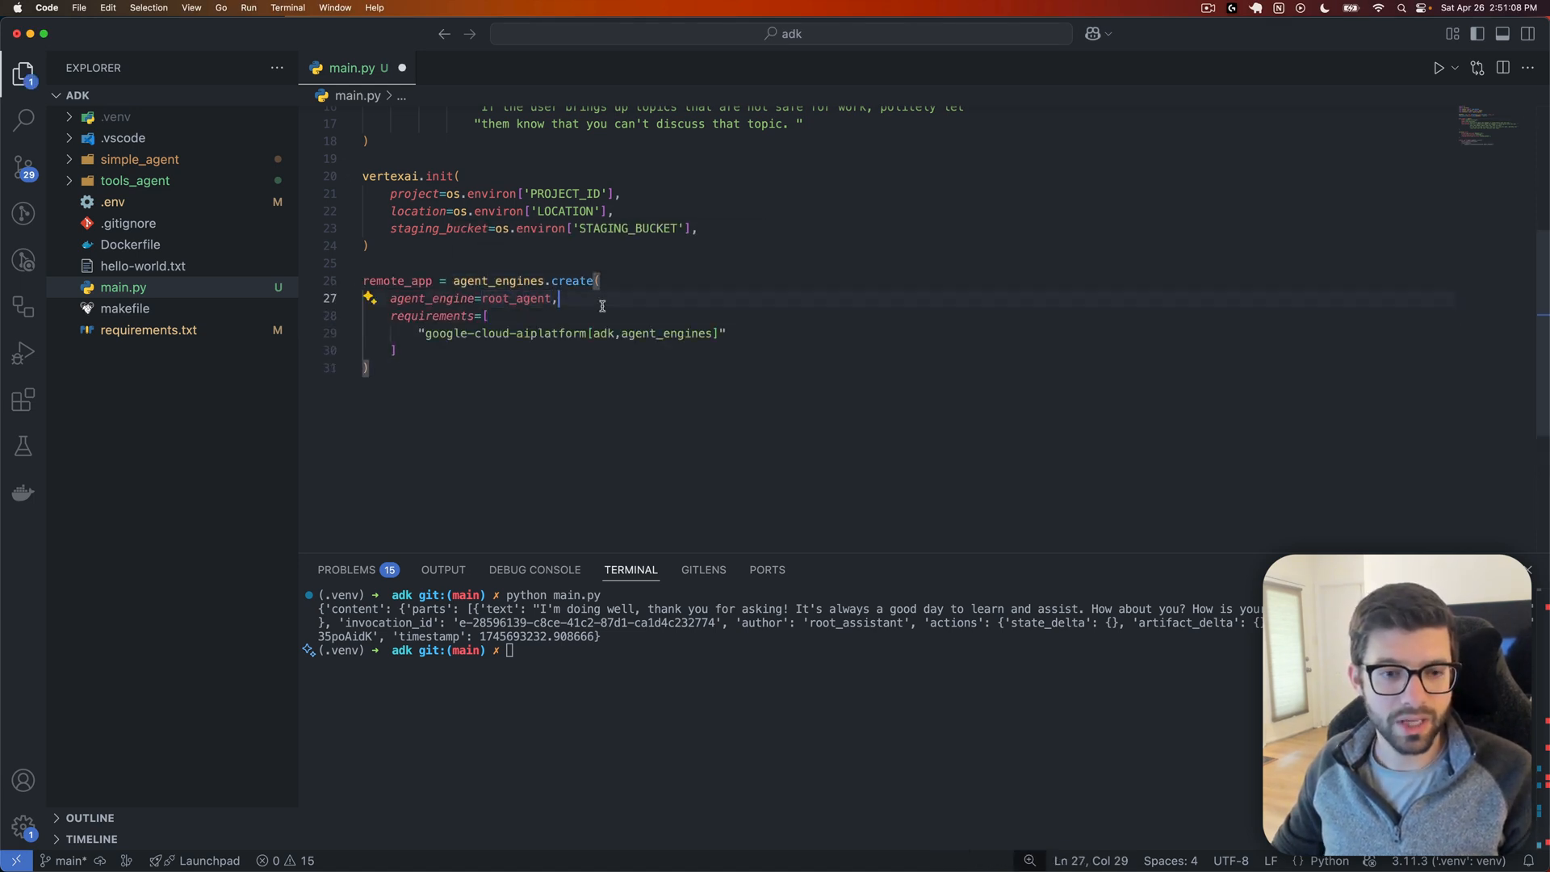
pyautogui.doubleClick(397, 281)
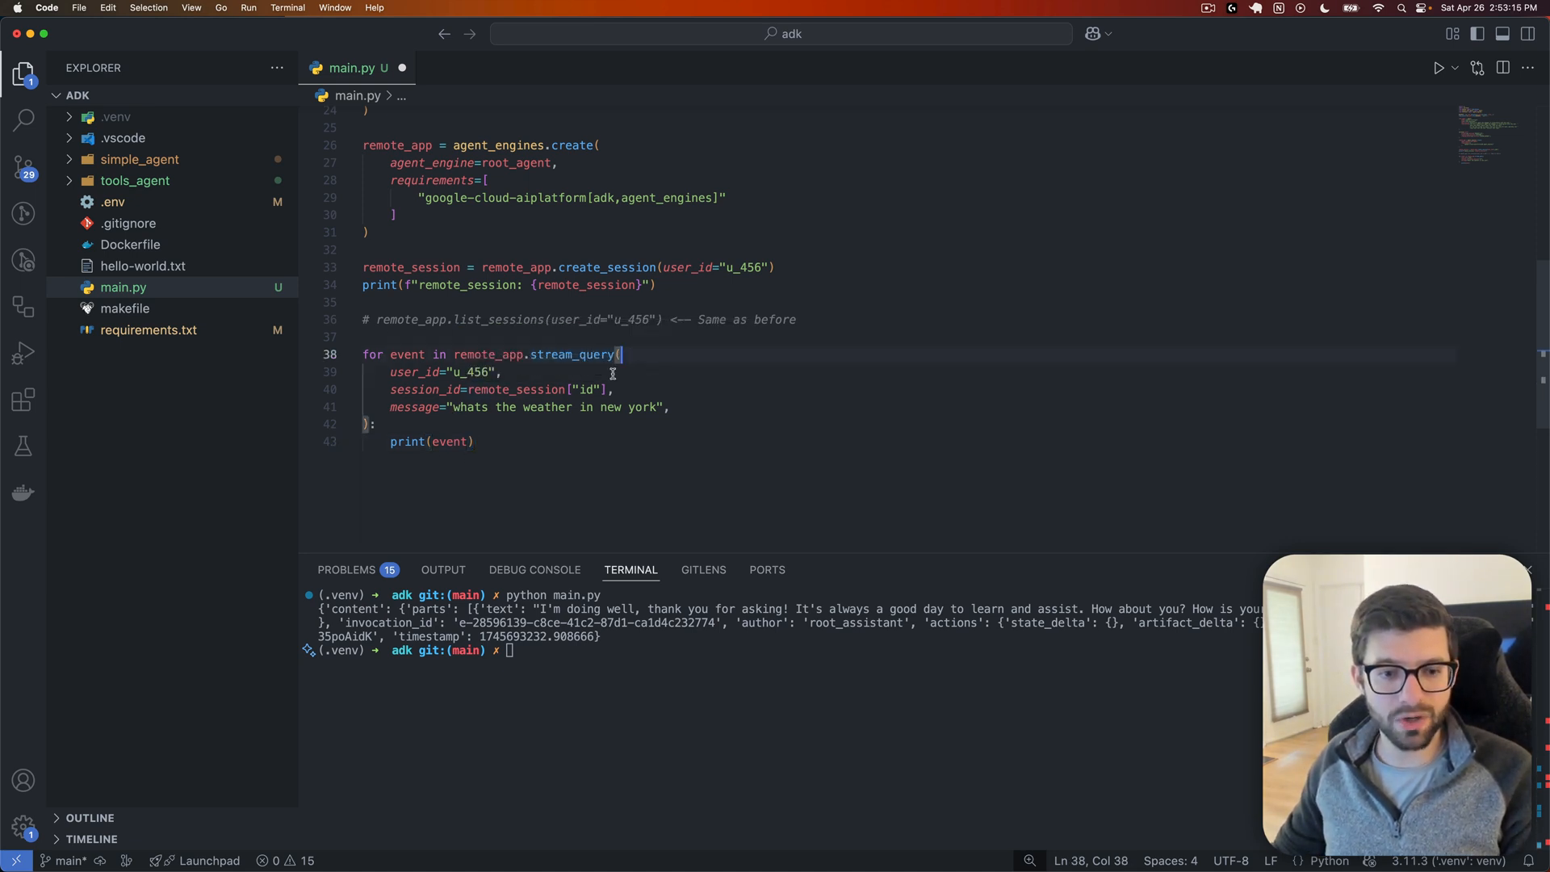
# Step: Change the remote query message to 'Hello, how are you today?' and scroll below the loop
pyautogui.doubleClick(470, 371)
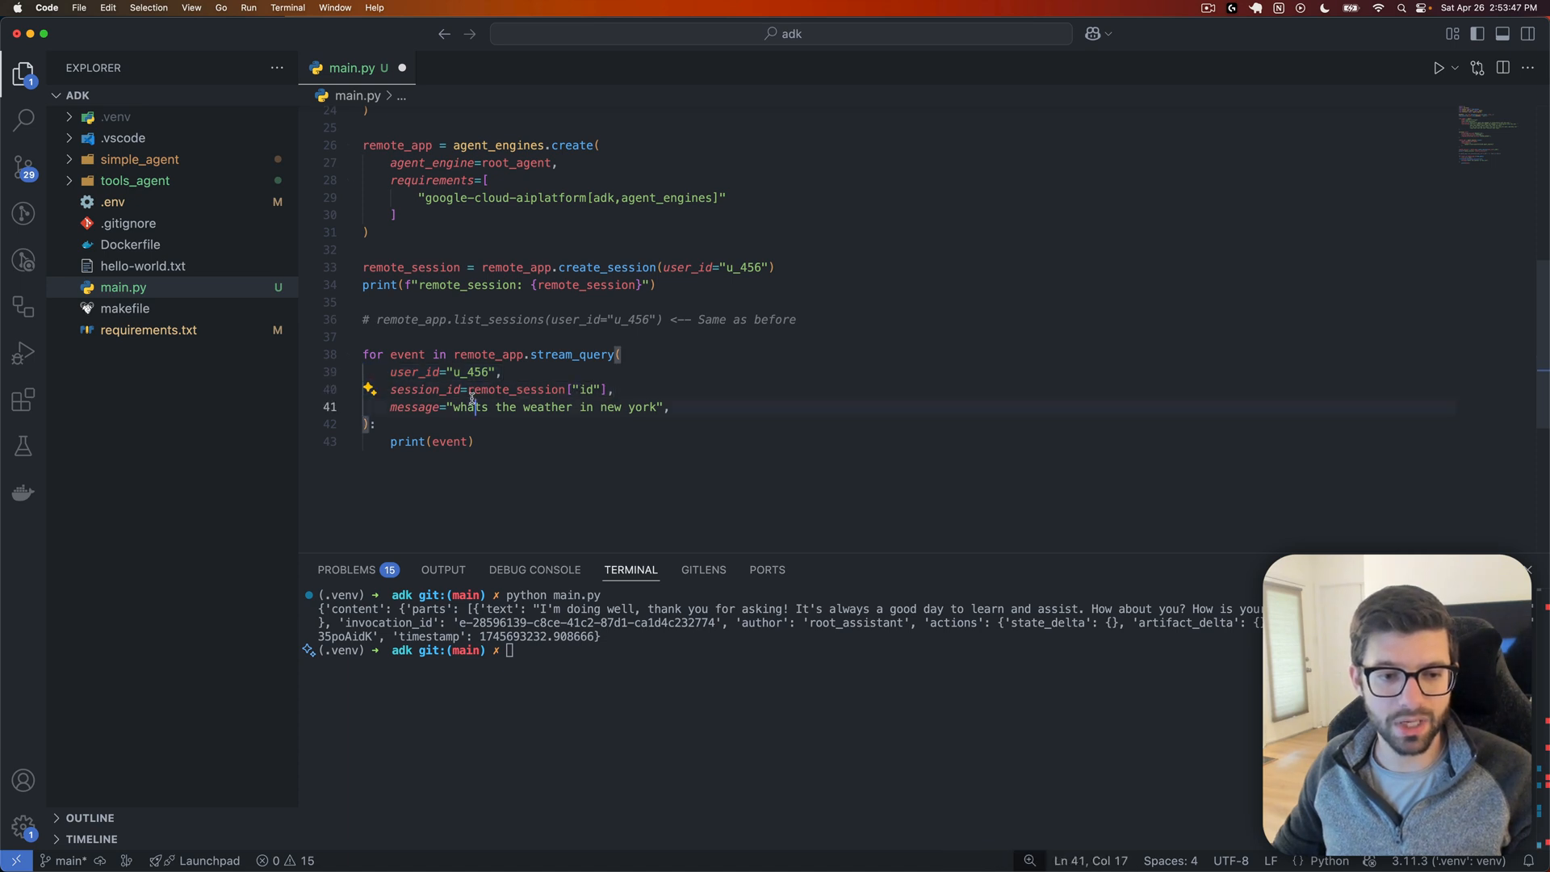
pyautogui.moveTo(453, 407); pyautogui.dragTo(659, 406)
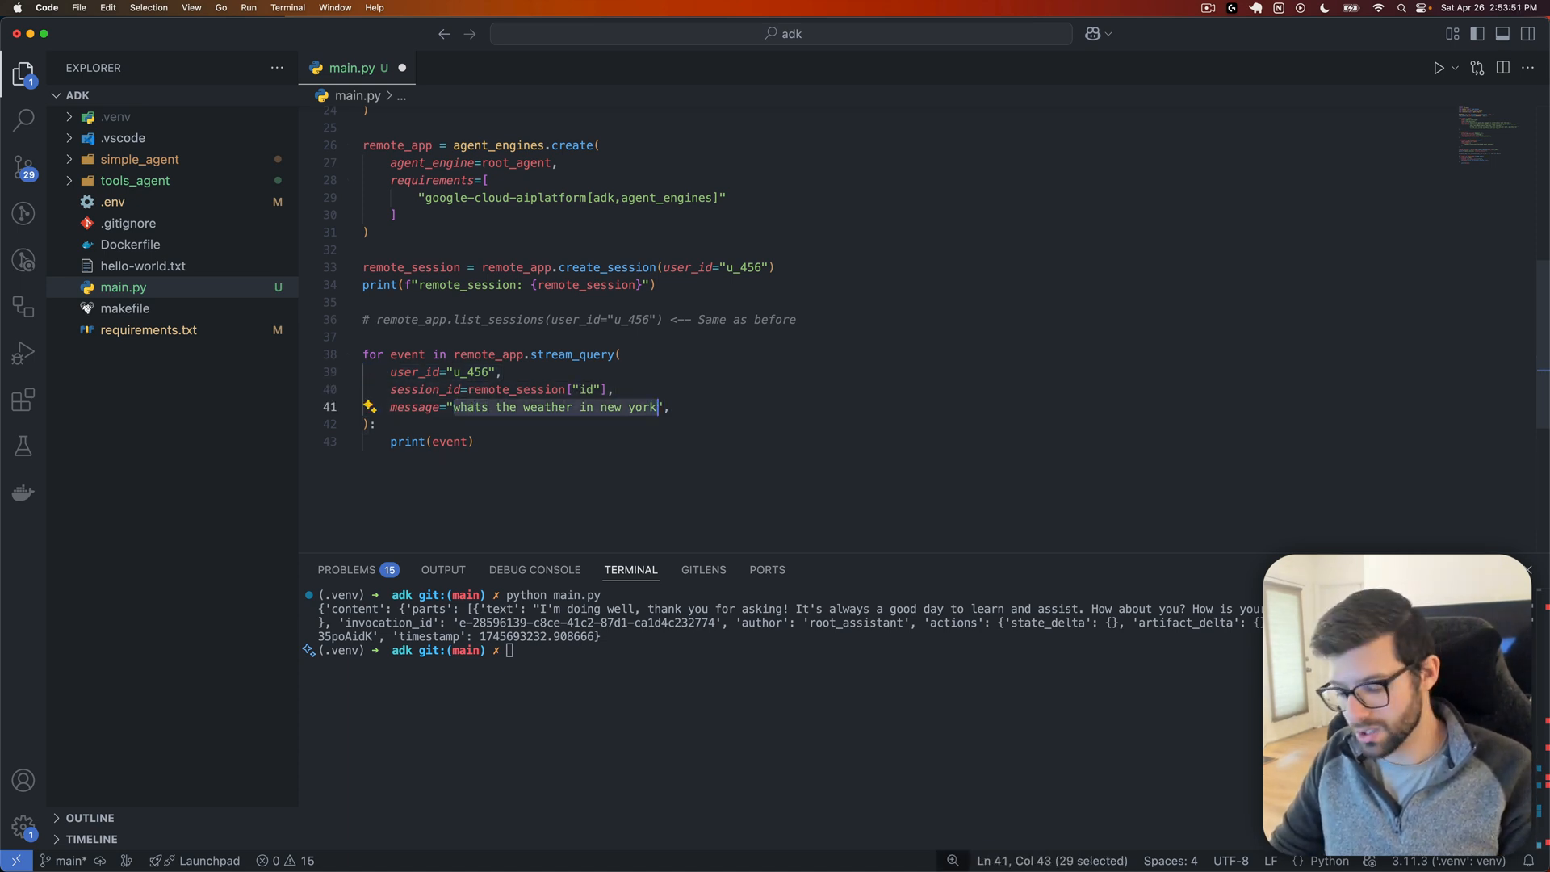
pyautogui.write('Hello, how are you ",')
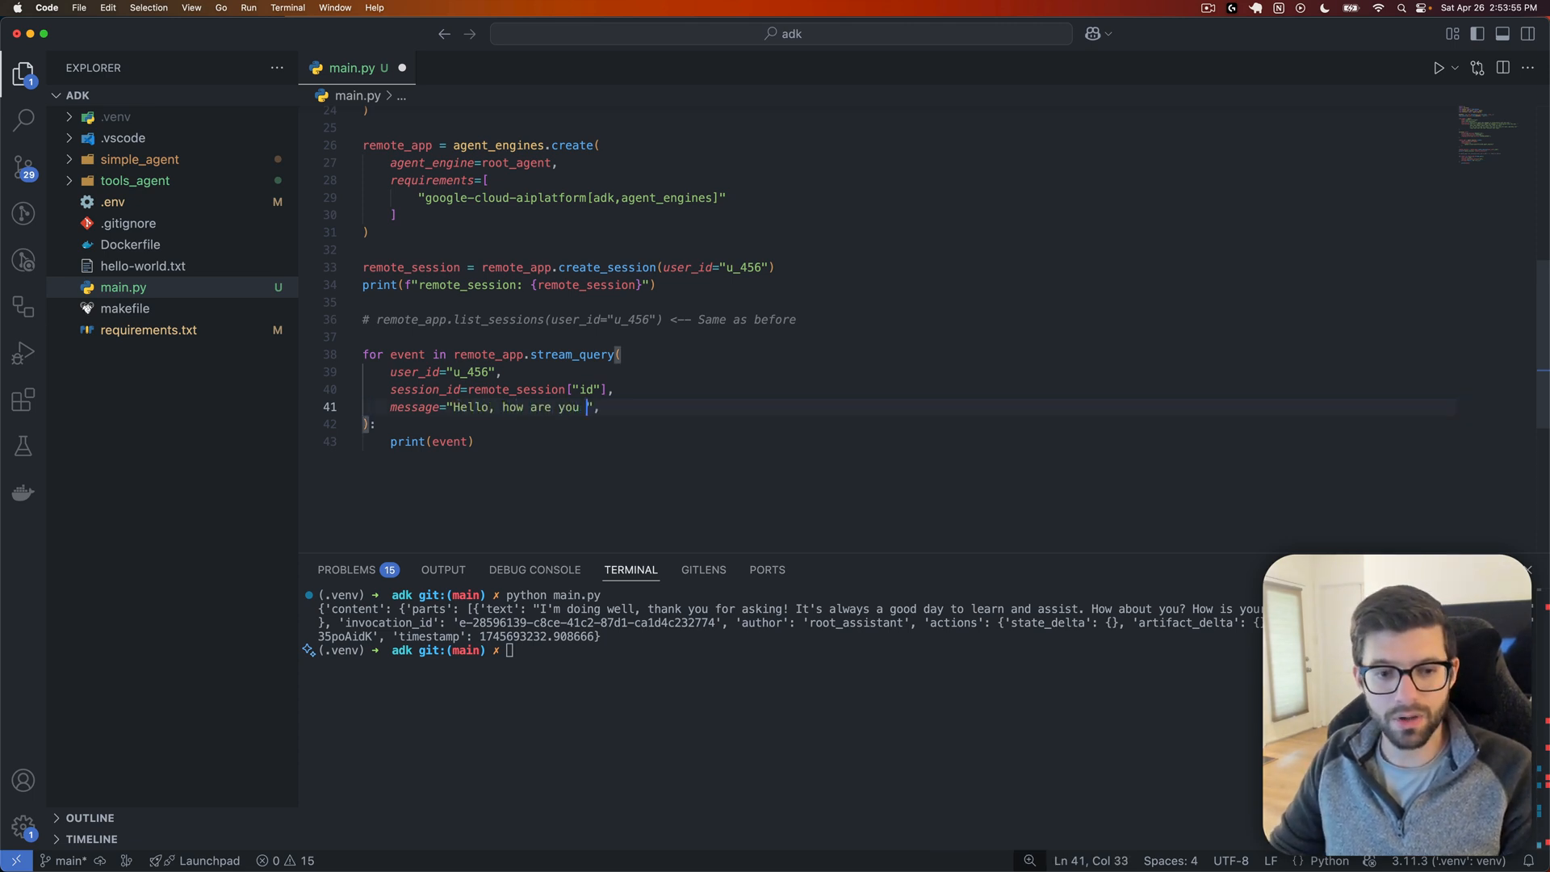
pyautogui.write('today?')
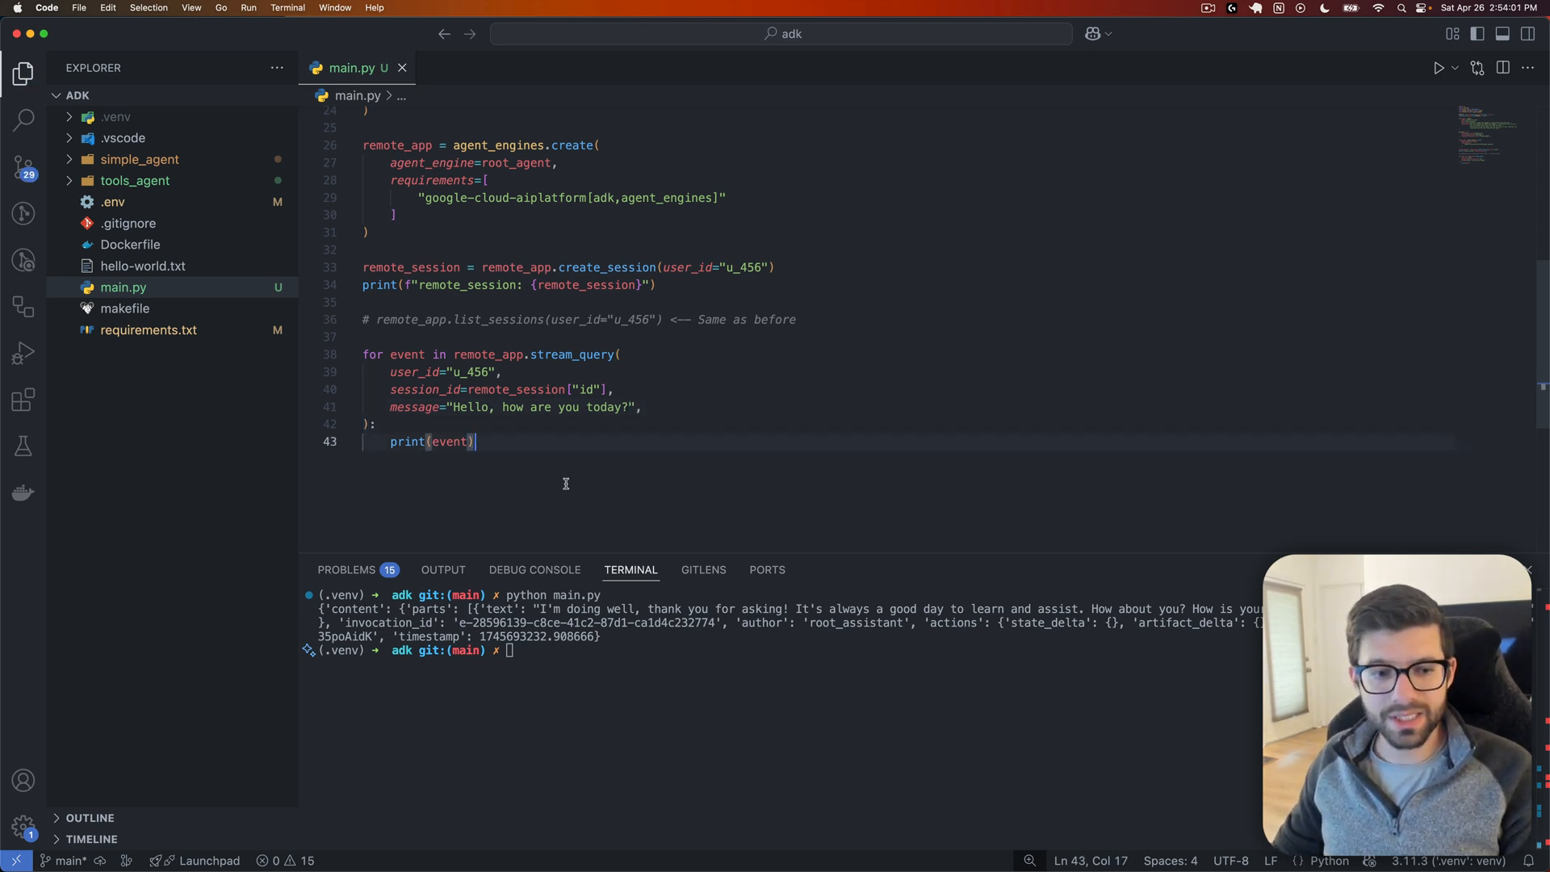
pyautogui.scroll(-3)
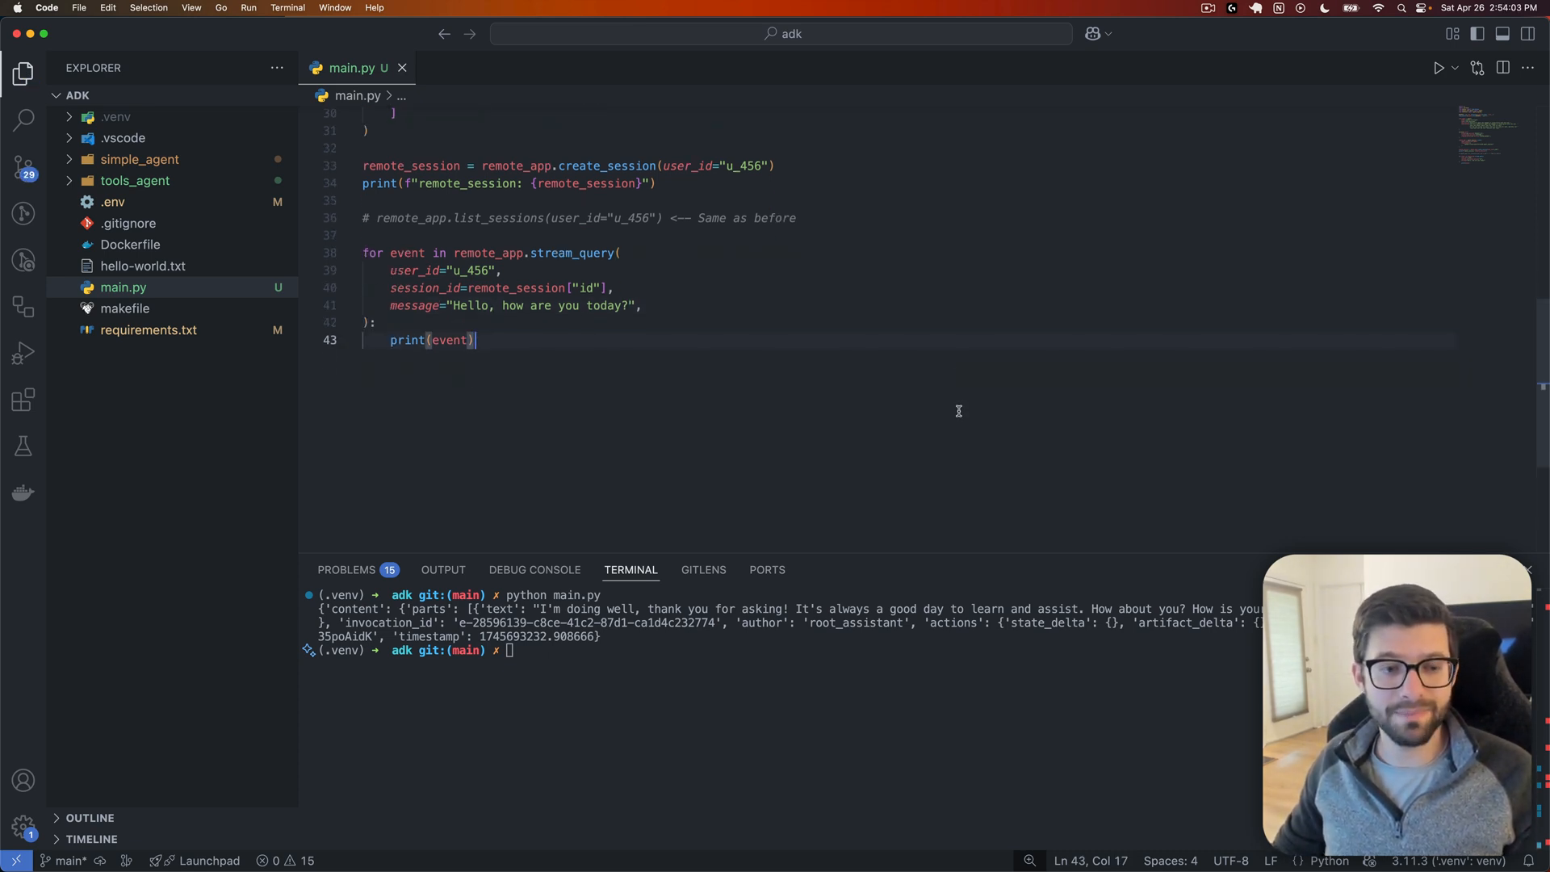
pyautogui.moveTo(939, 345)
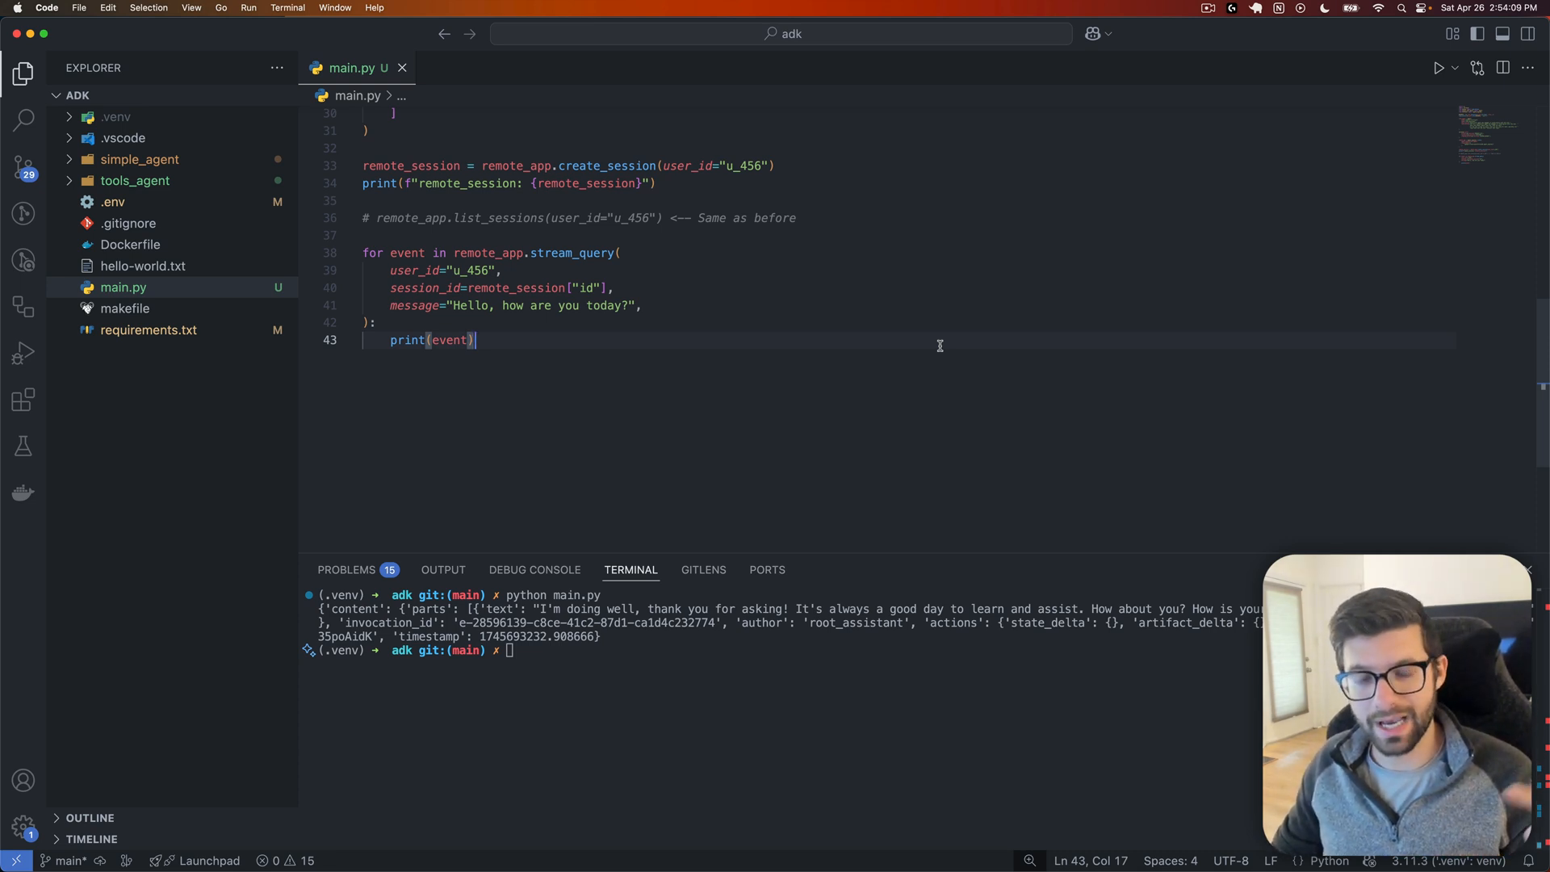
pyautogui.moveTo(708, 418)
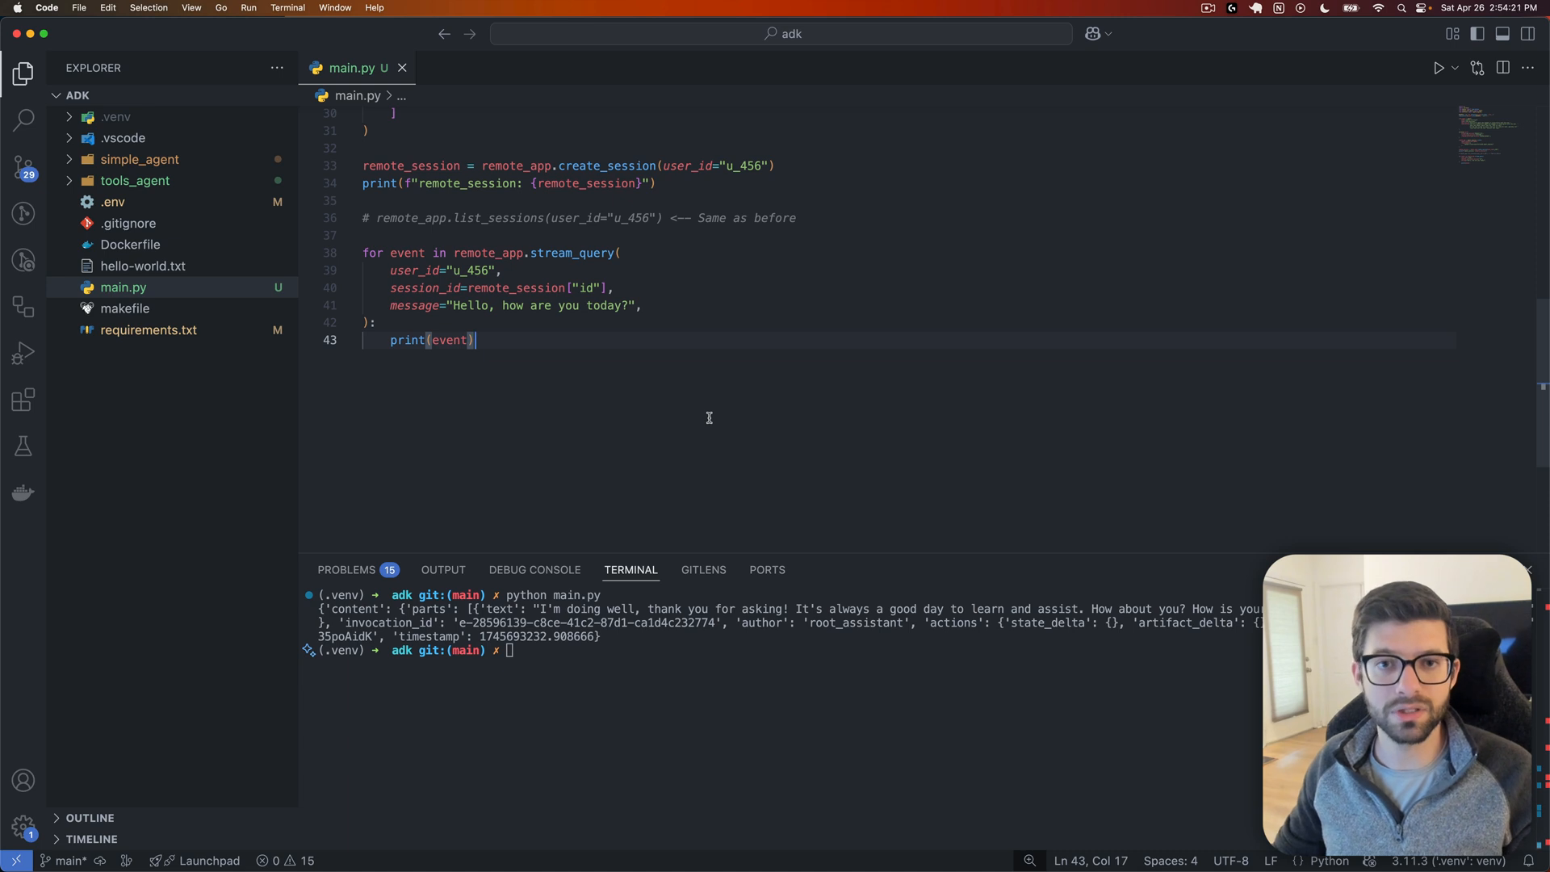
pyautogui.moveTo(705, 415)
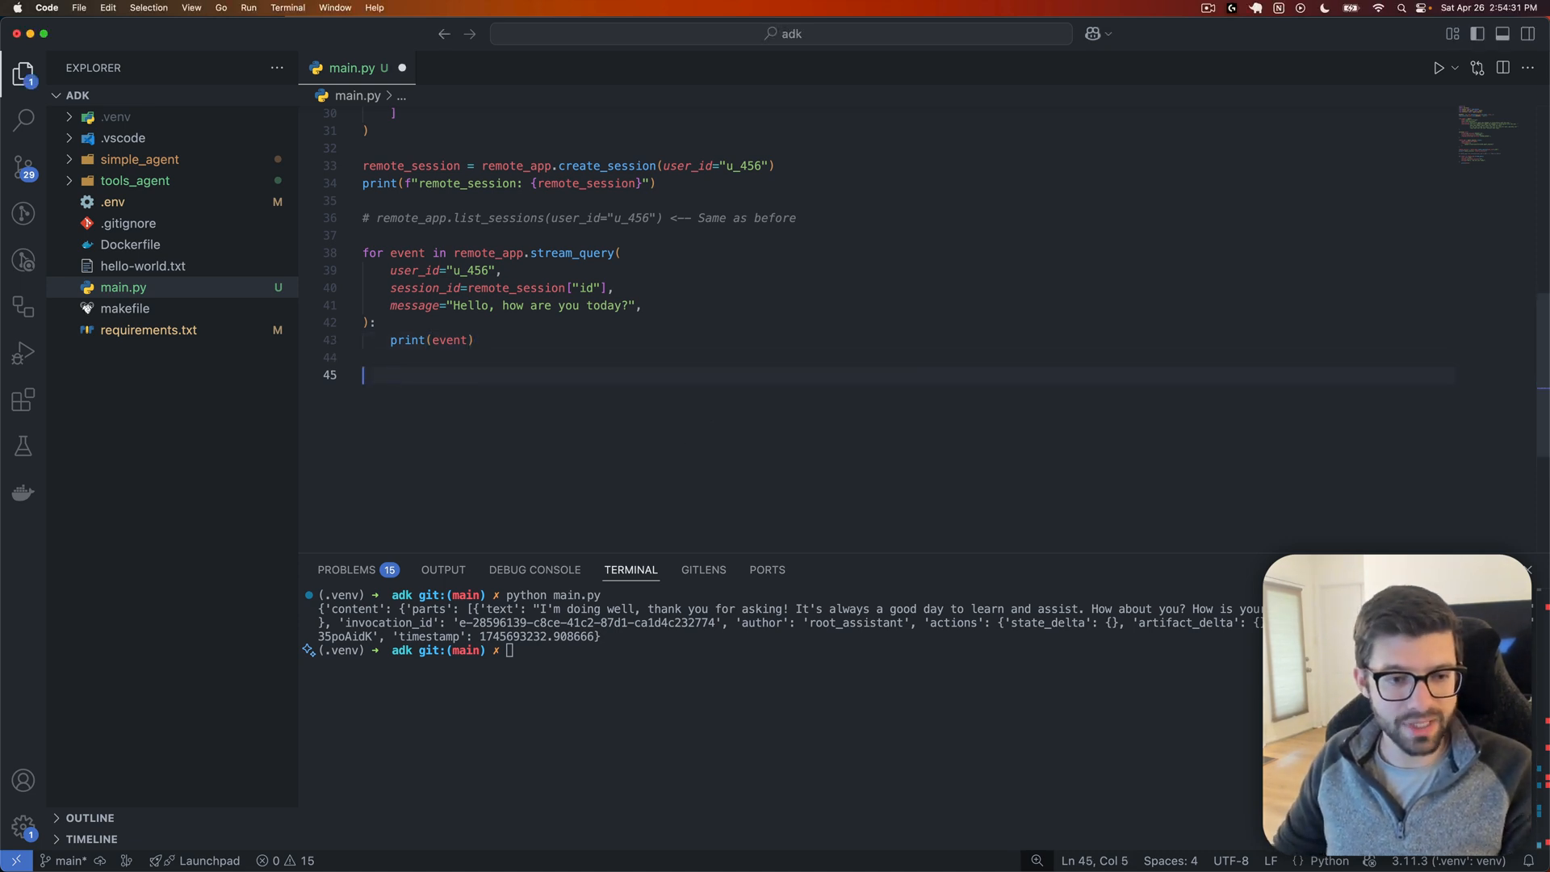
# Step: Add remote_app.delete(force=True) at the end of main.py and review its remote_app uses
pyautogui.write('remote_app.delete(force=True)')
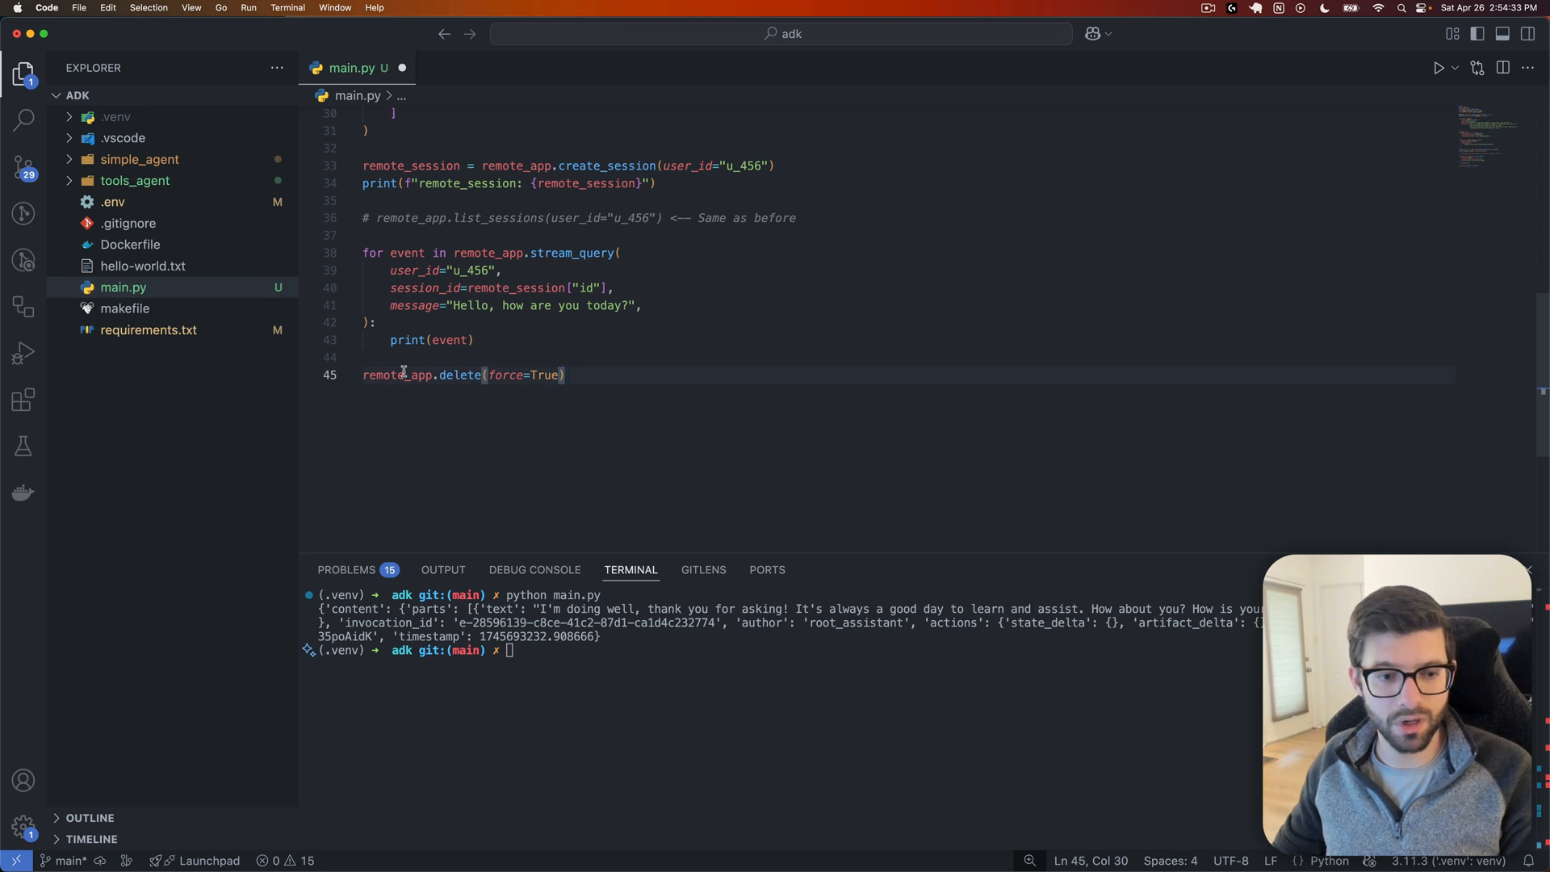
pyautogui.doubleClick(396, 375)
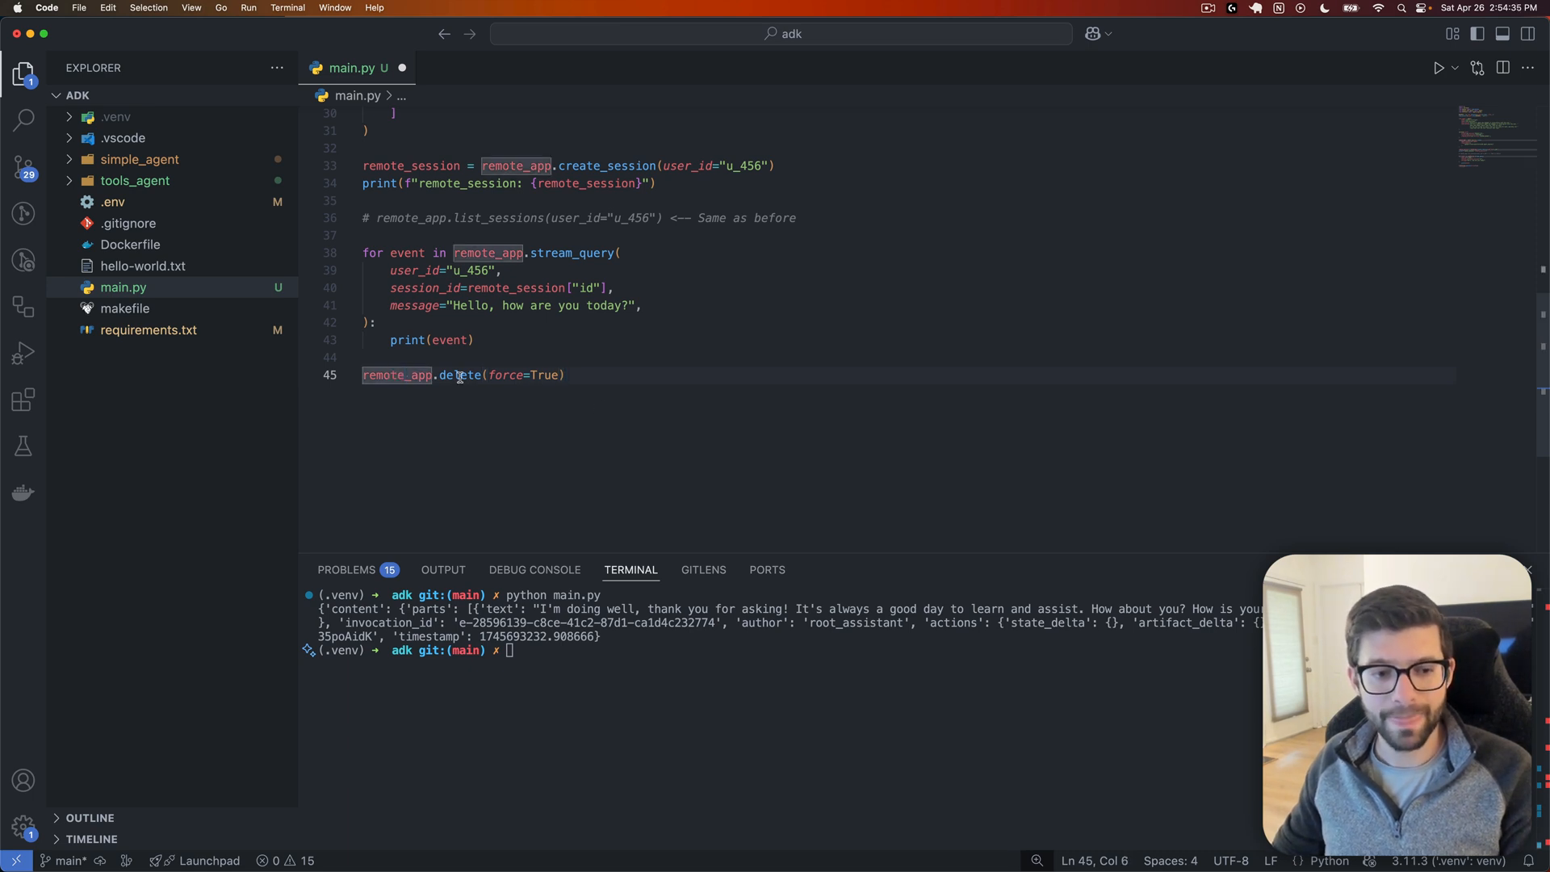
pyautogui.click(565, 374)
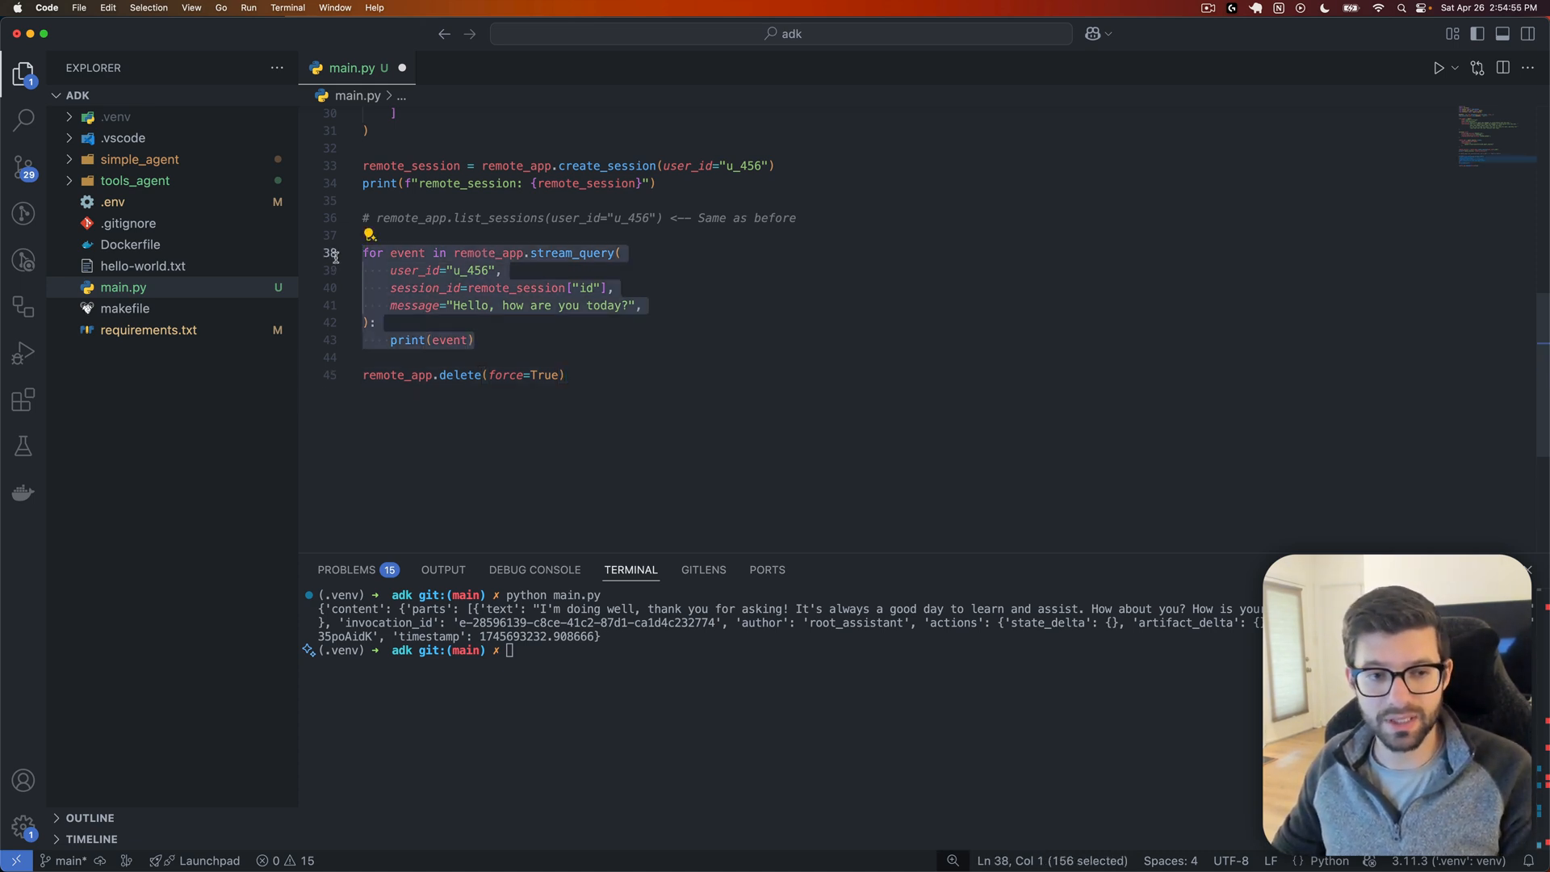
pyautogui.click(451, 340)
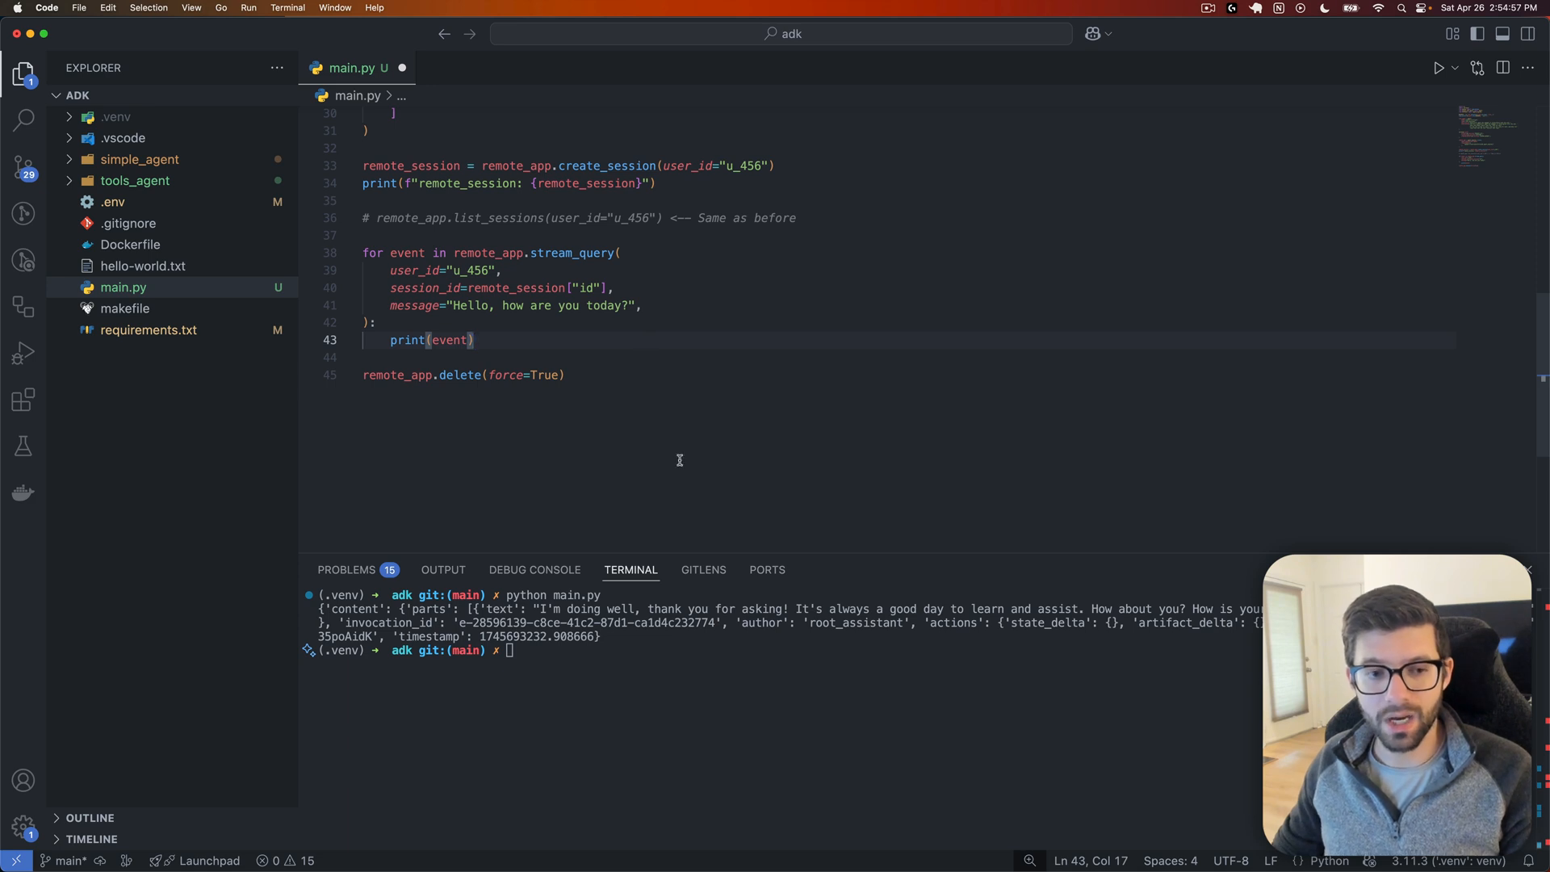
pyautogui.moveTo(405, 374); pyautogui.dragTo(565, 373)
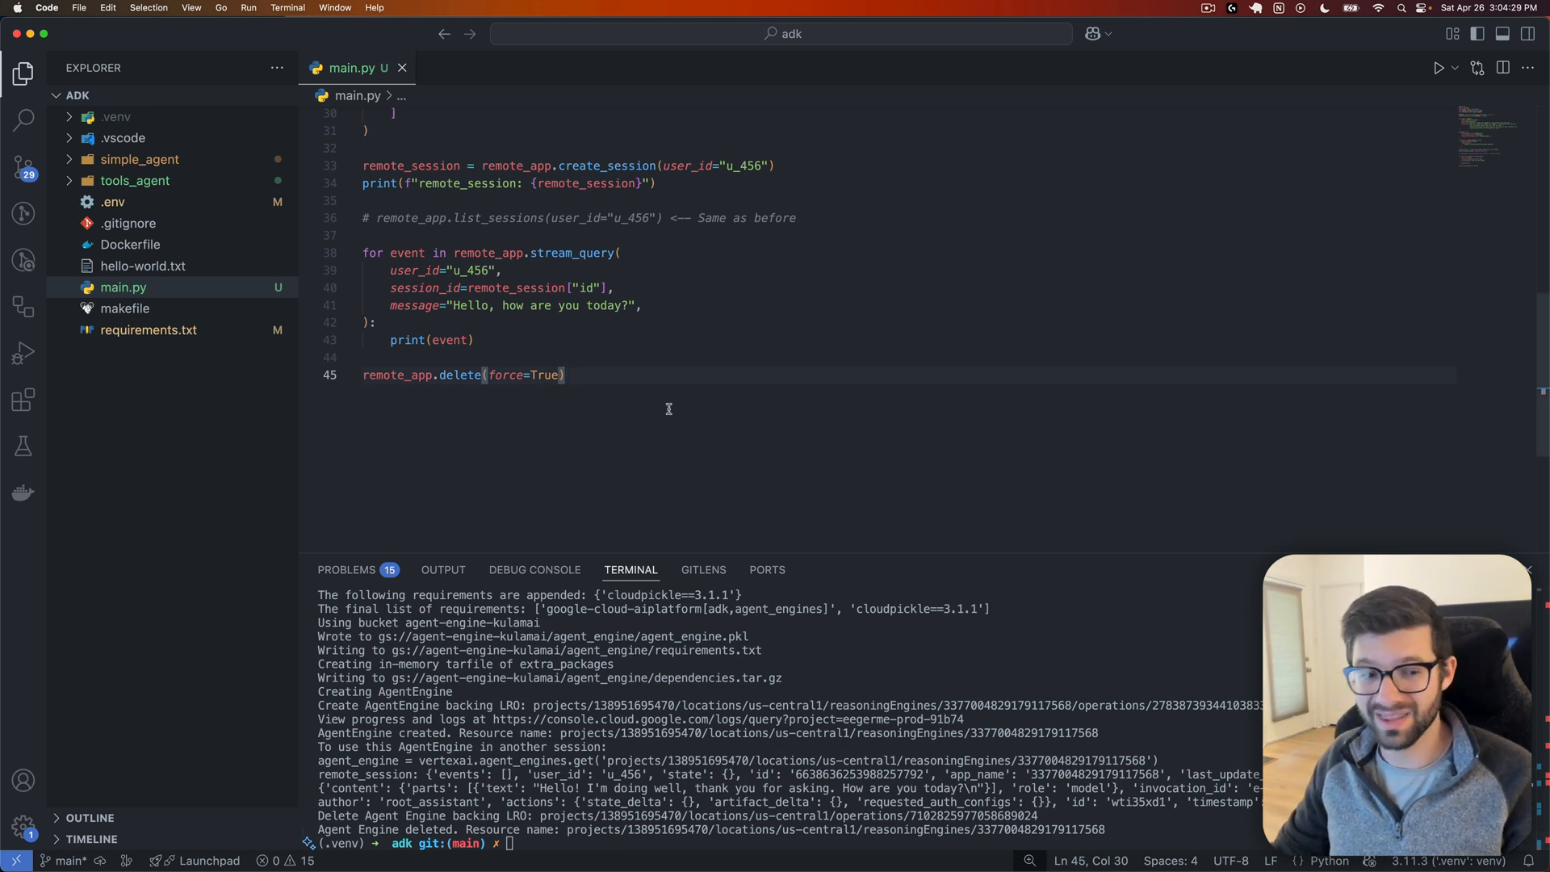
pyautogui.moveTo(680, 417)
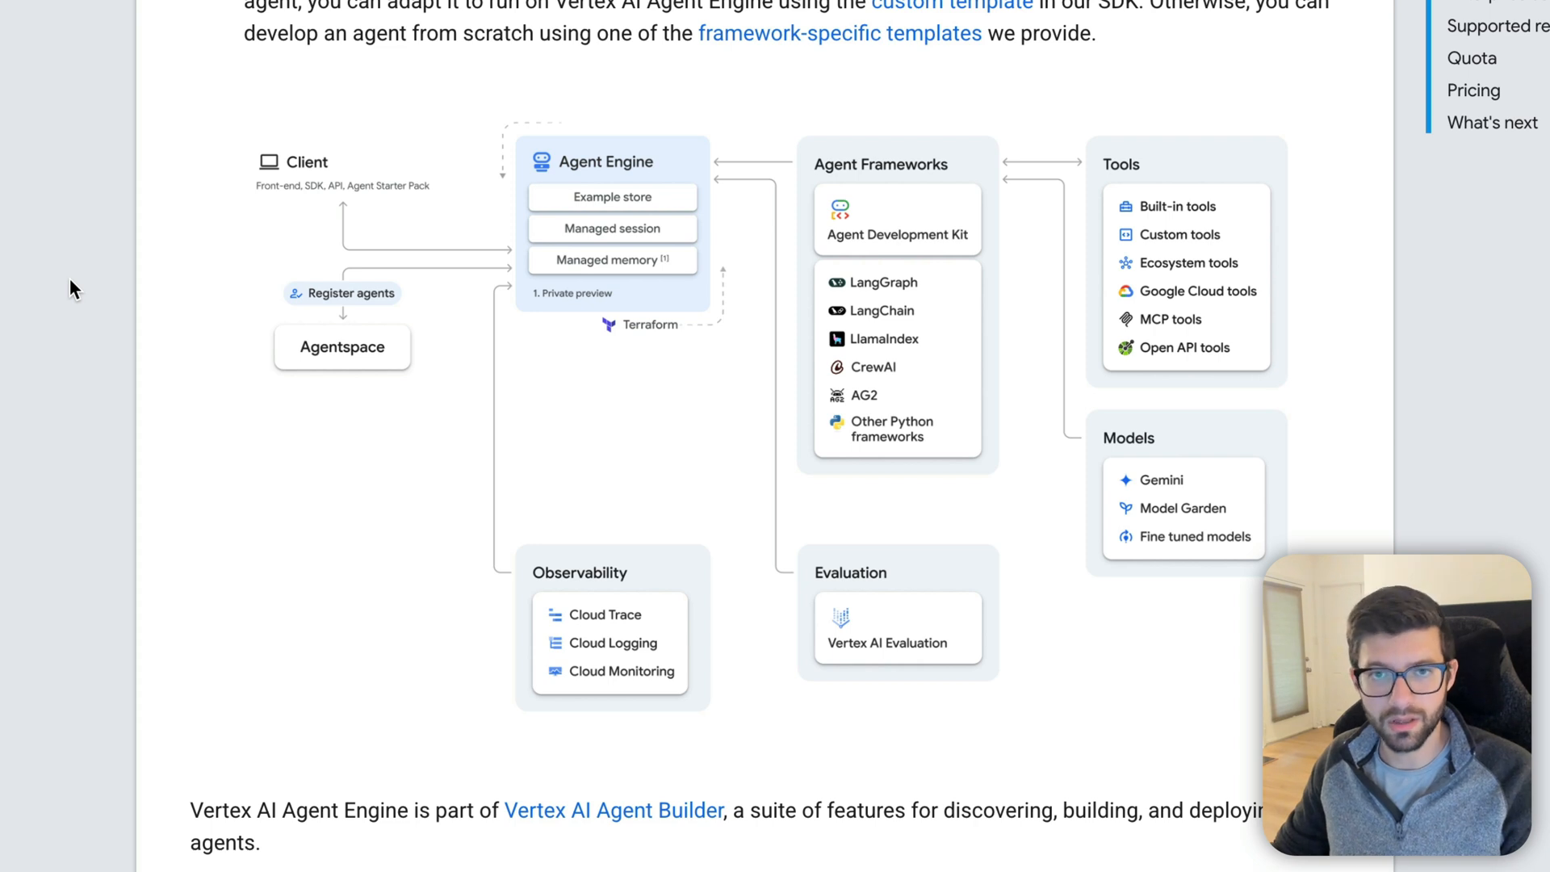
pyautogui.scroll(-3)
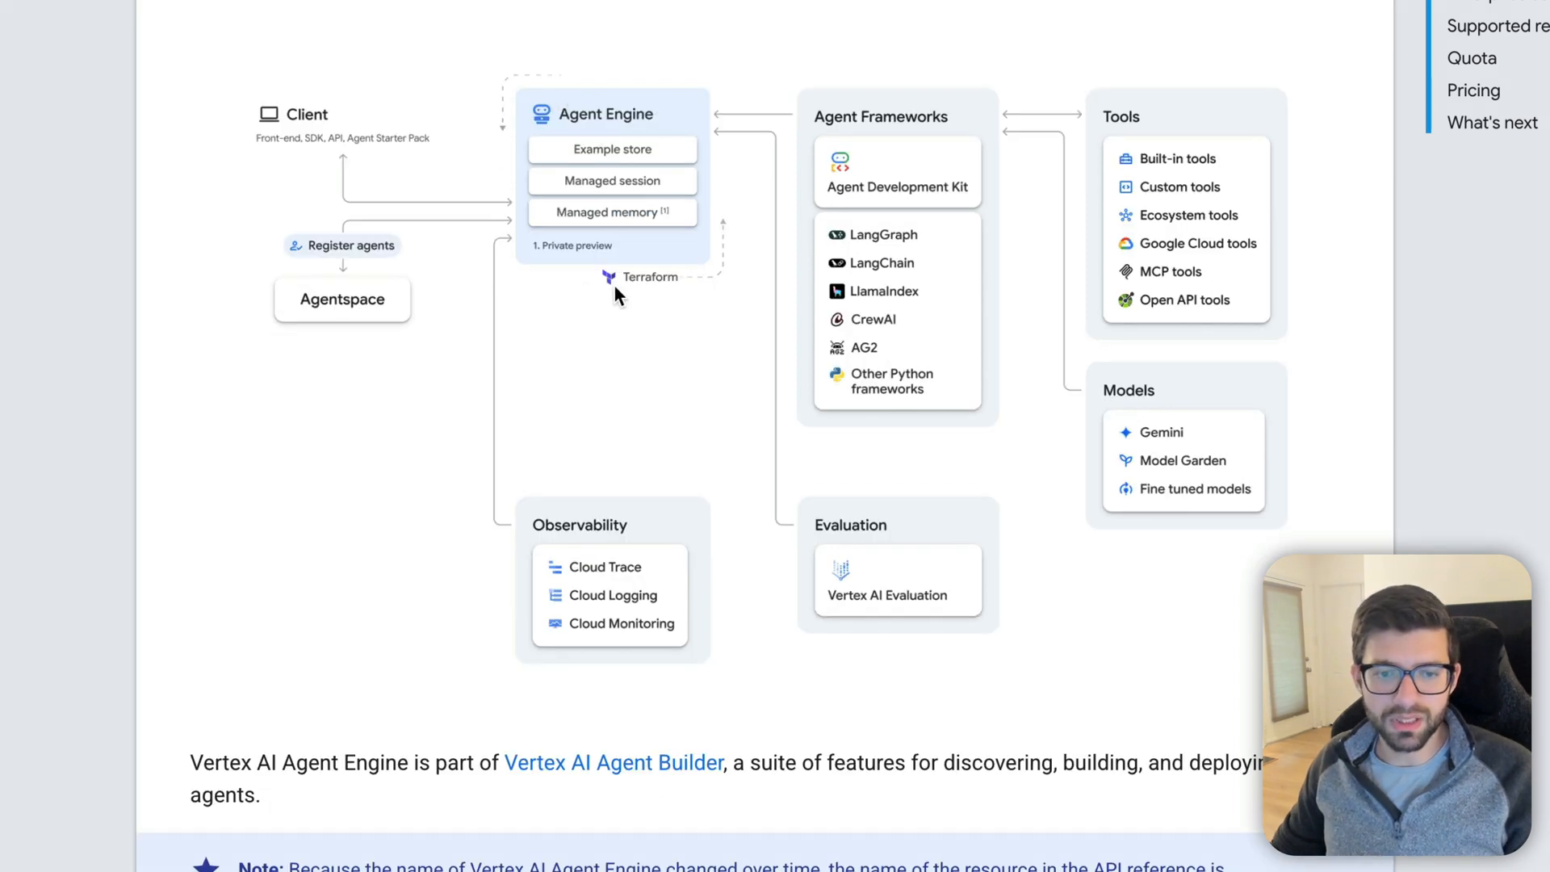
pyautogui.moveTo(662, 84)
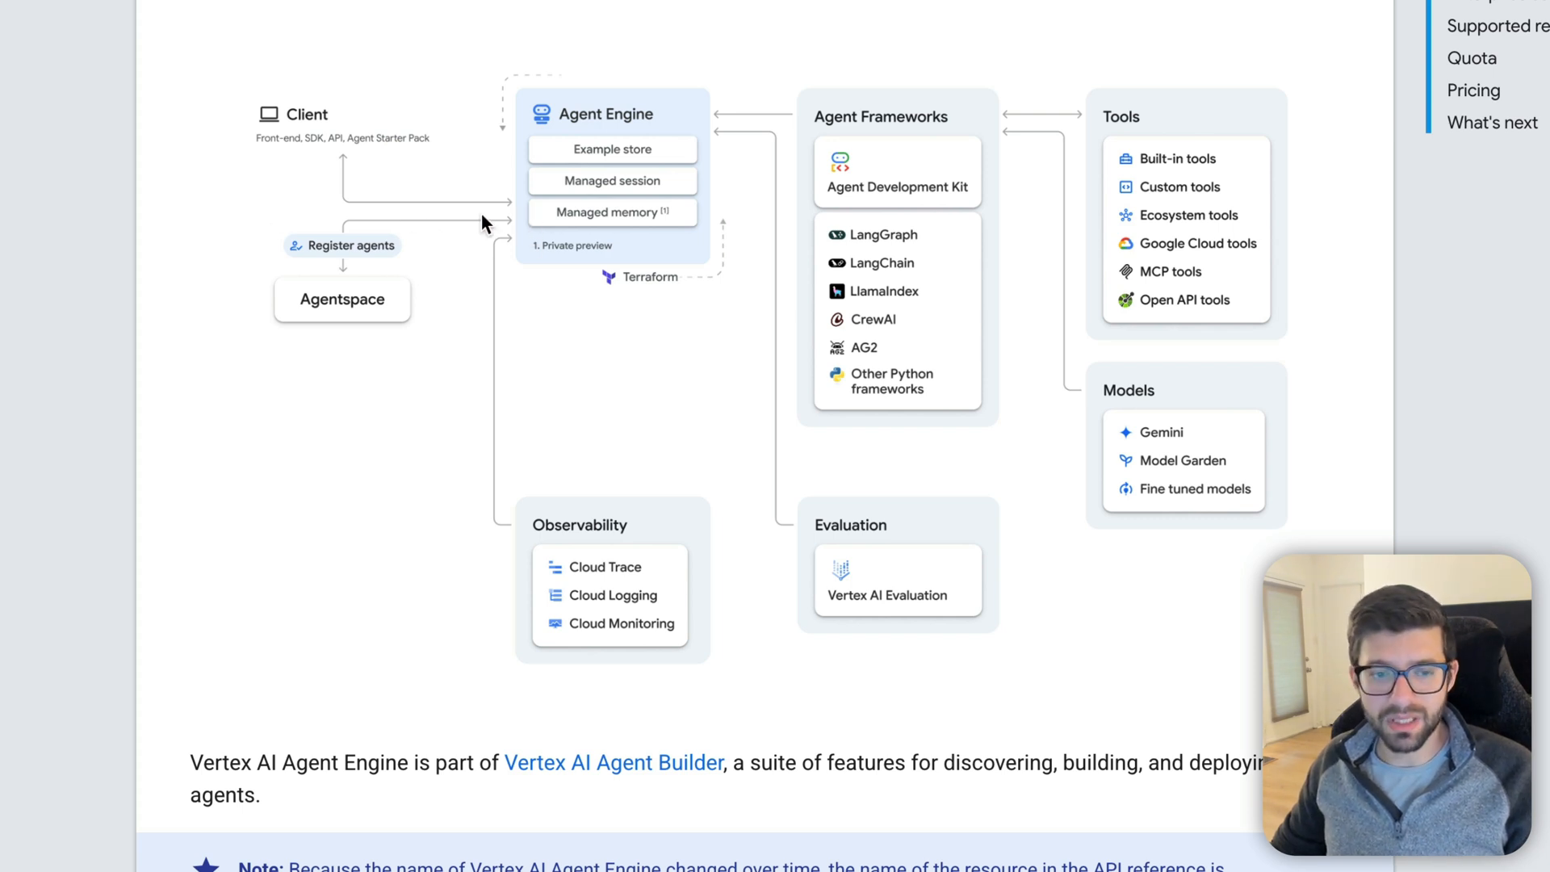
pyautogui.moveTo(640, 249)
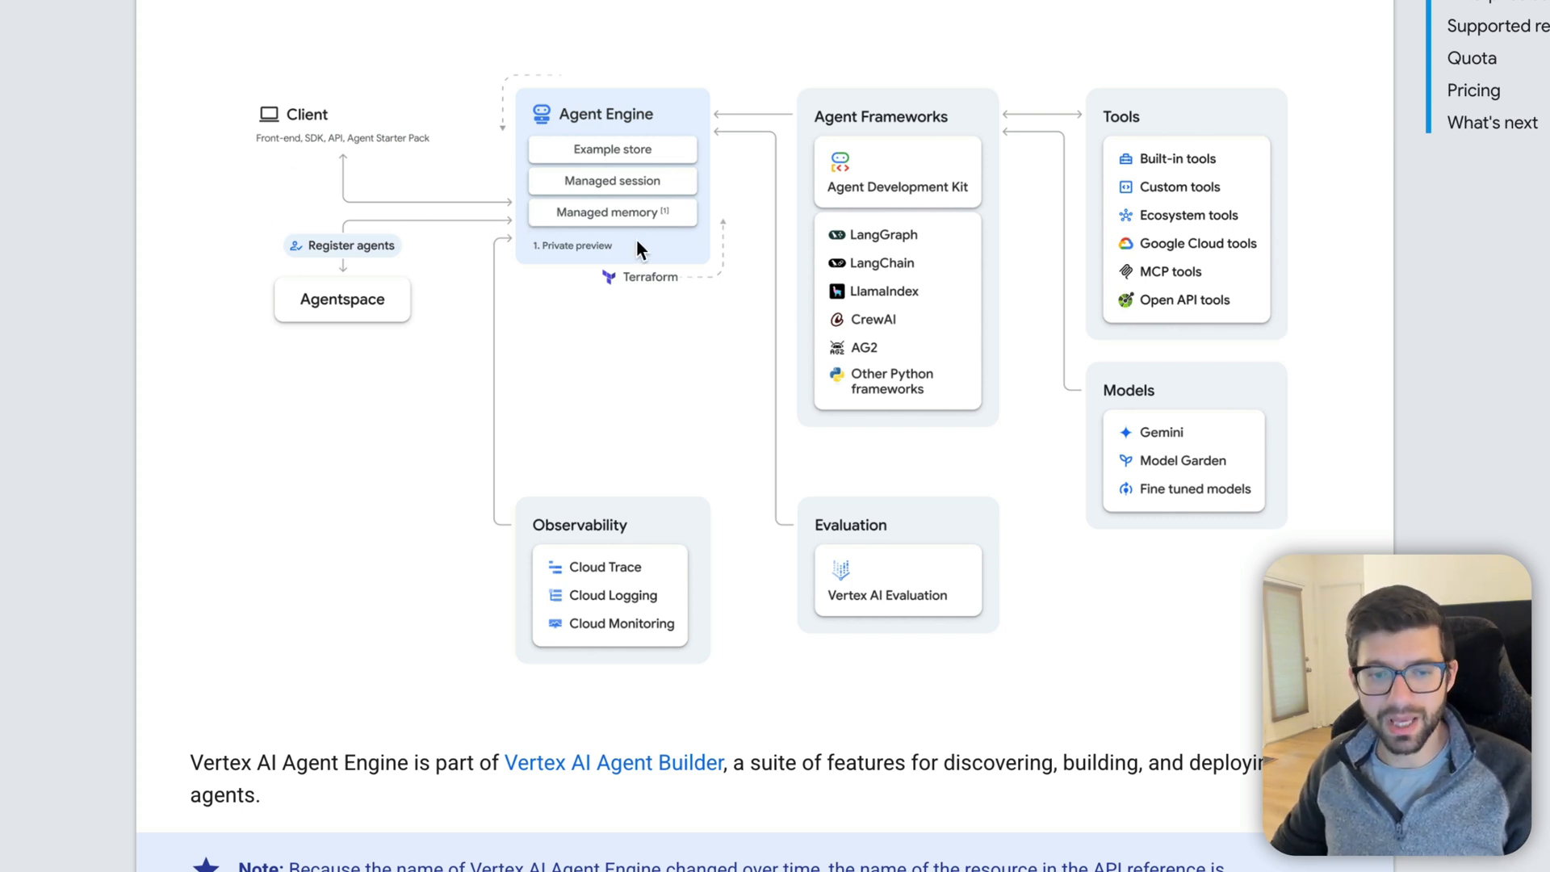
pyautogui.moveTo(556, 255)
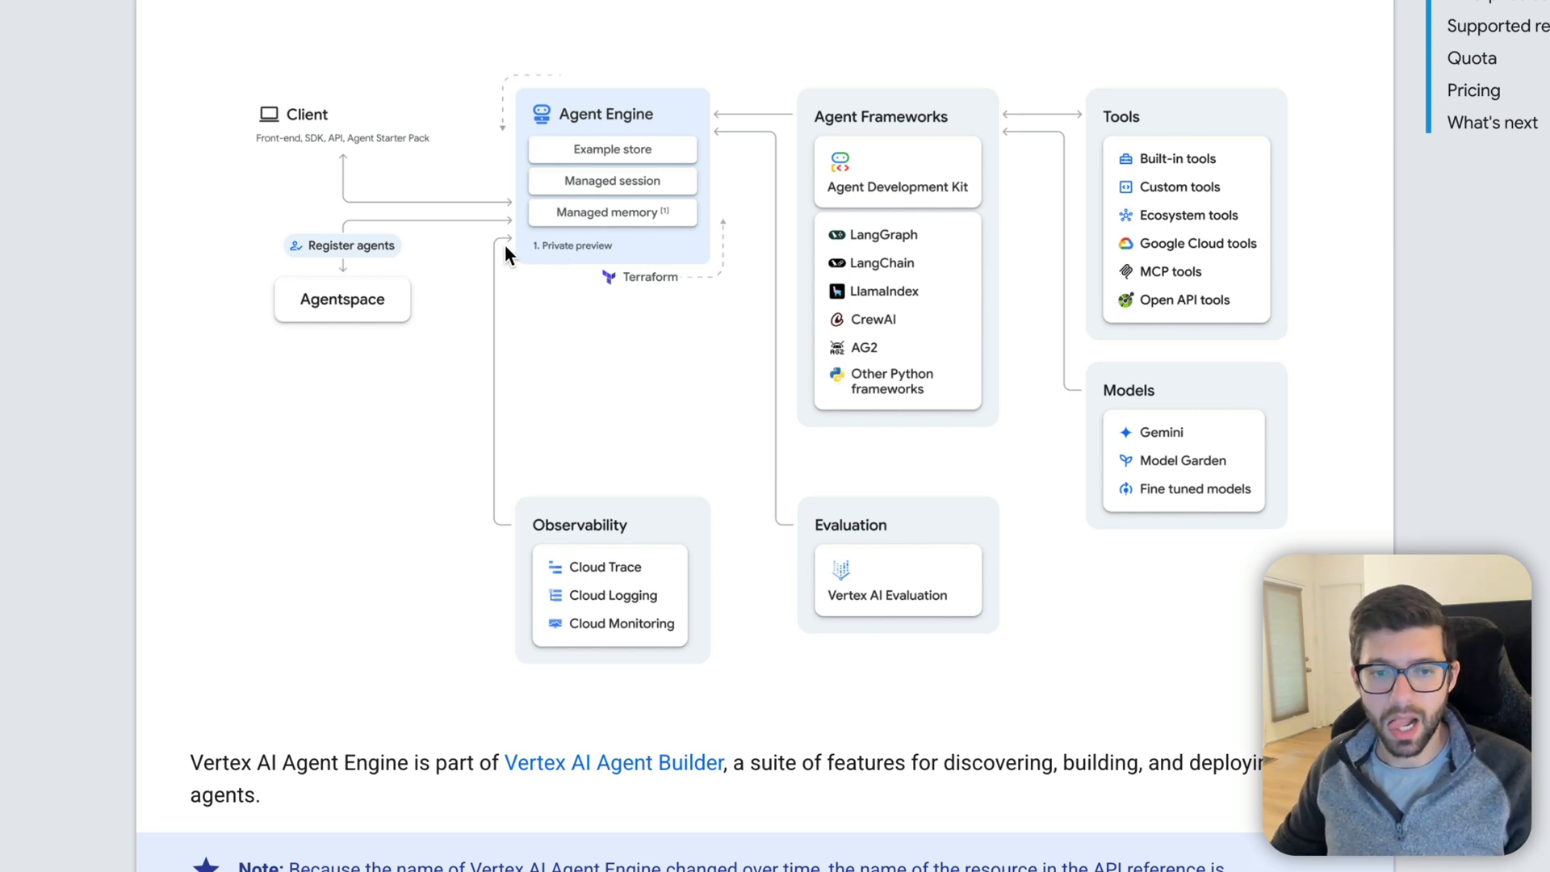
pyautogui.moveTo(515, 213)
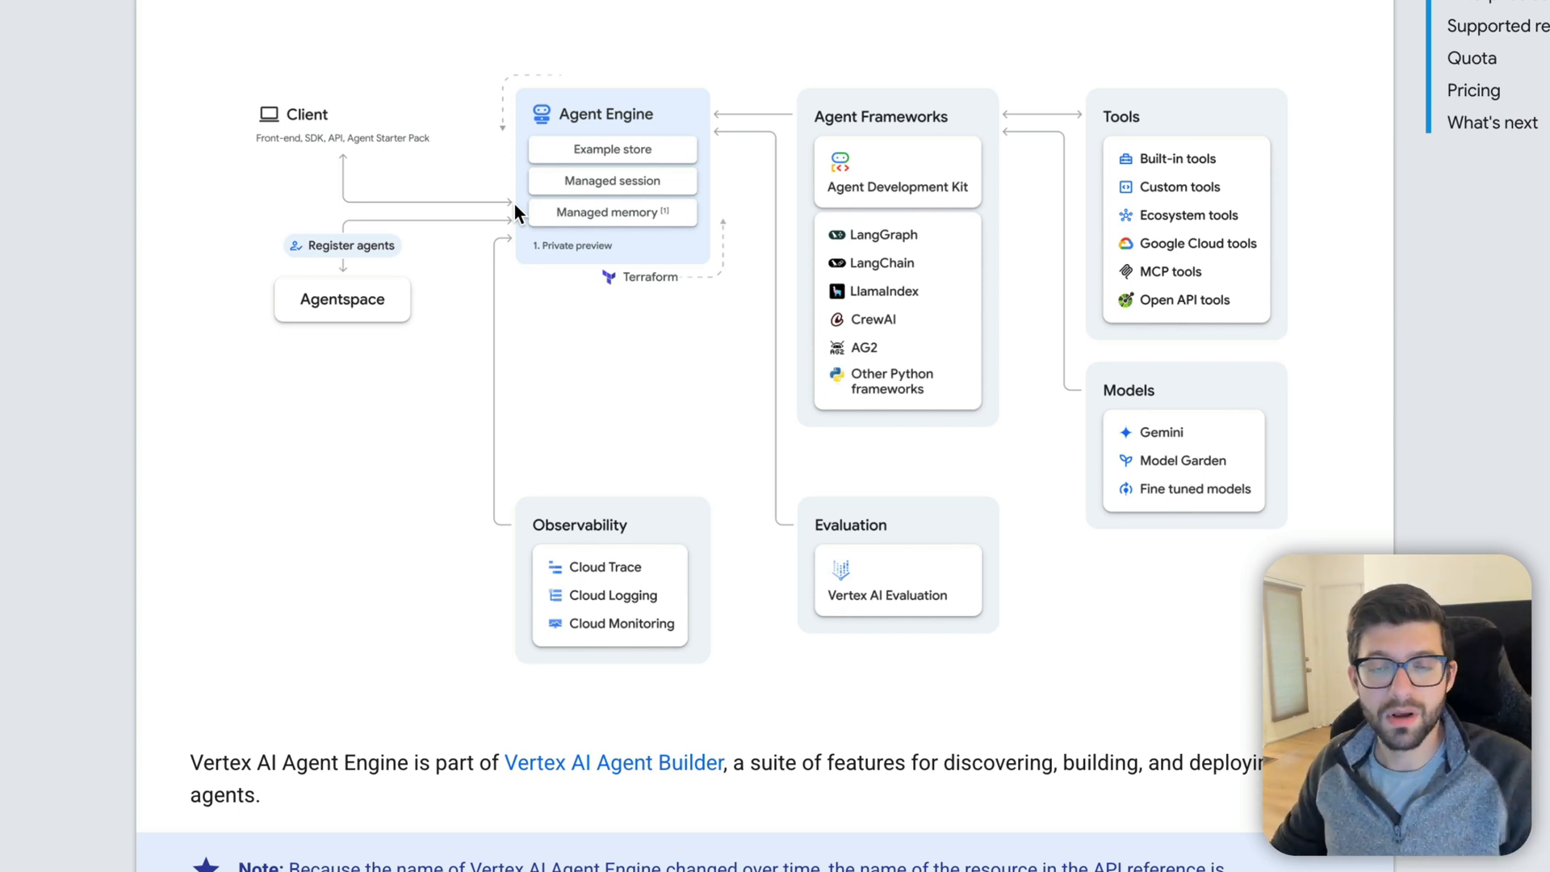
pyautogui.moveTo(527, 235)
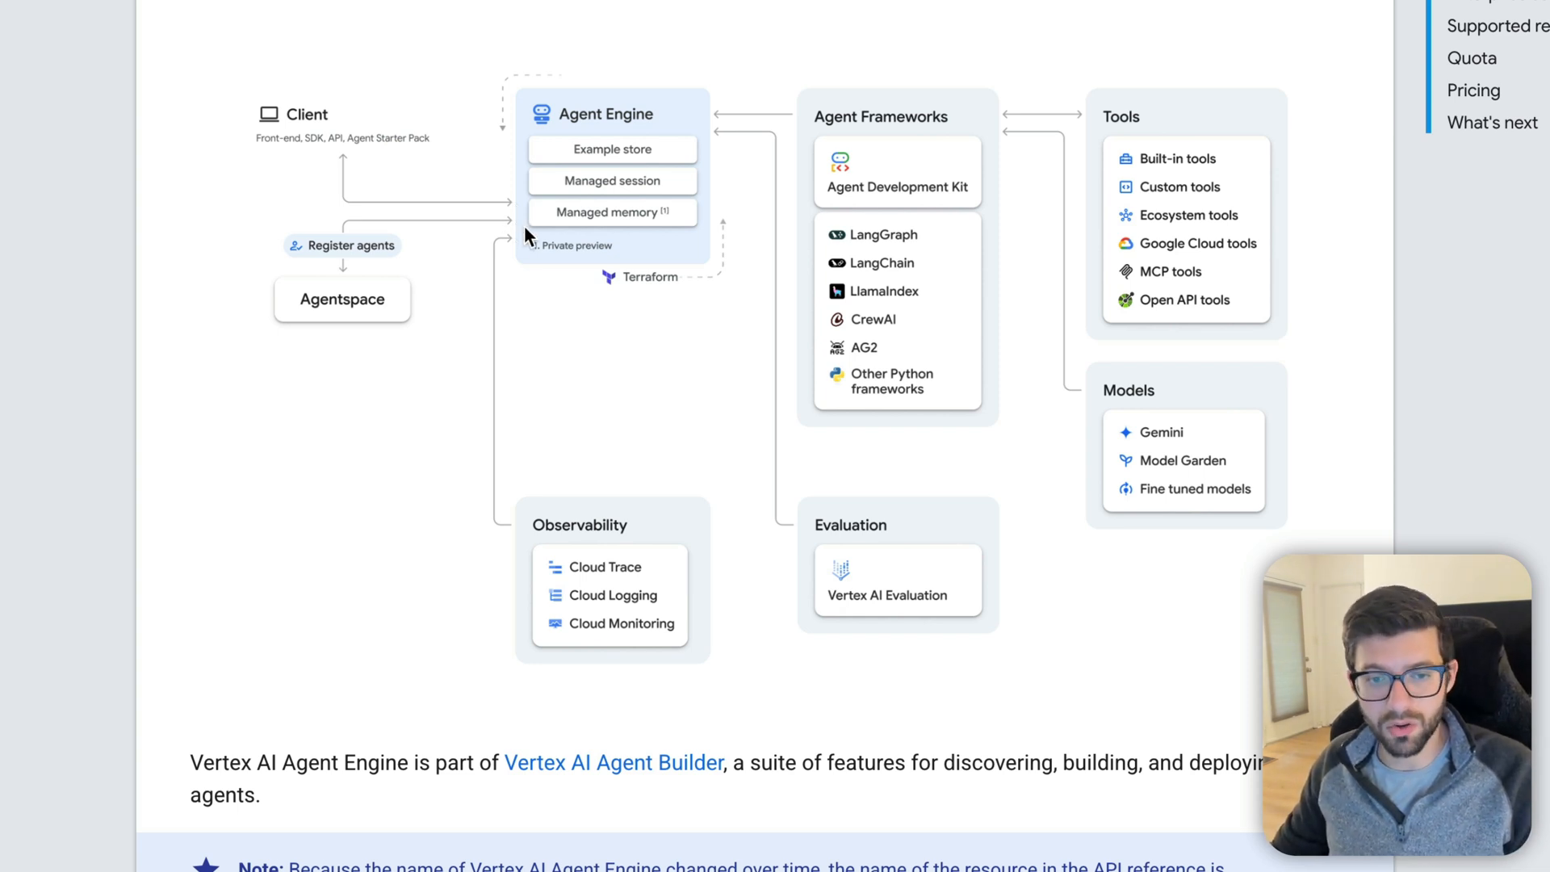
pyautogui.moveTo(494, 211)
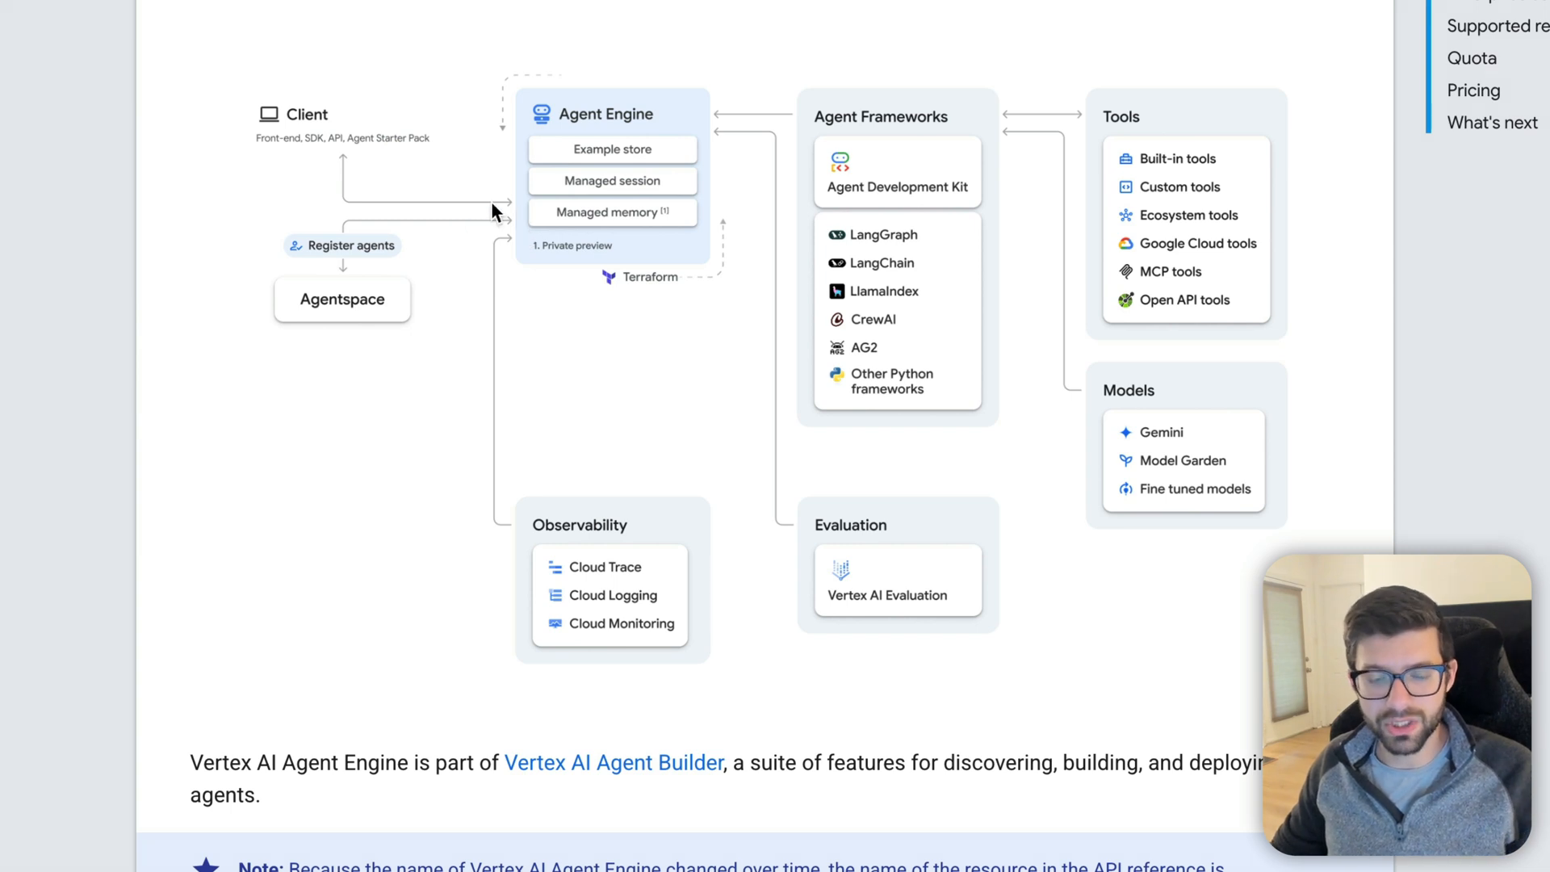
pyautogui.moveTo(682, 305)
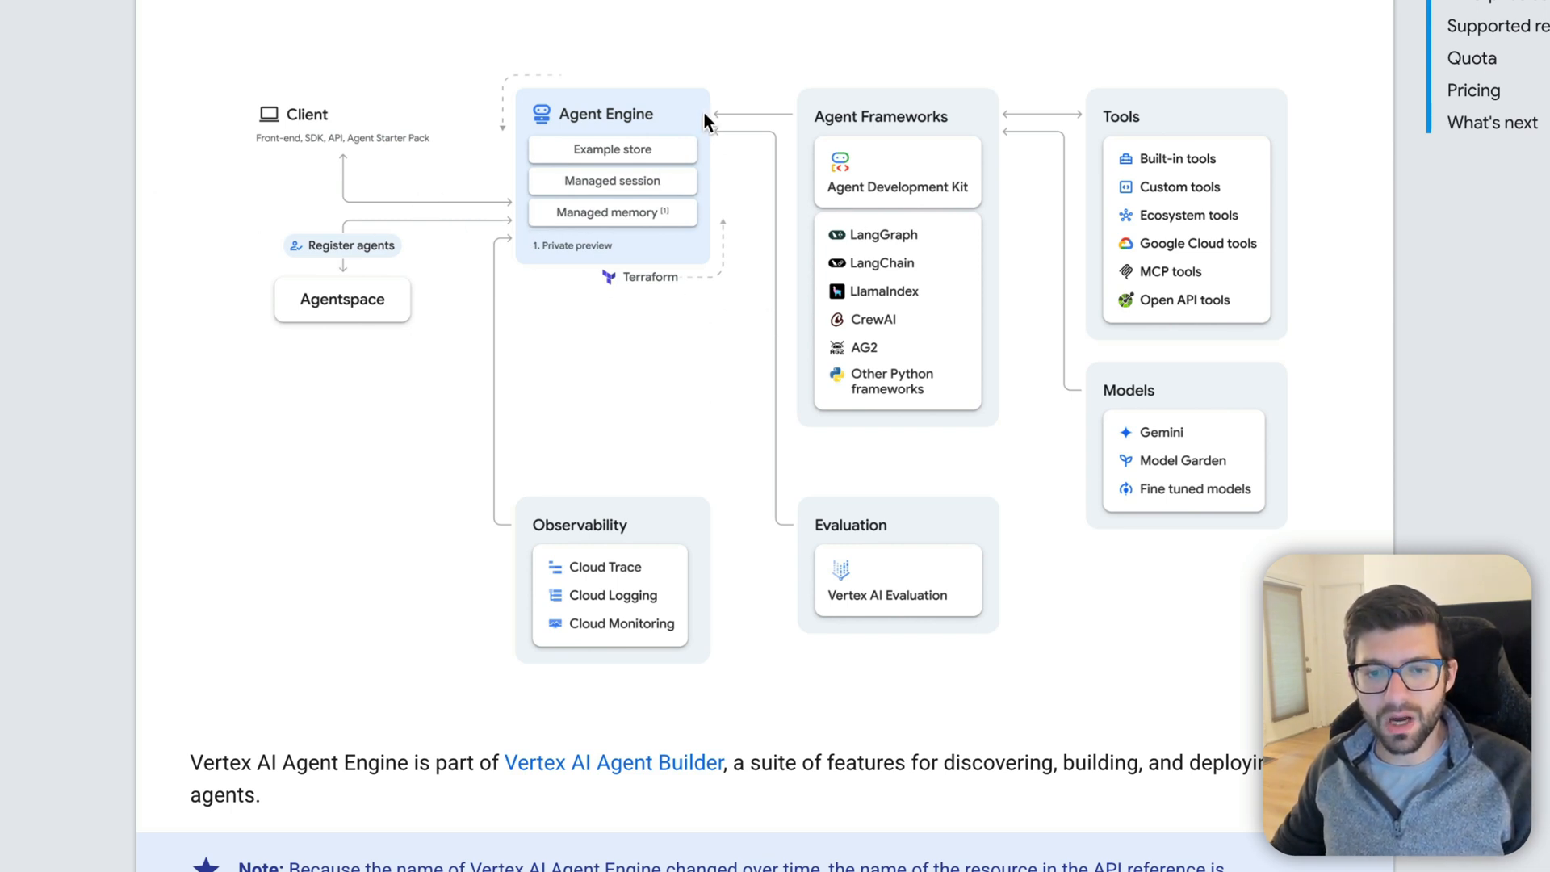
pyautogui.moveTo(885, 180)
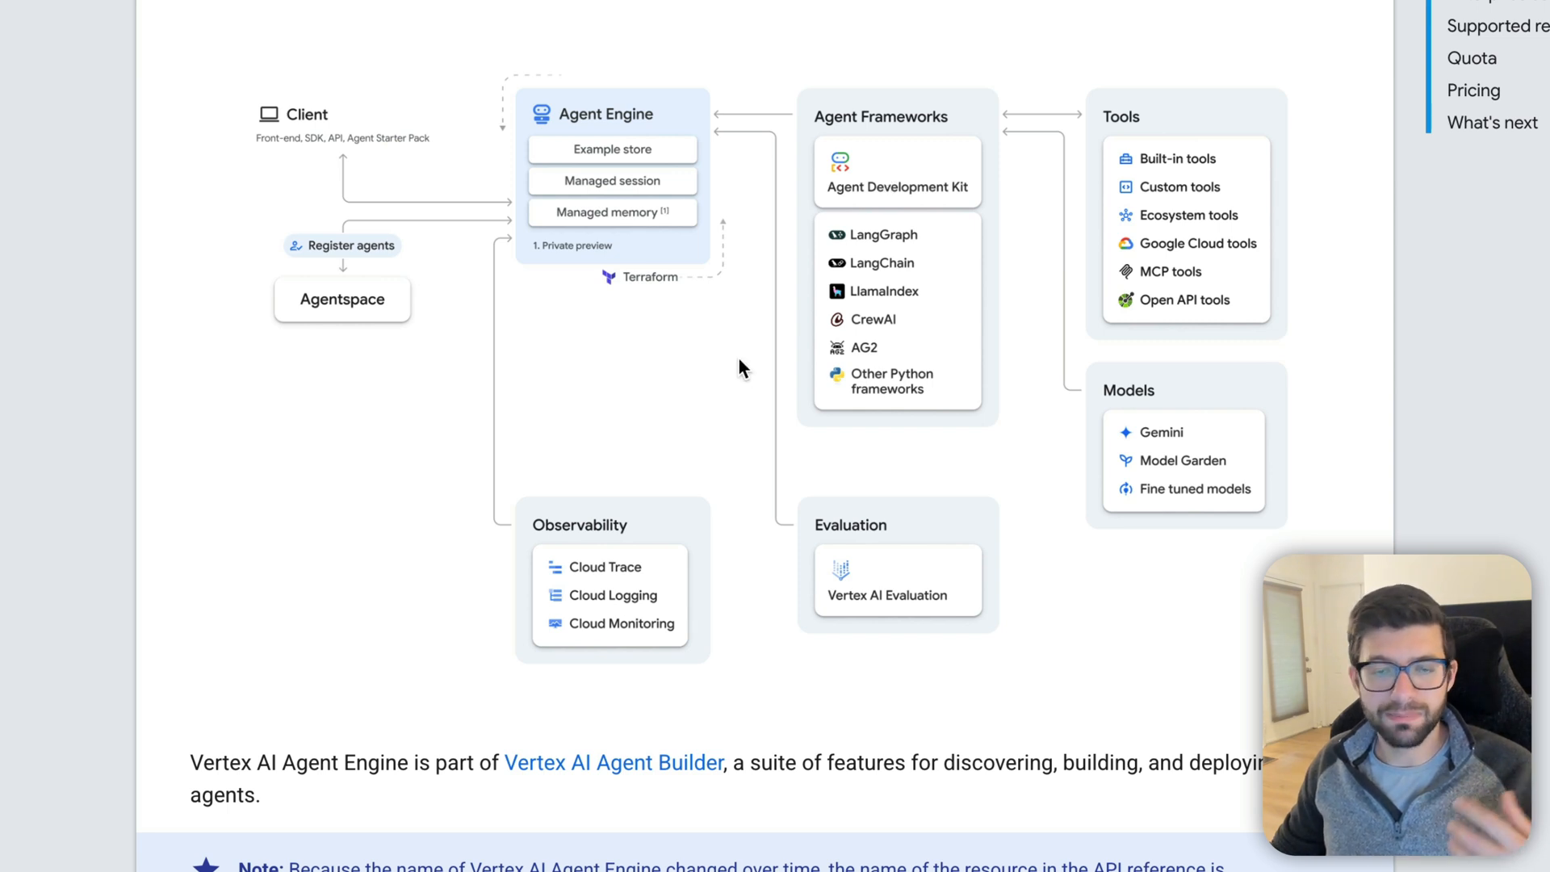
pyautogui.moveTo(737, 380)
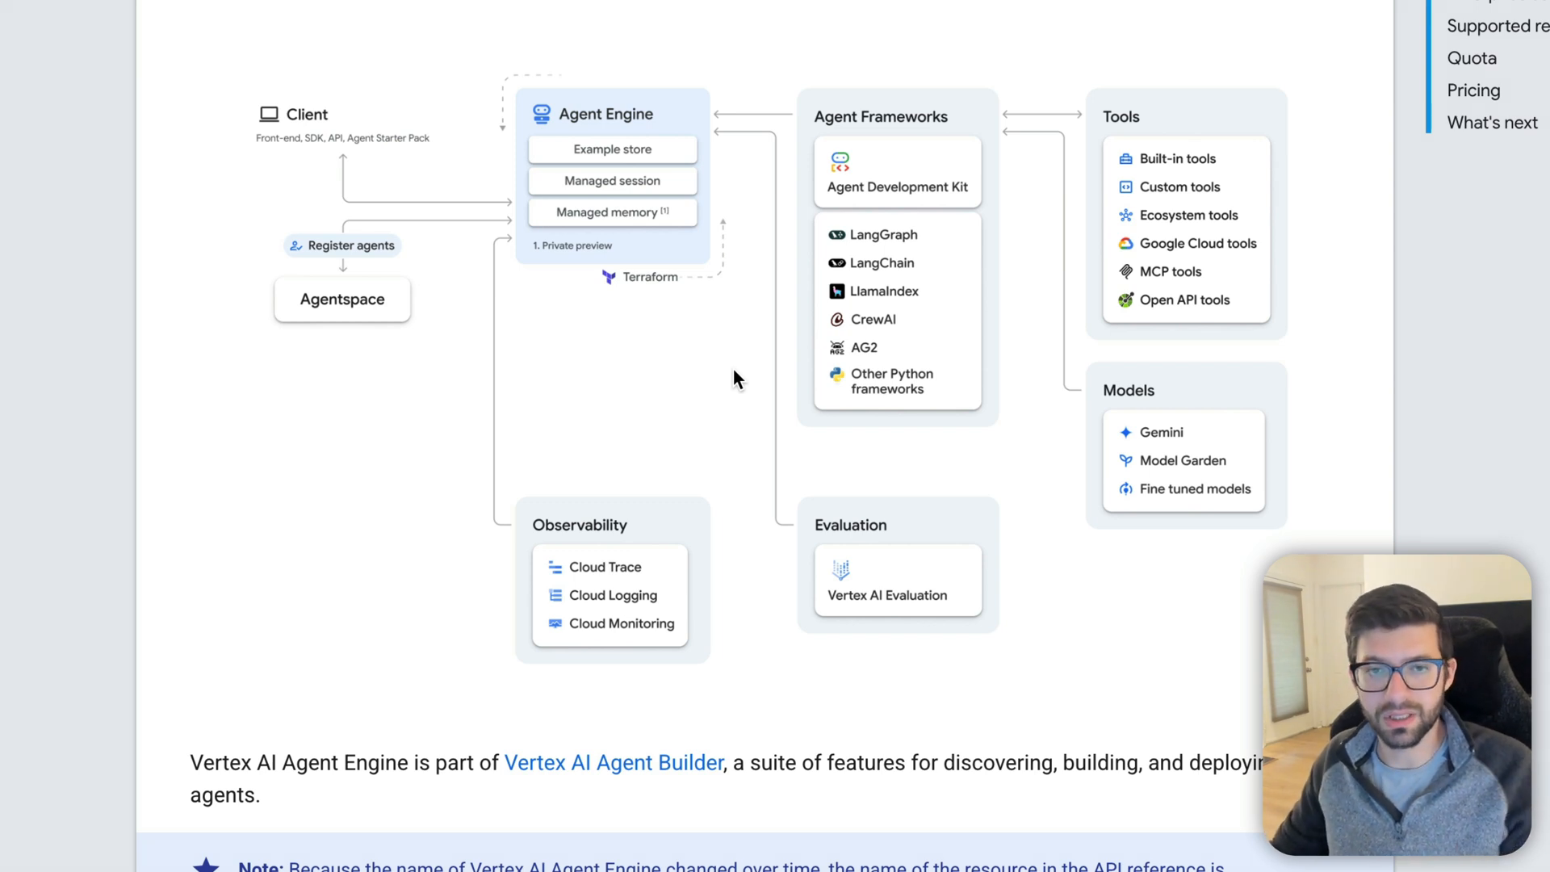
pyautogui.moveTo(569, 551)
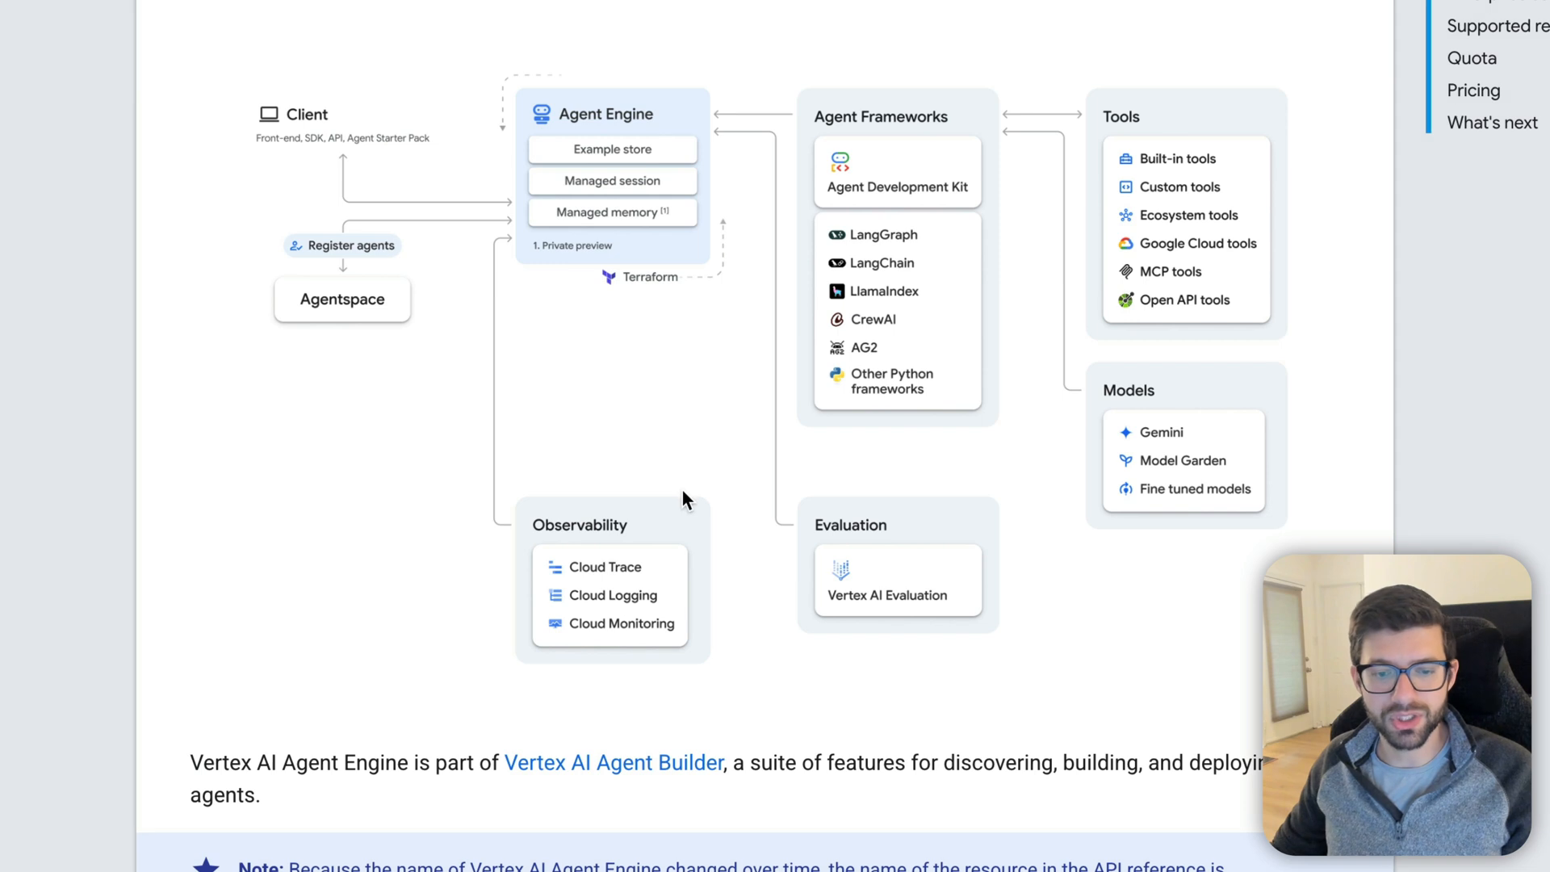
pyautogui.moveTo(644, 502)
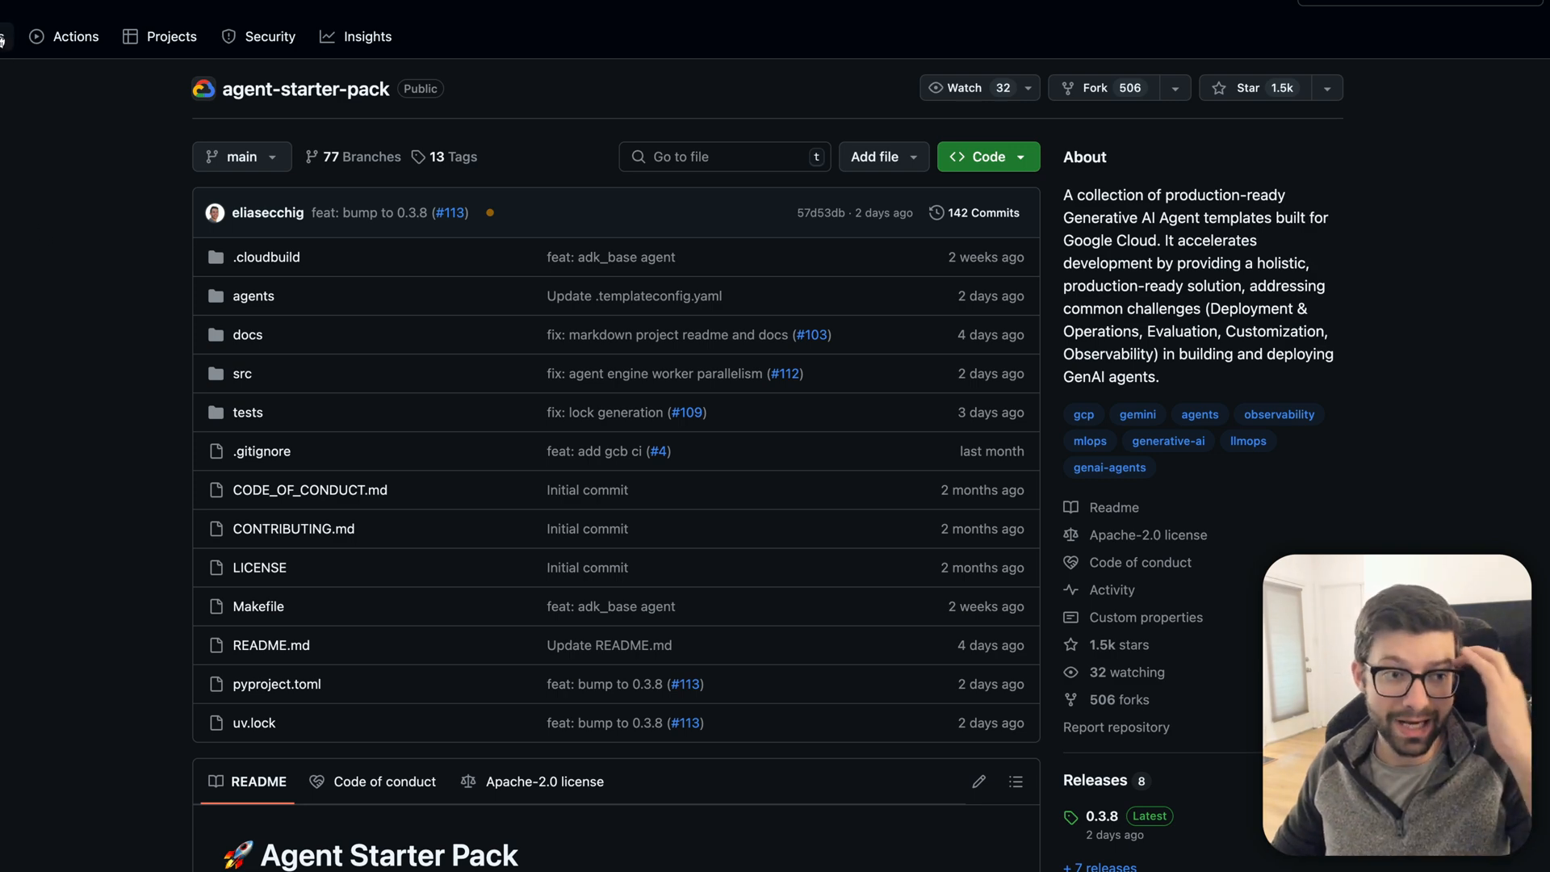
pyautogui.moveTo(56, 448)
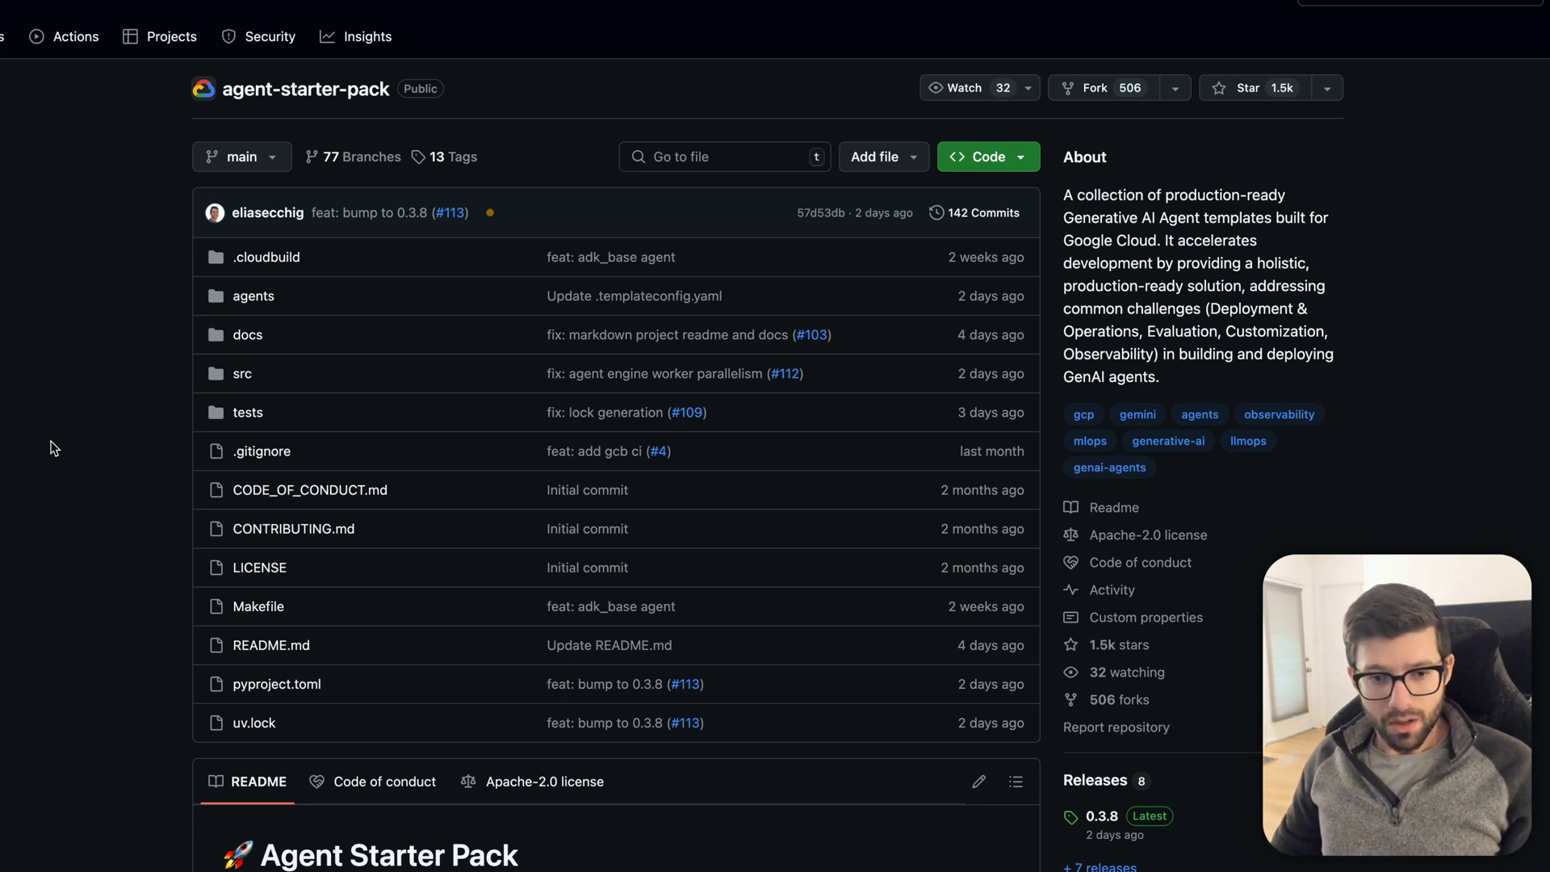
# Step: Scroll the agent-starter-pack README through the Agents list to the Documentation links
pyautogui.scroll(-3)
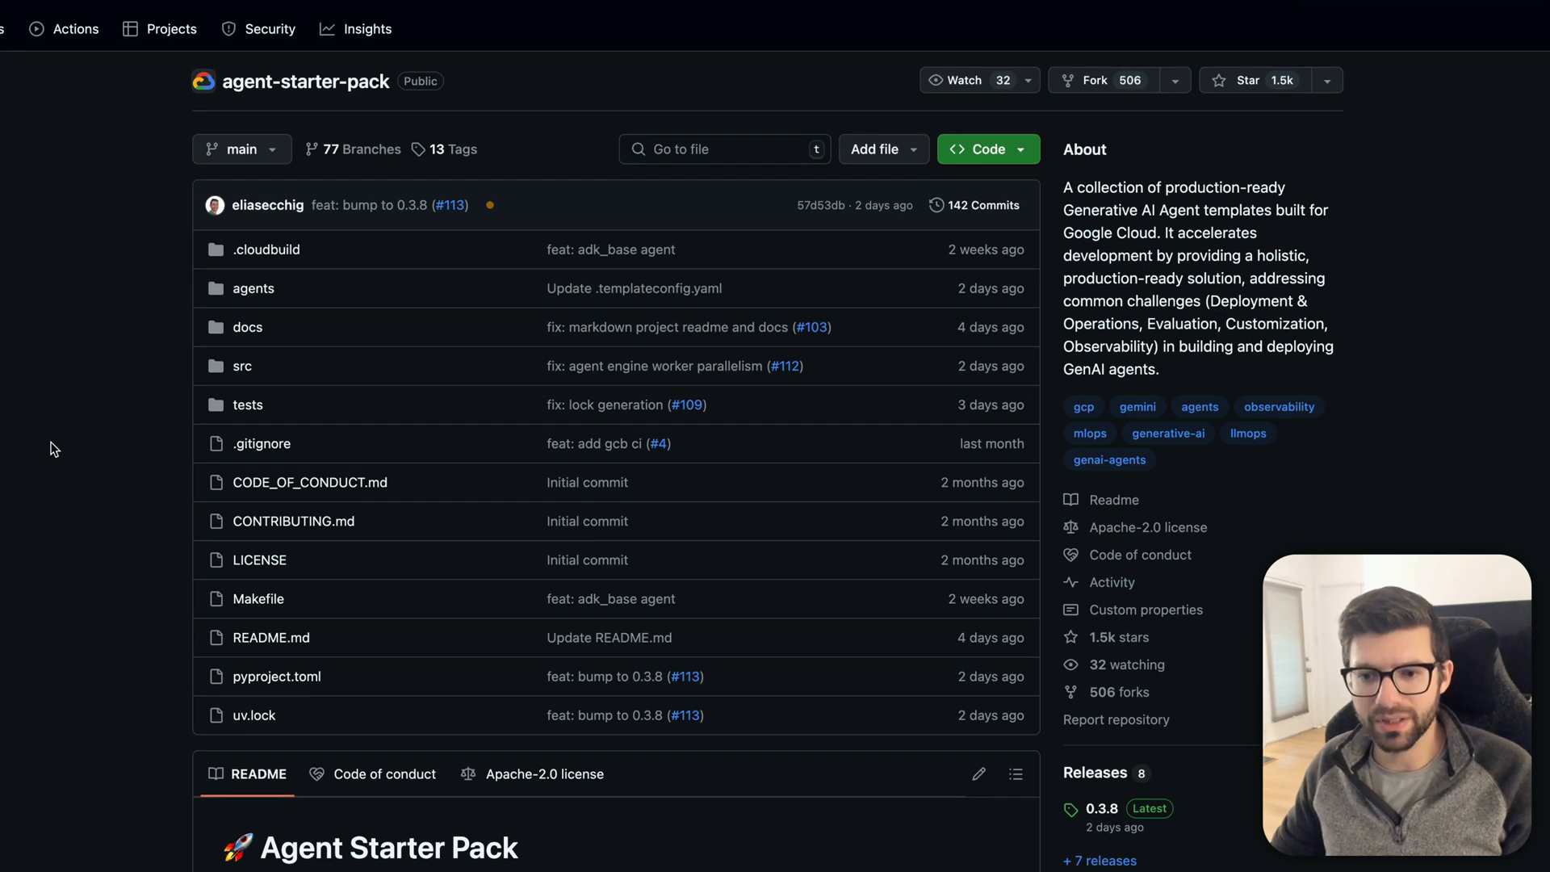
pyautogui.scroll(-3)
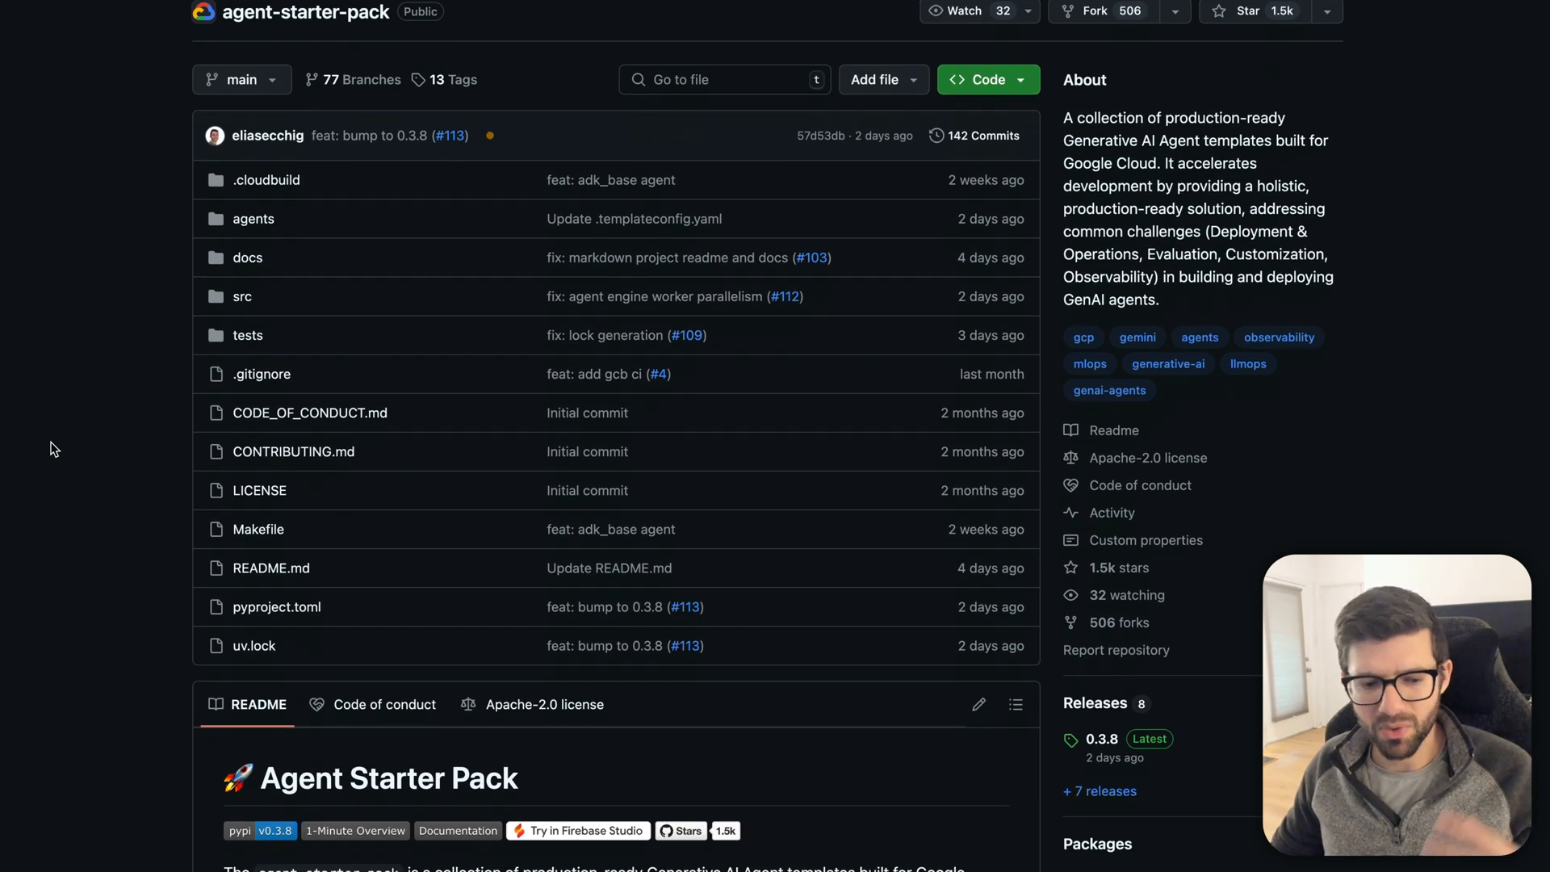
pyautogui.scroll(-3)
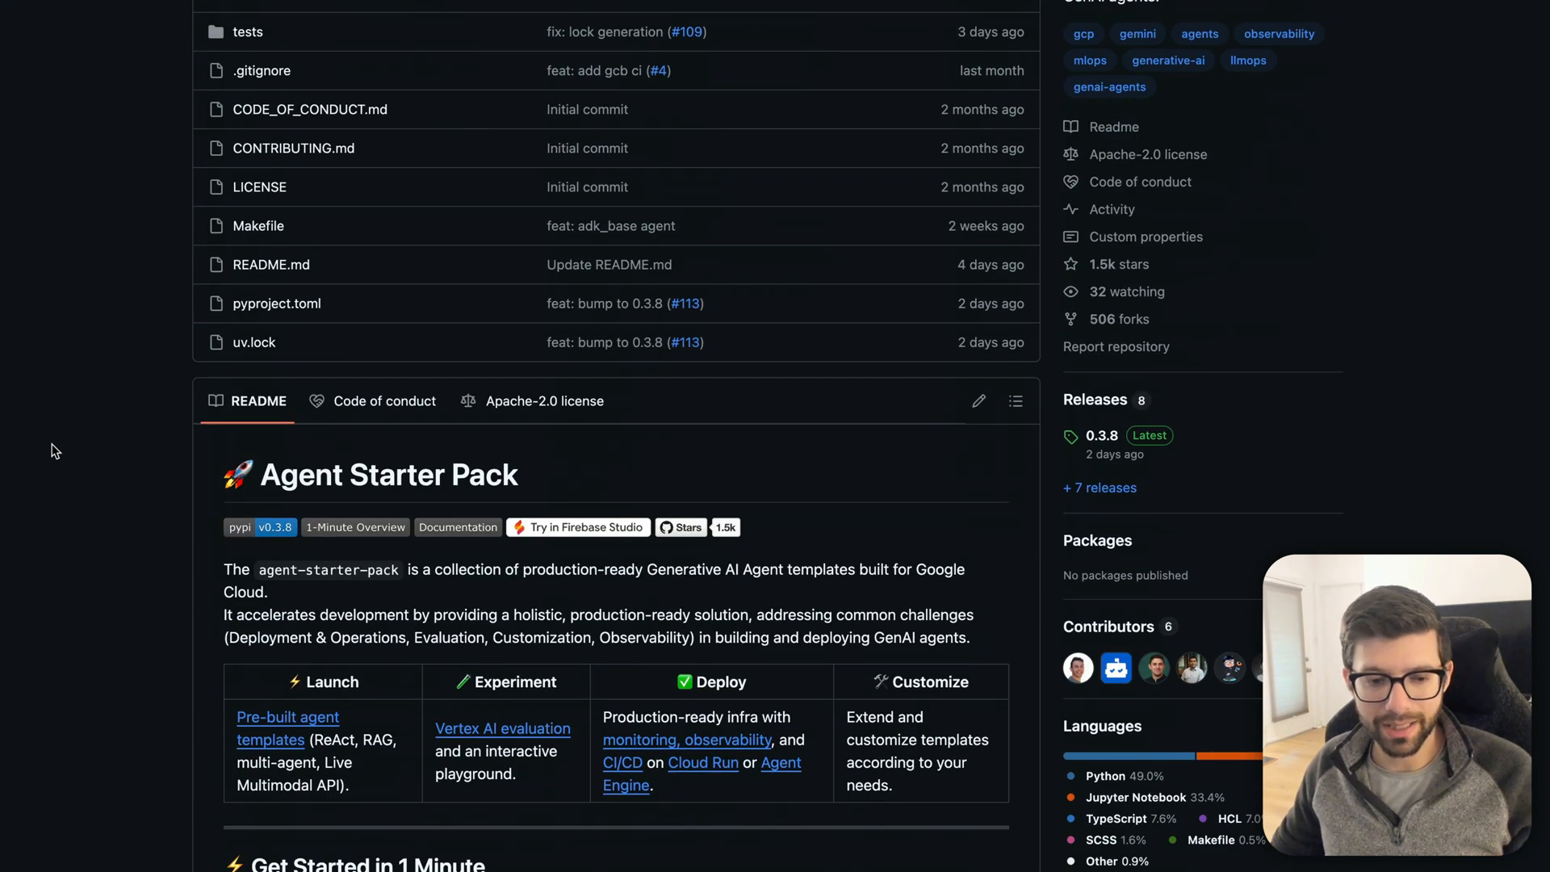
pyautogui.scroll(-3)
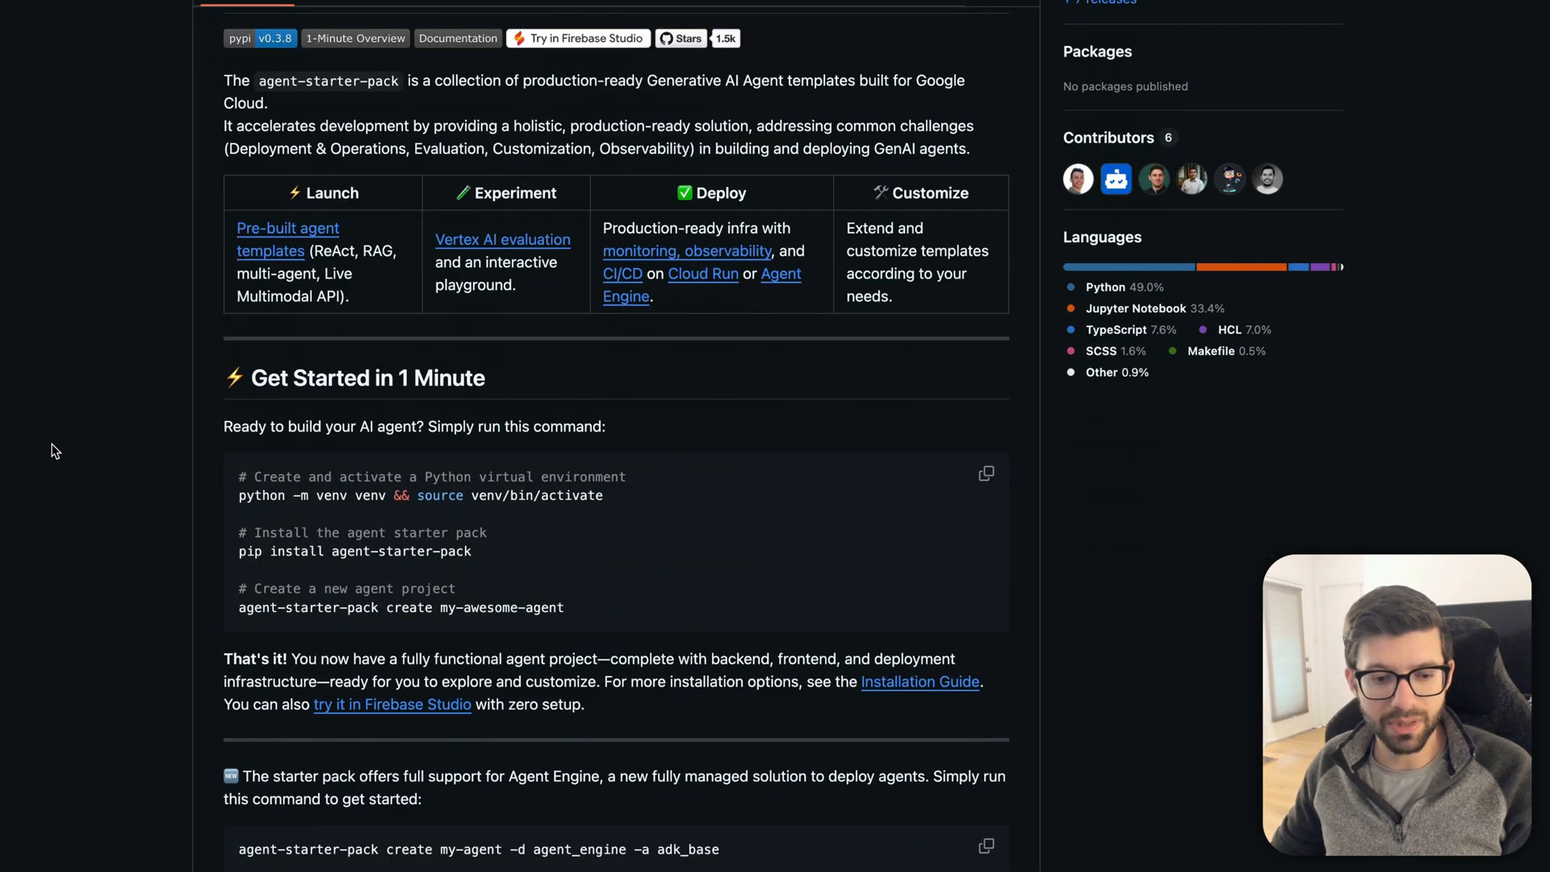
pyautogui.scroll(-3)
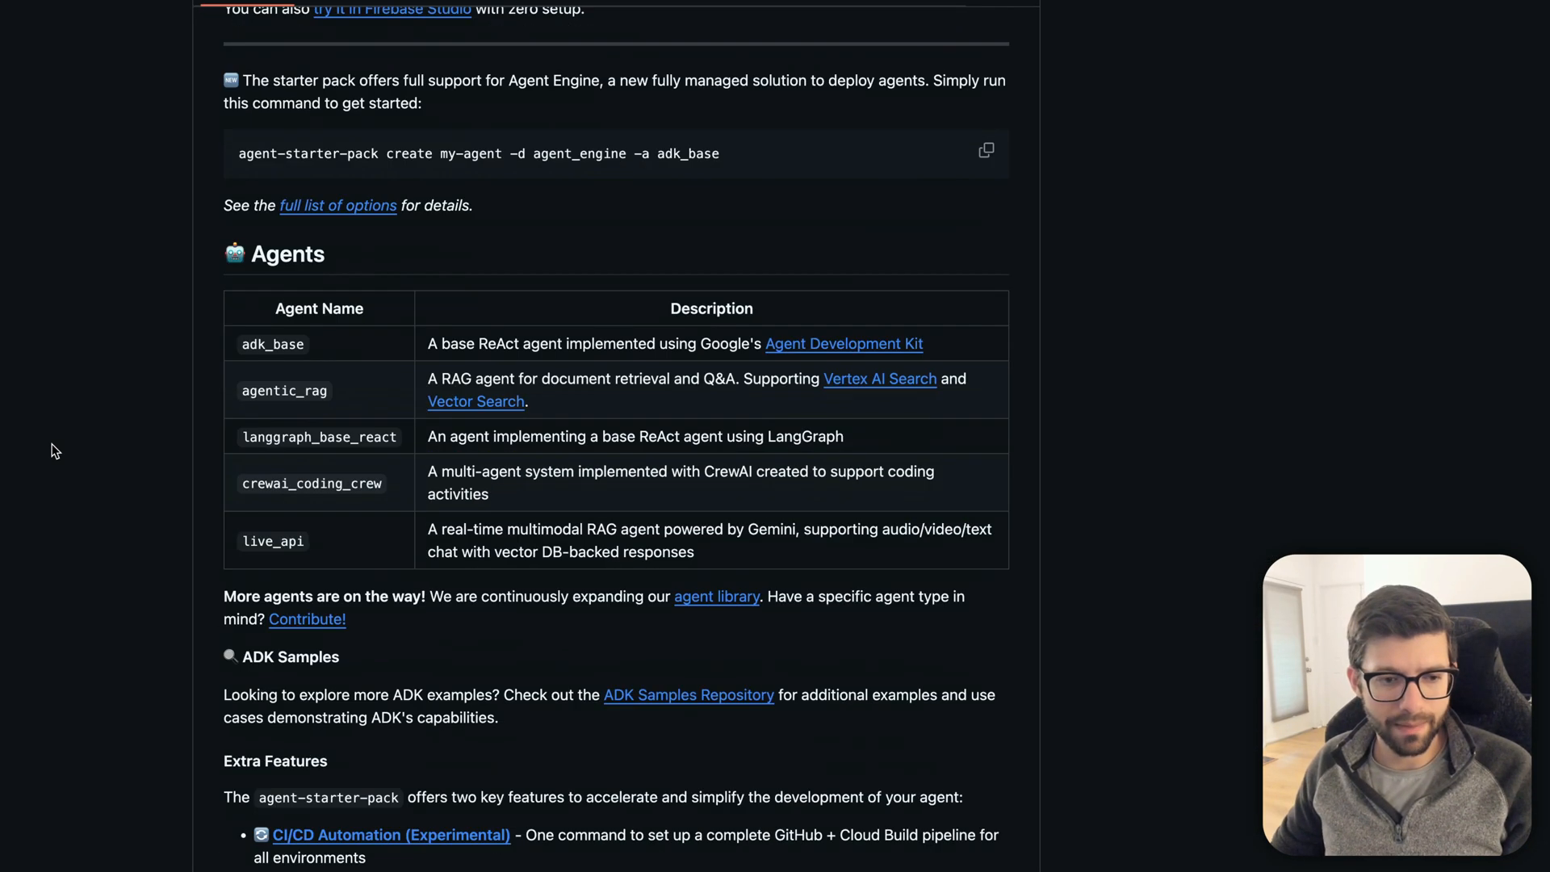
pyautogui.scroll(-3)
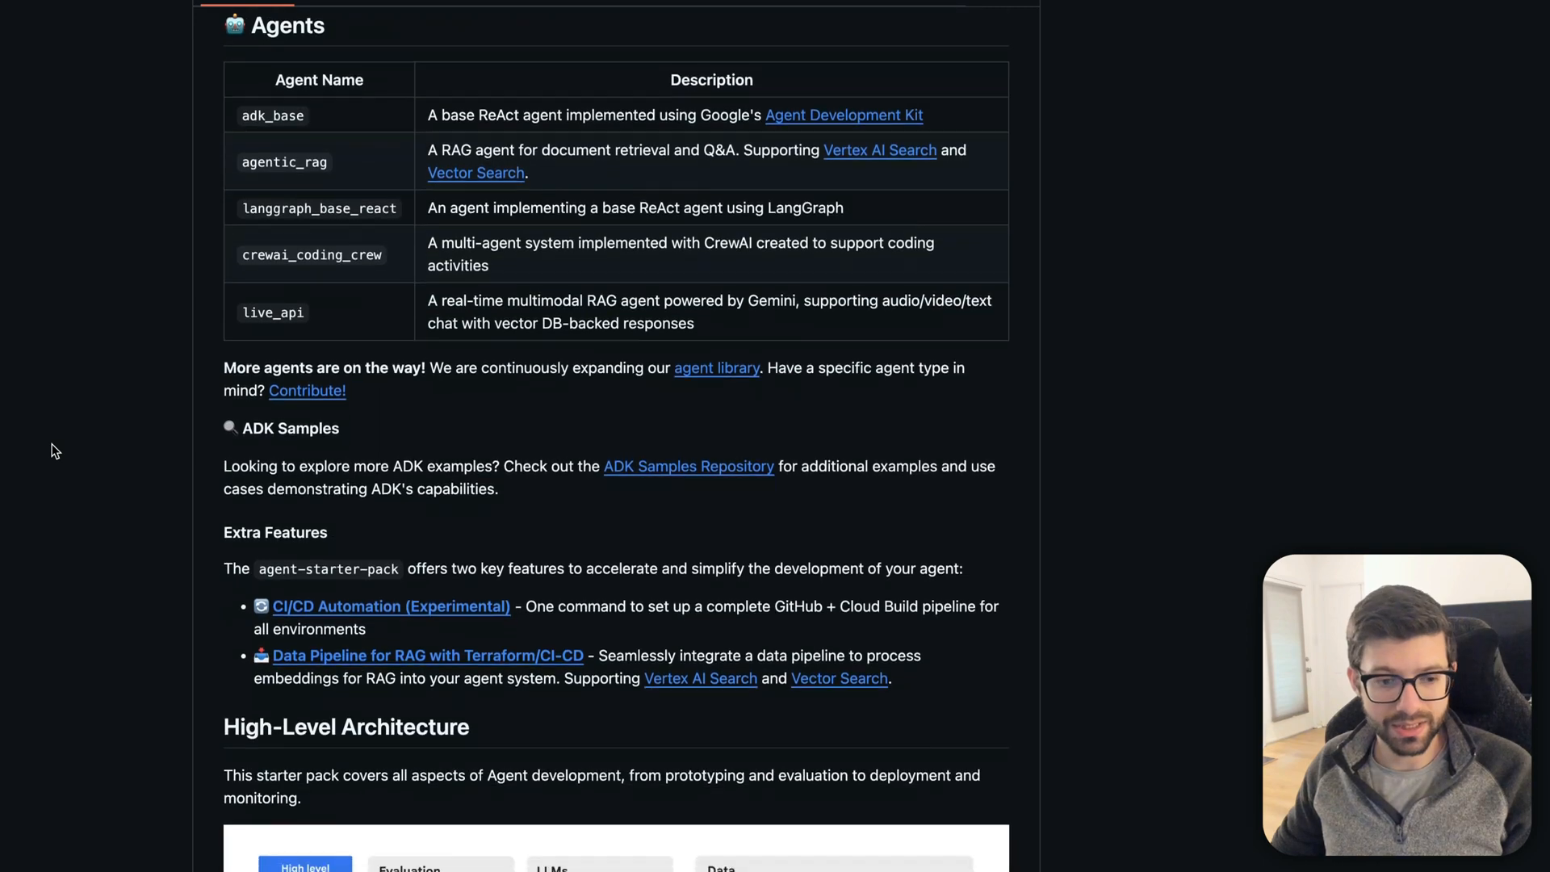
pyautogui.scroll(-3)
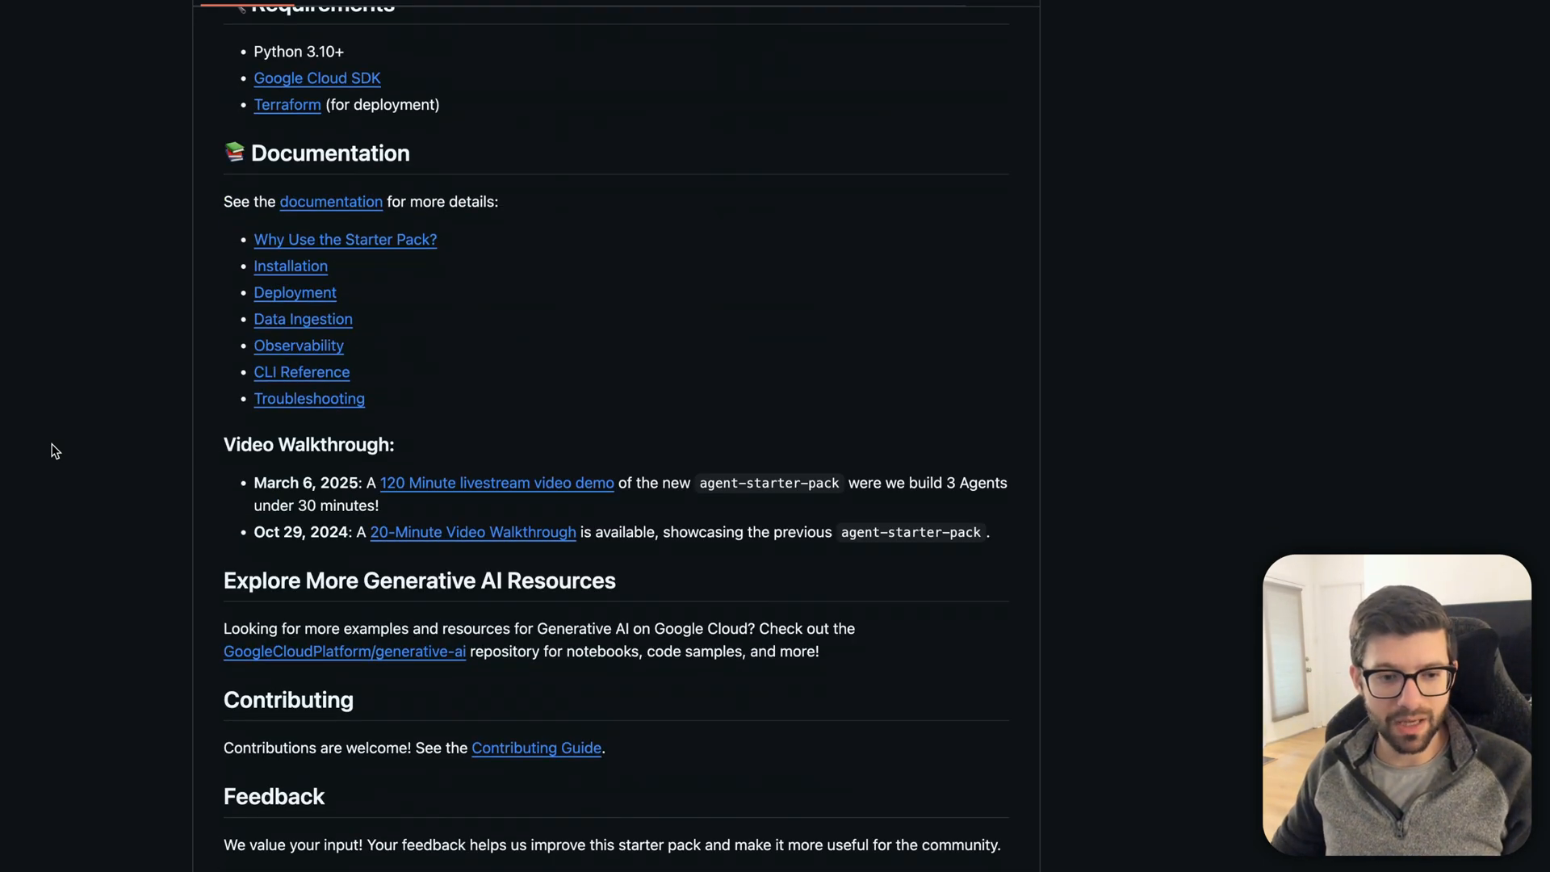
pyautogui.scroll(3)
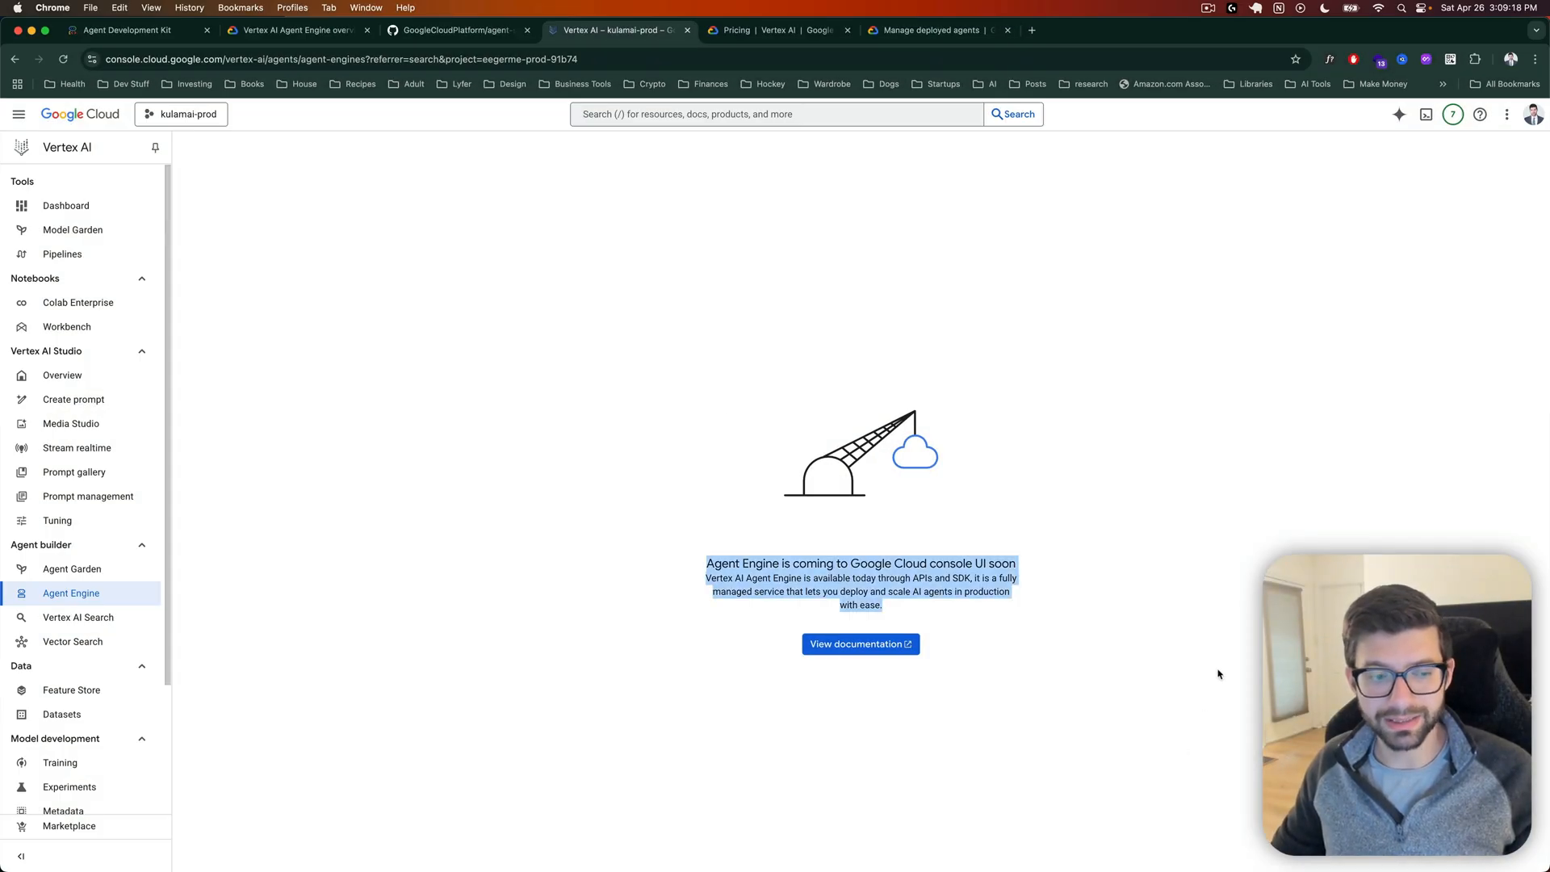
# Step: Highlight the Agent Engine 'console UI coming soon' notice, then go to the pricing tab
pyautogui.click(1152, 695)
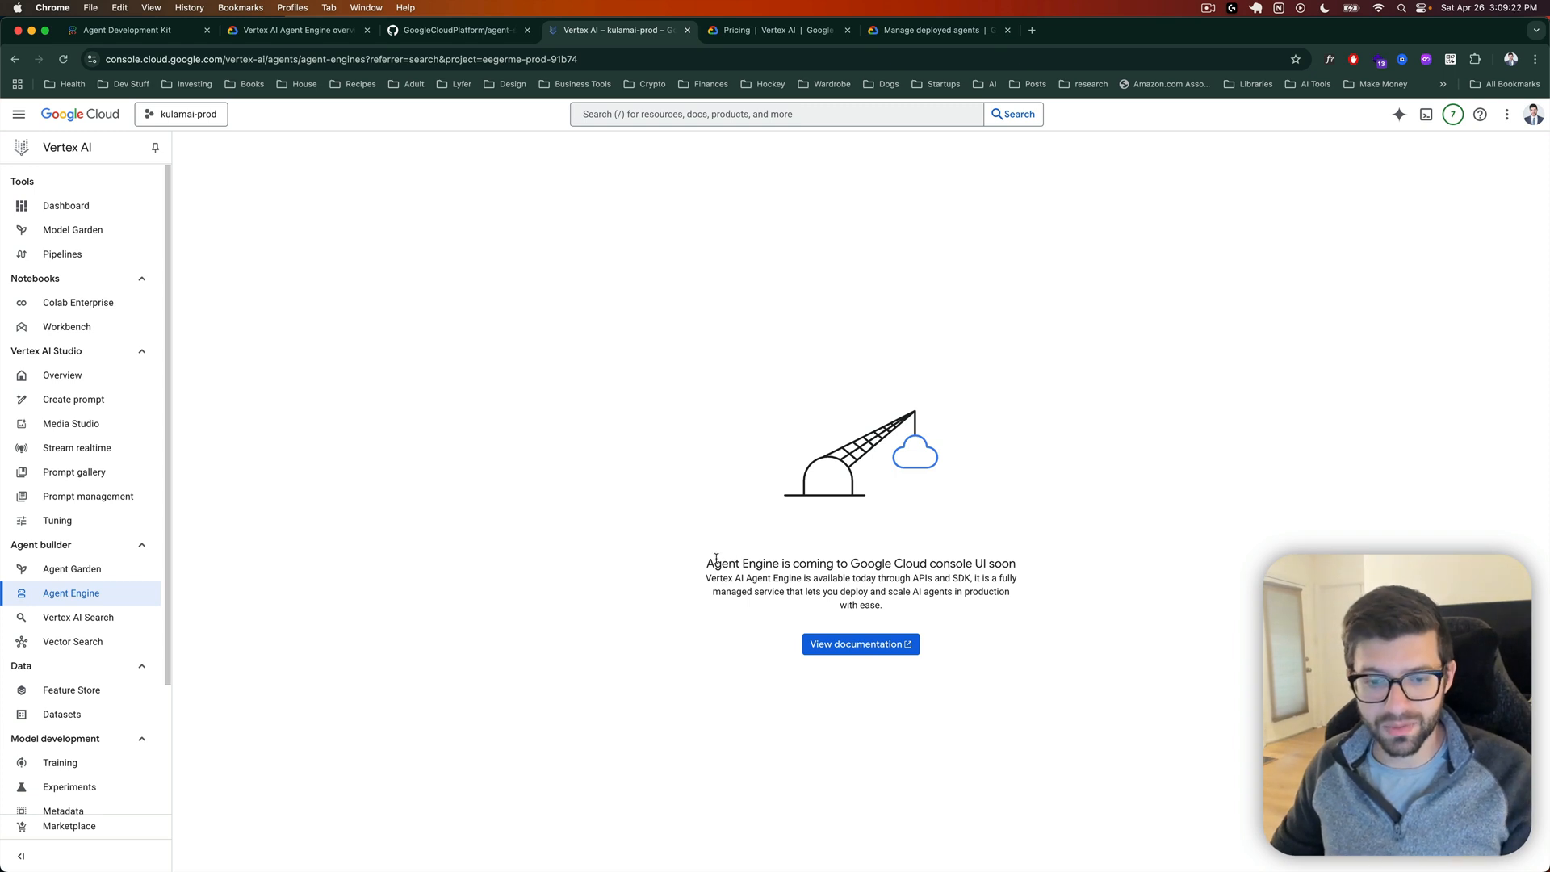
pyautogui.moveTo(706, 563); pyautogui.dragTo(879, 562)
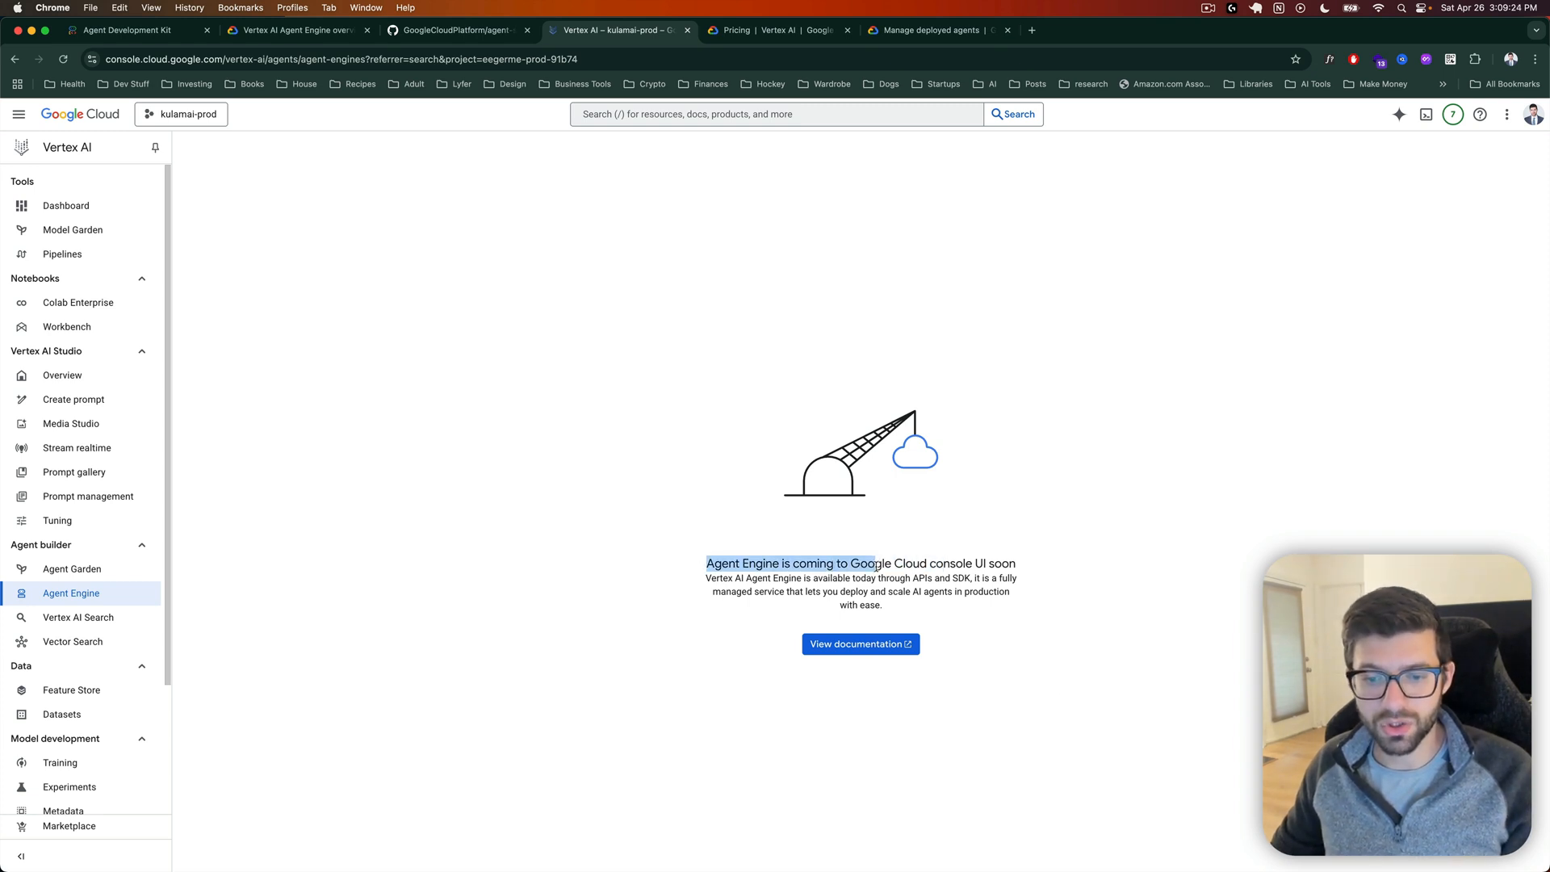
pyautogui.click(1105, 598)
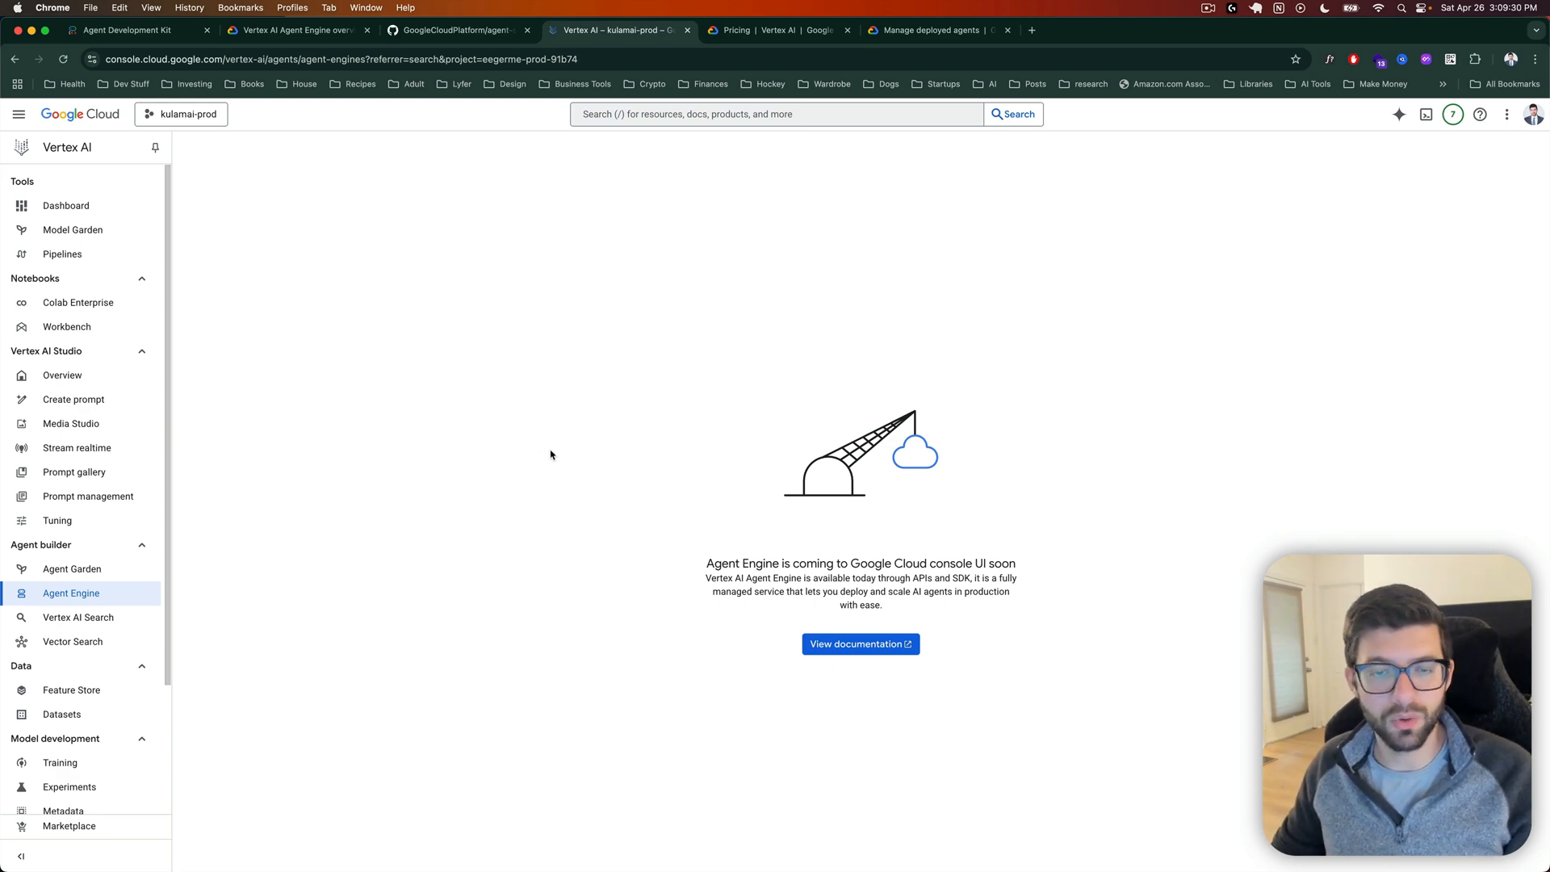
pyautogui.click(779, 30)
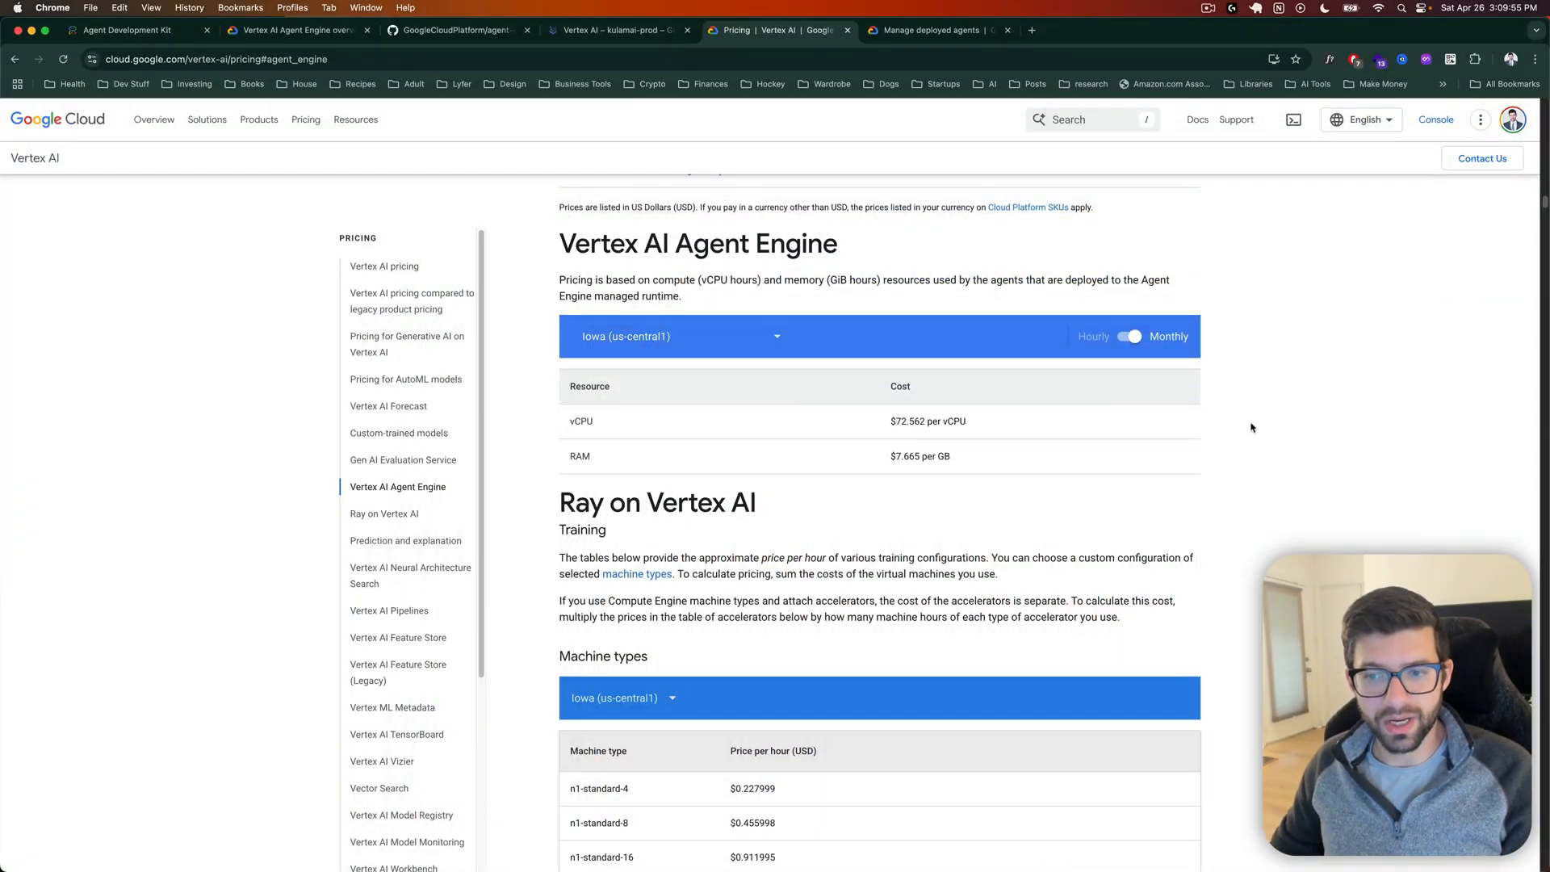
pyautogui.moveTo(1294, 449)
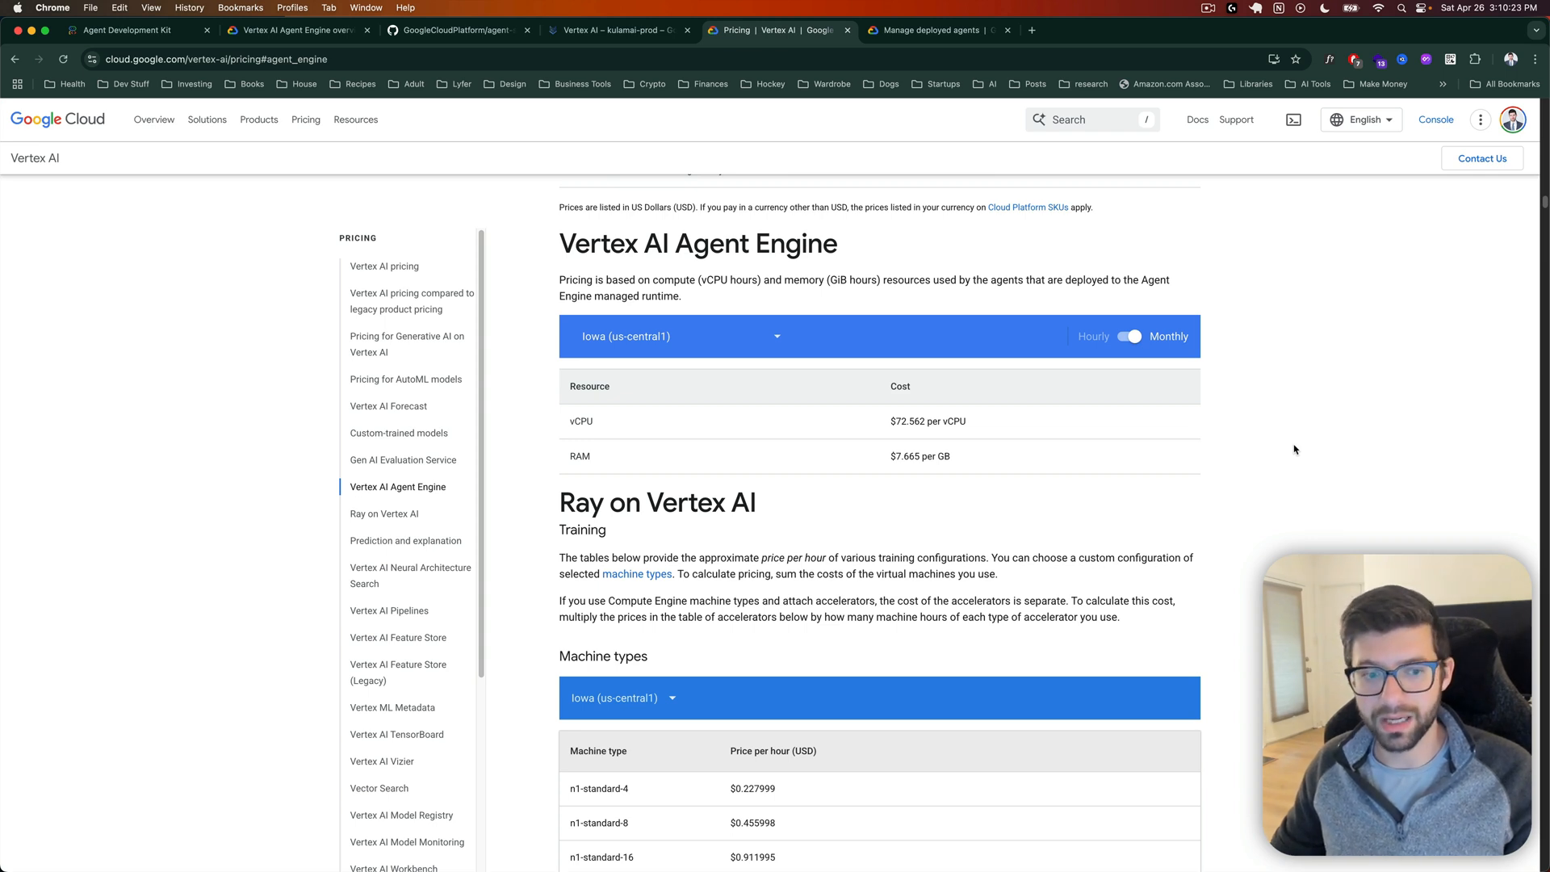
pyautogui.moveTo(957, 455)
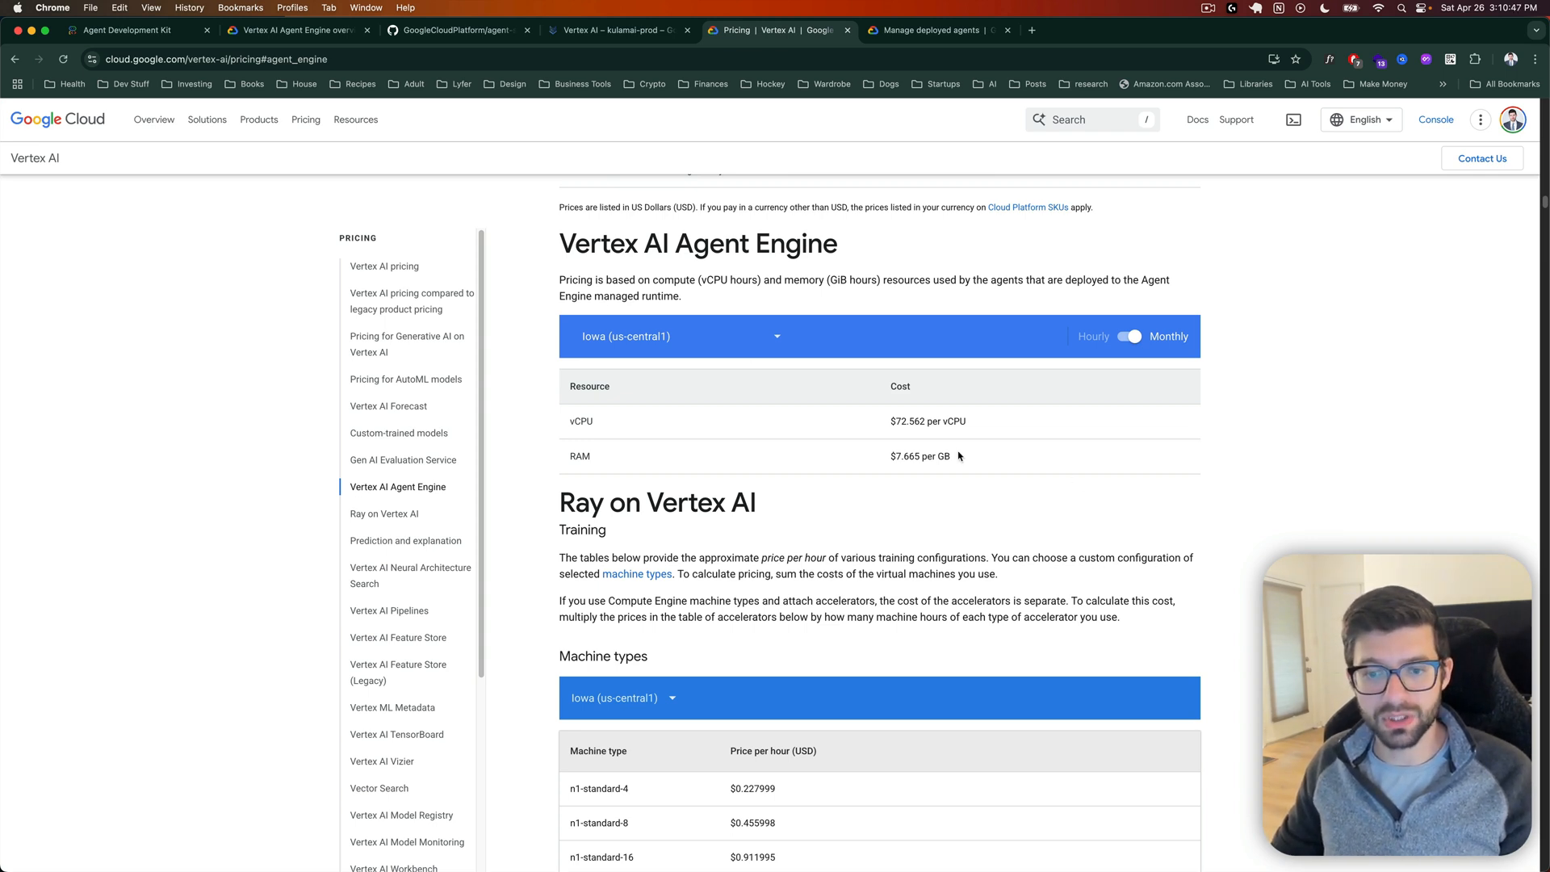
# Step: Highlight the Agent Engine vCPU ($72.562) and RAM ($7.665) monthly cost rows
pyautogui.moveTo(571, 420); pyautogui.dragTo(950, 455)
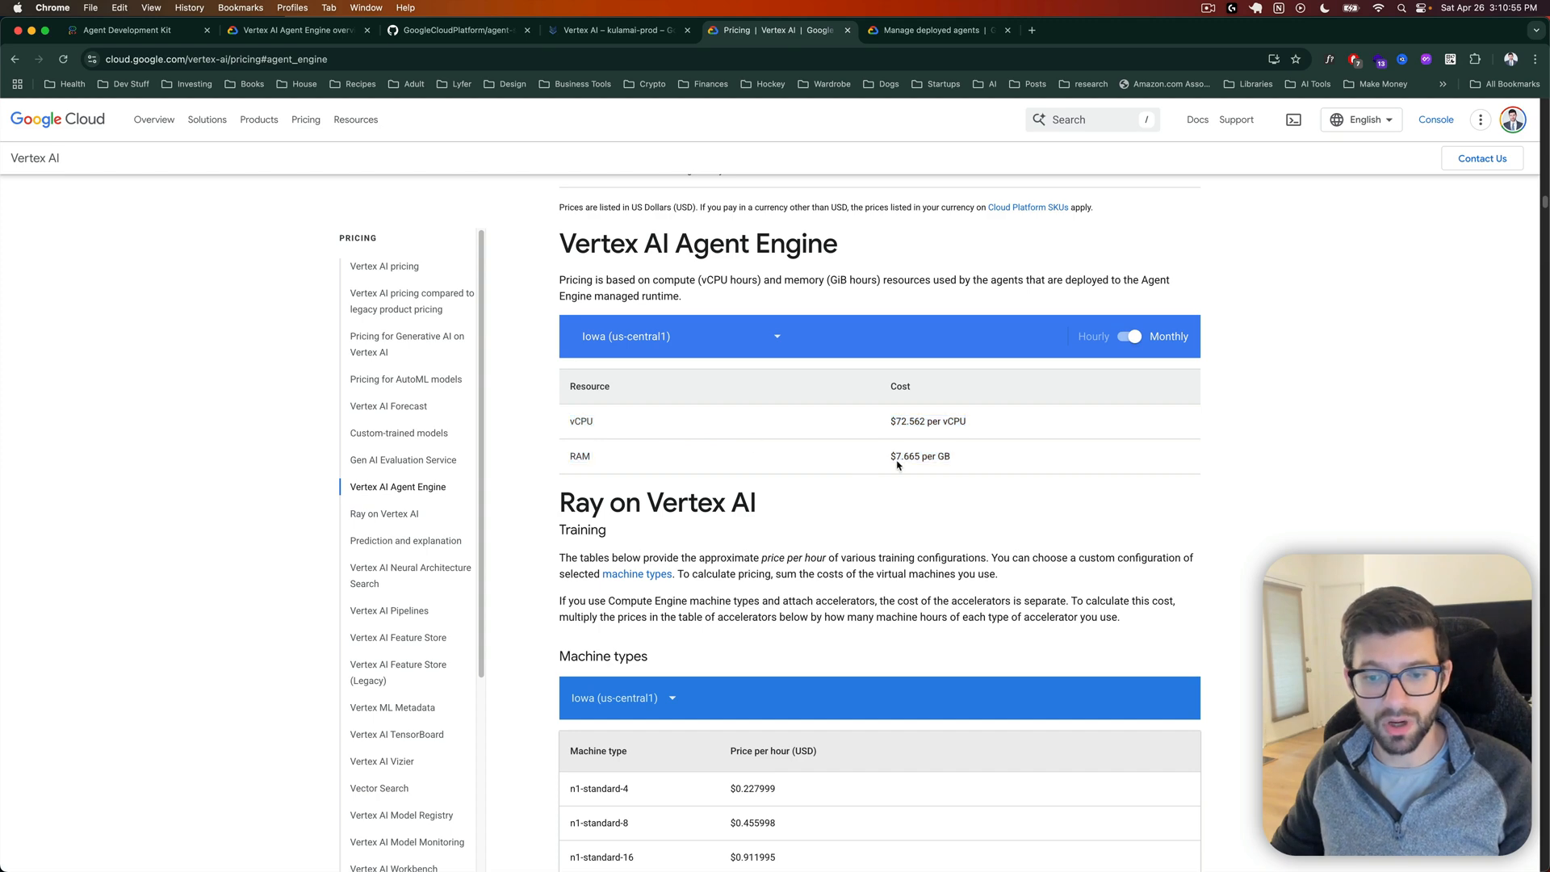
pyautogui.moveTo(571, 420); pyautogui.dragTo(951, 455)
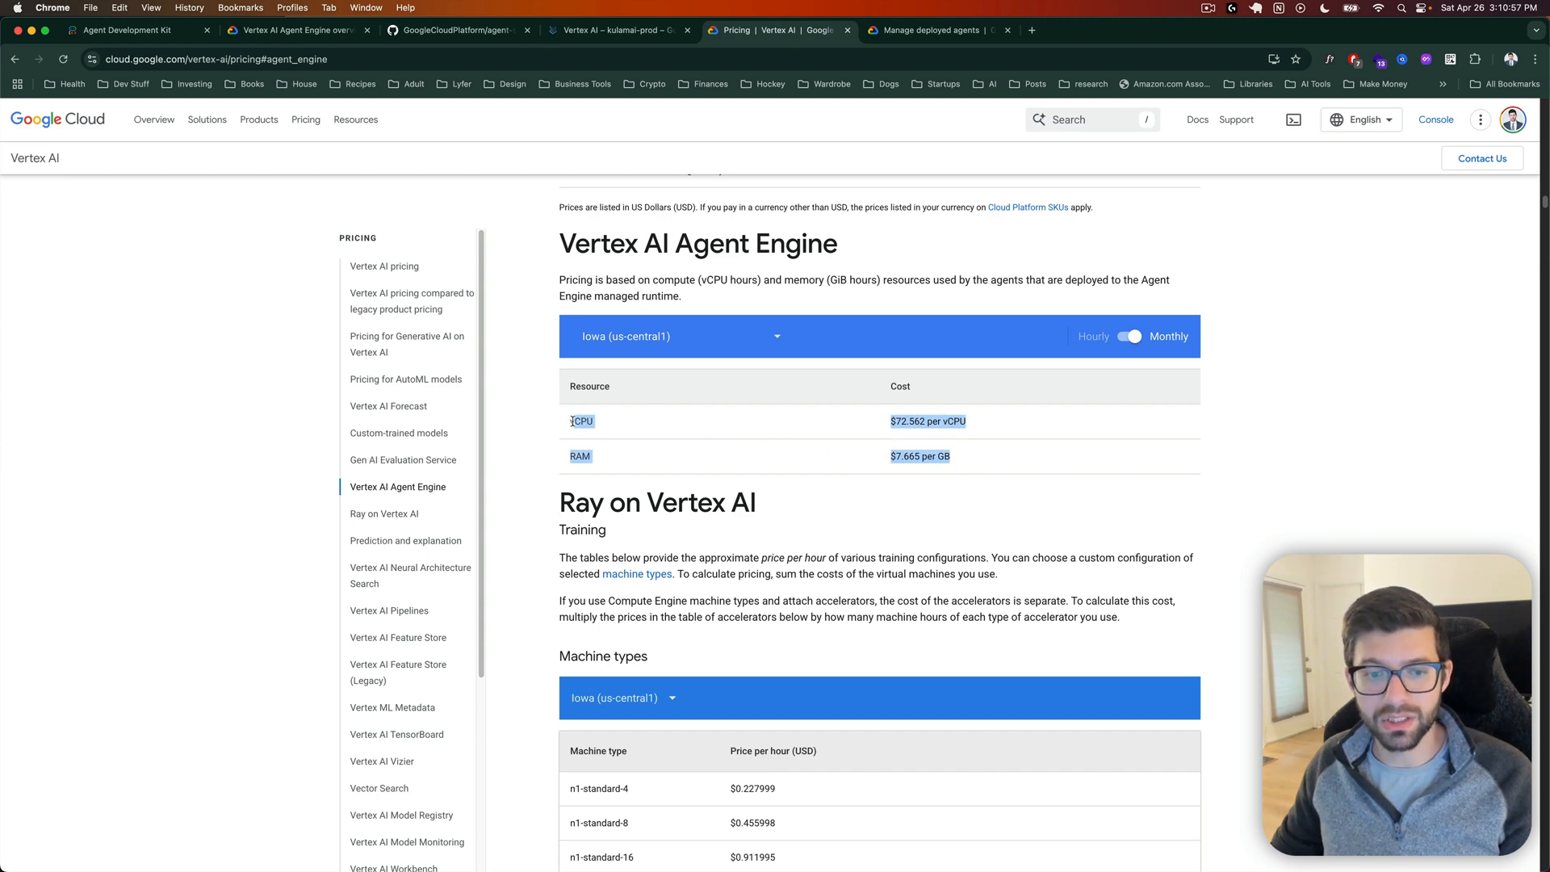